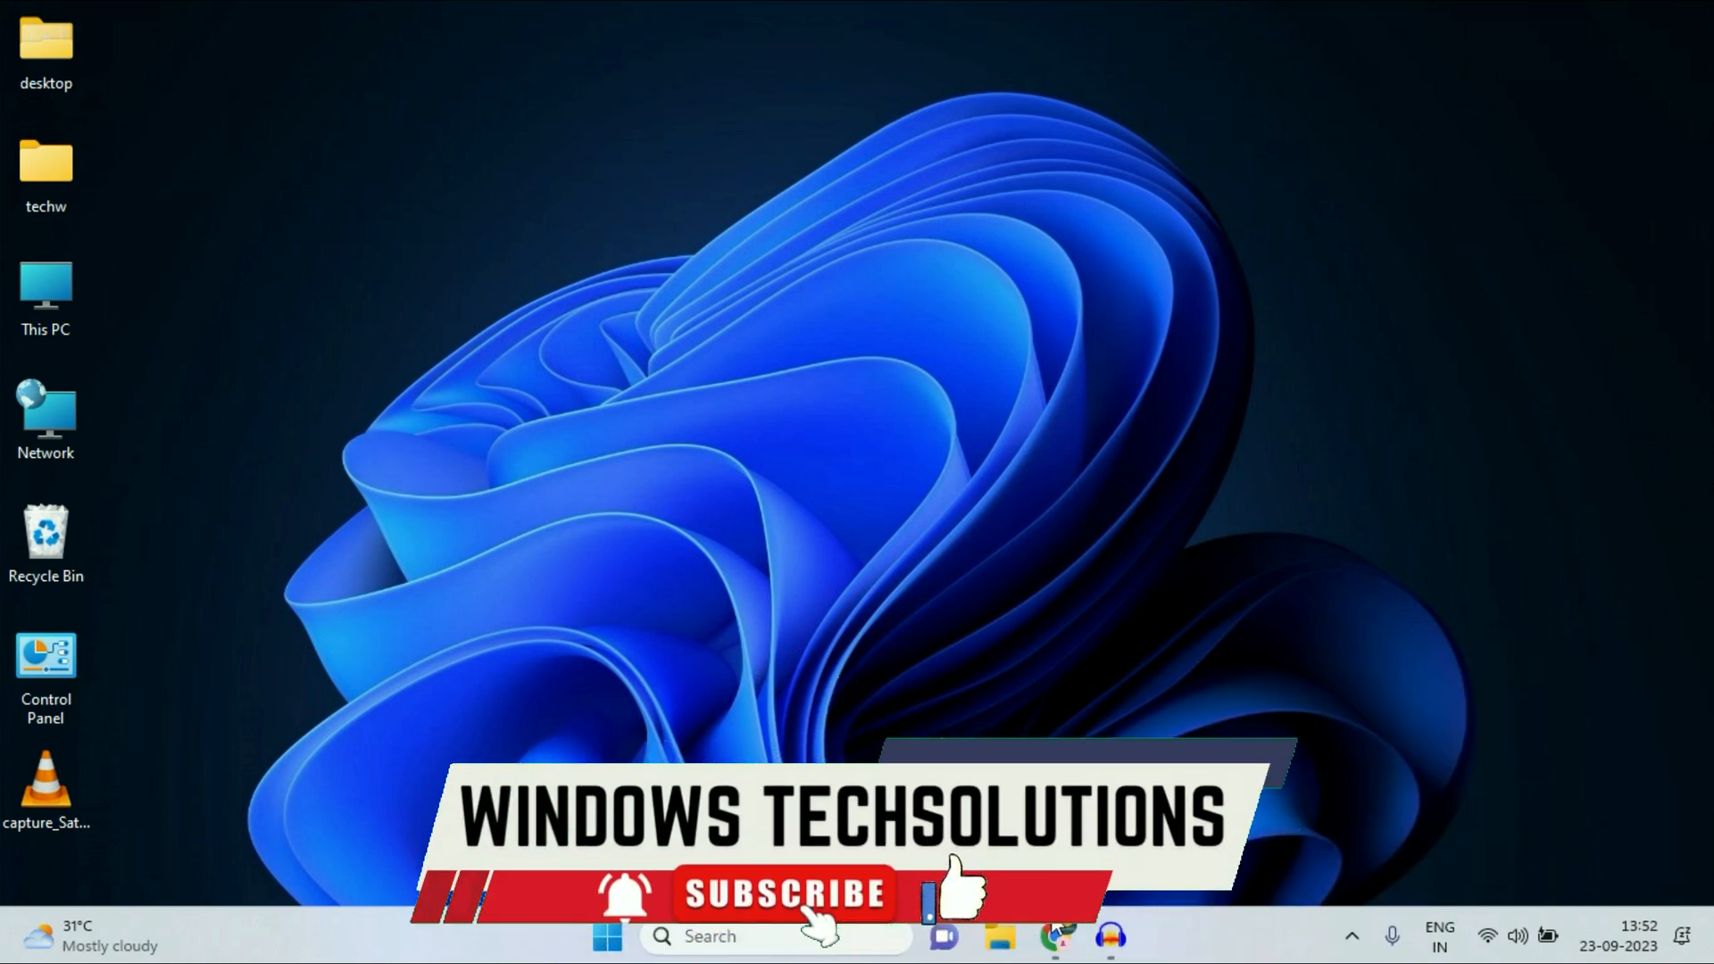
Step: Review the failed page in the browser and check the wireless connection status
{"action": "left_click", "coordinate": [1055, 938]}
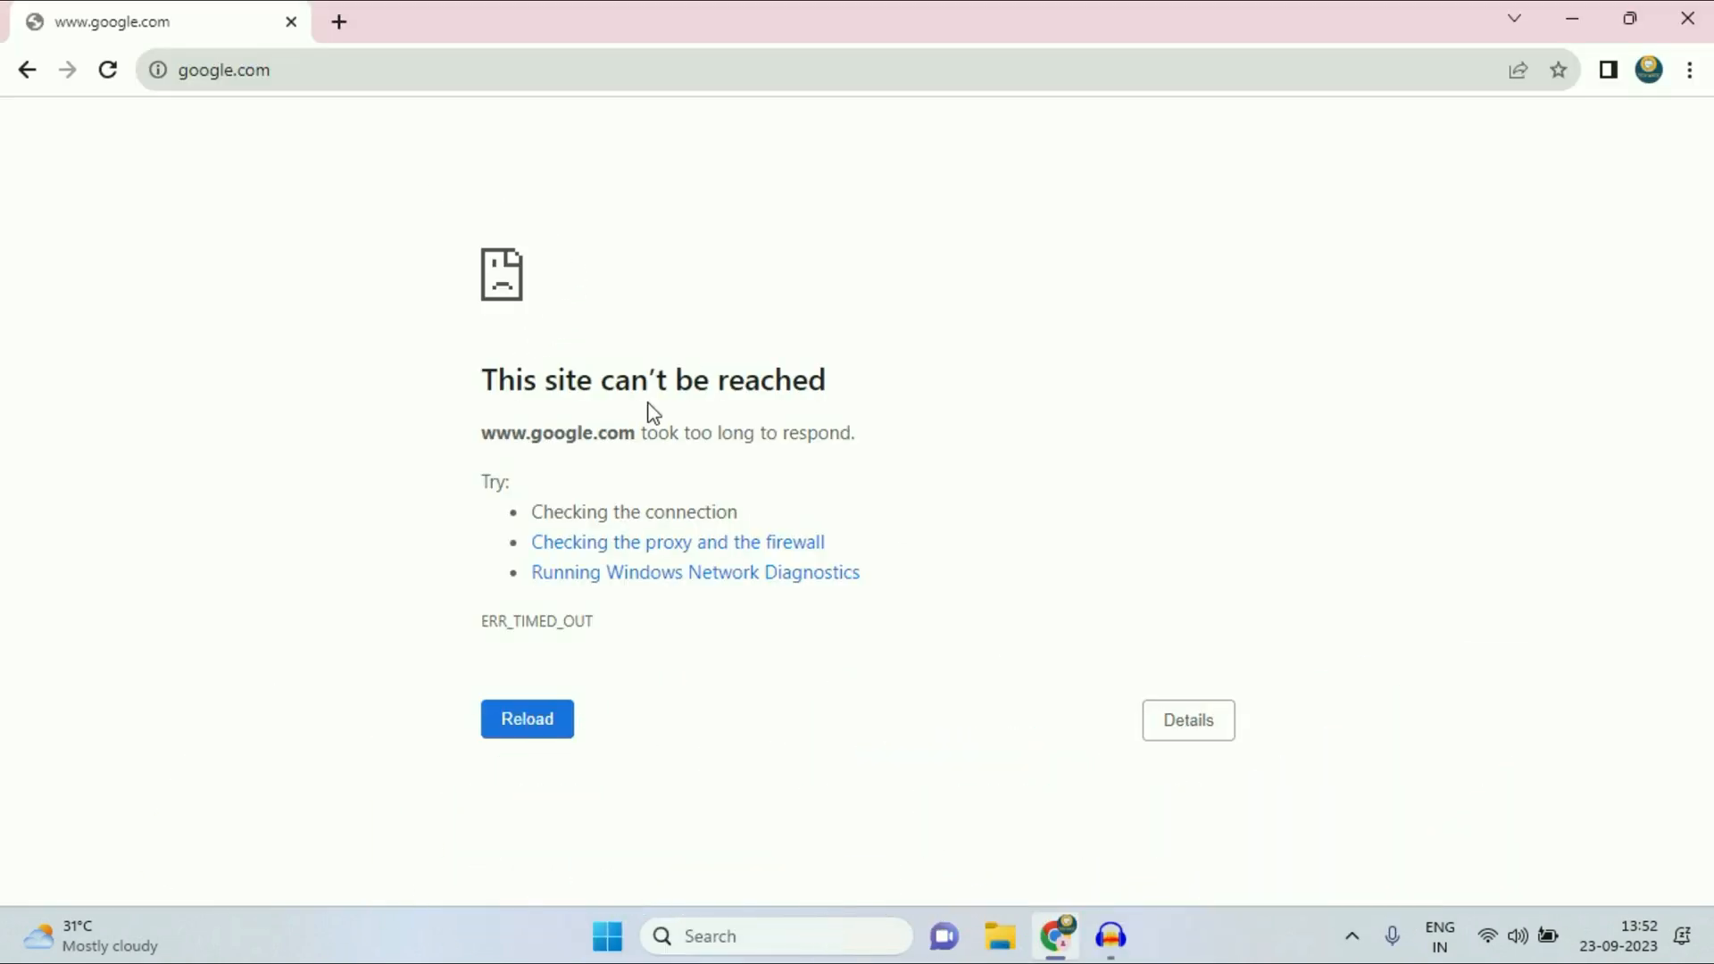
{"action": "mouse_move", "coordinate": [886, 379]}
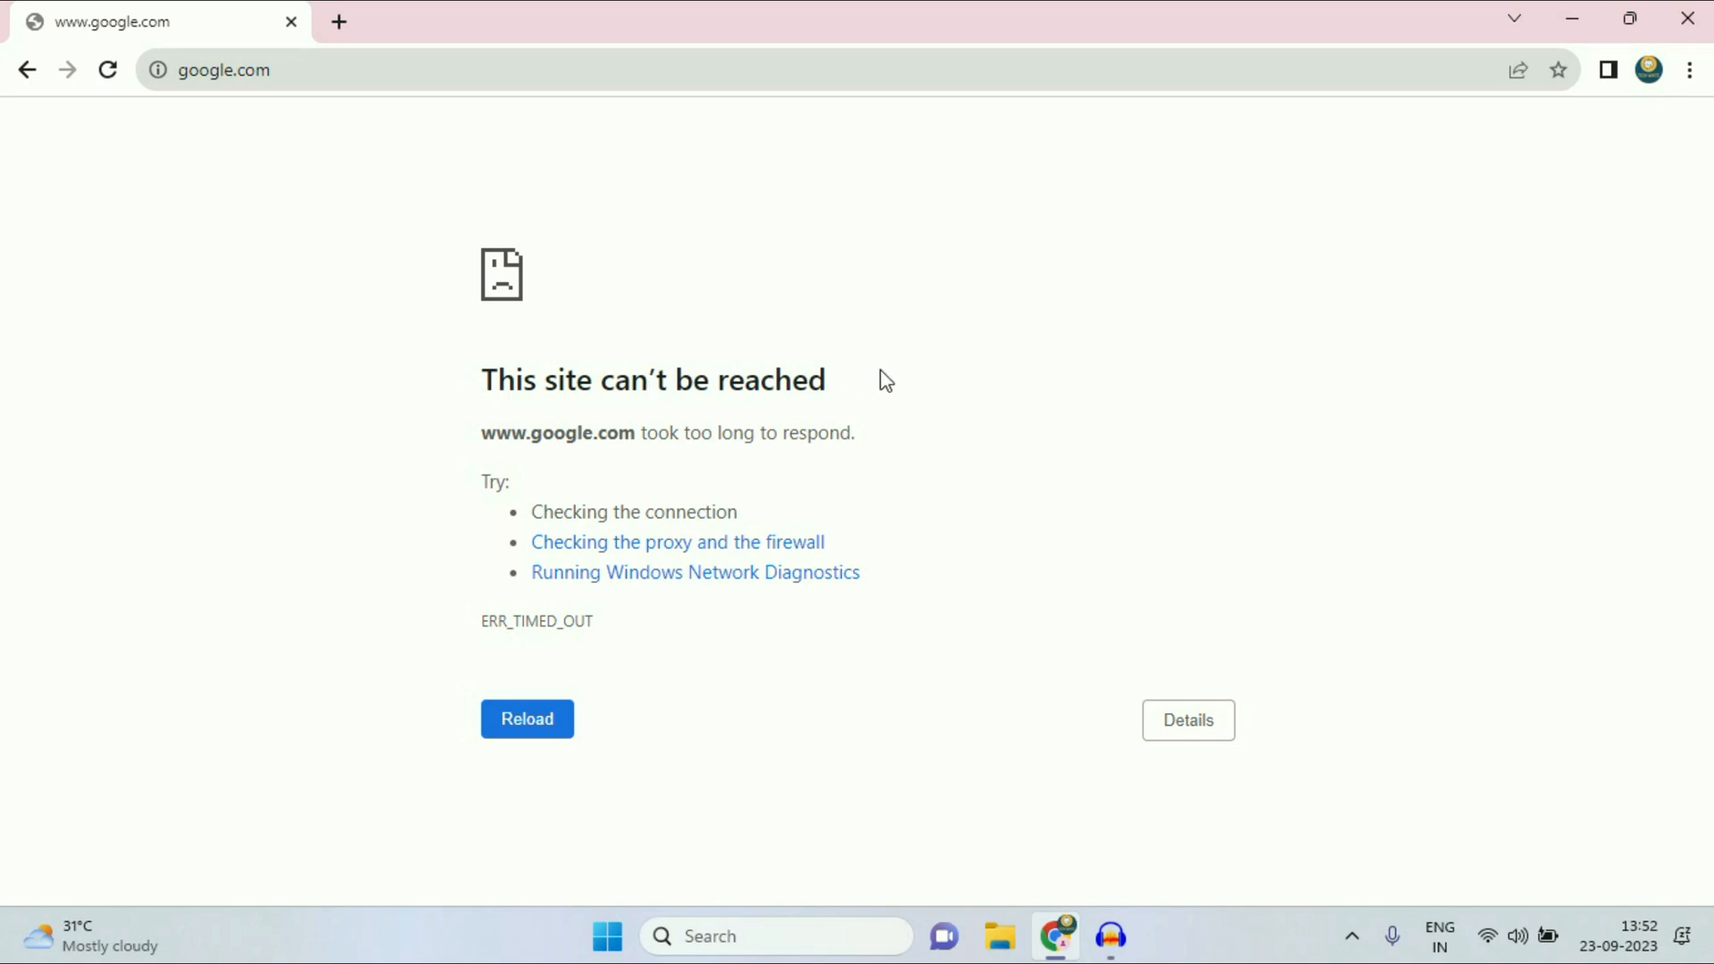
{"action": "left_click", "coordinate": [1517, 935]}
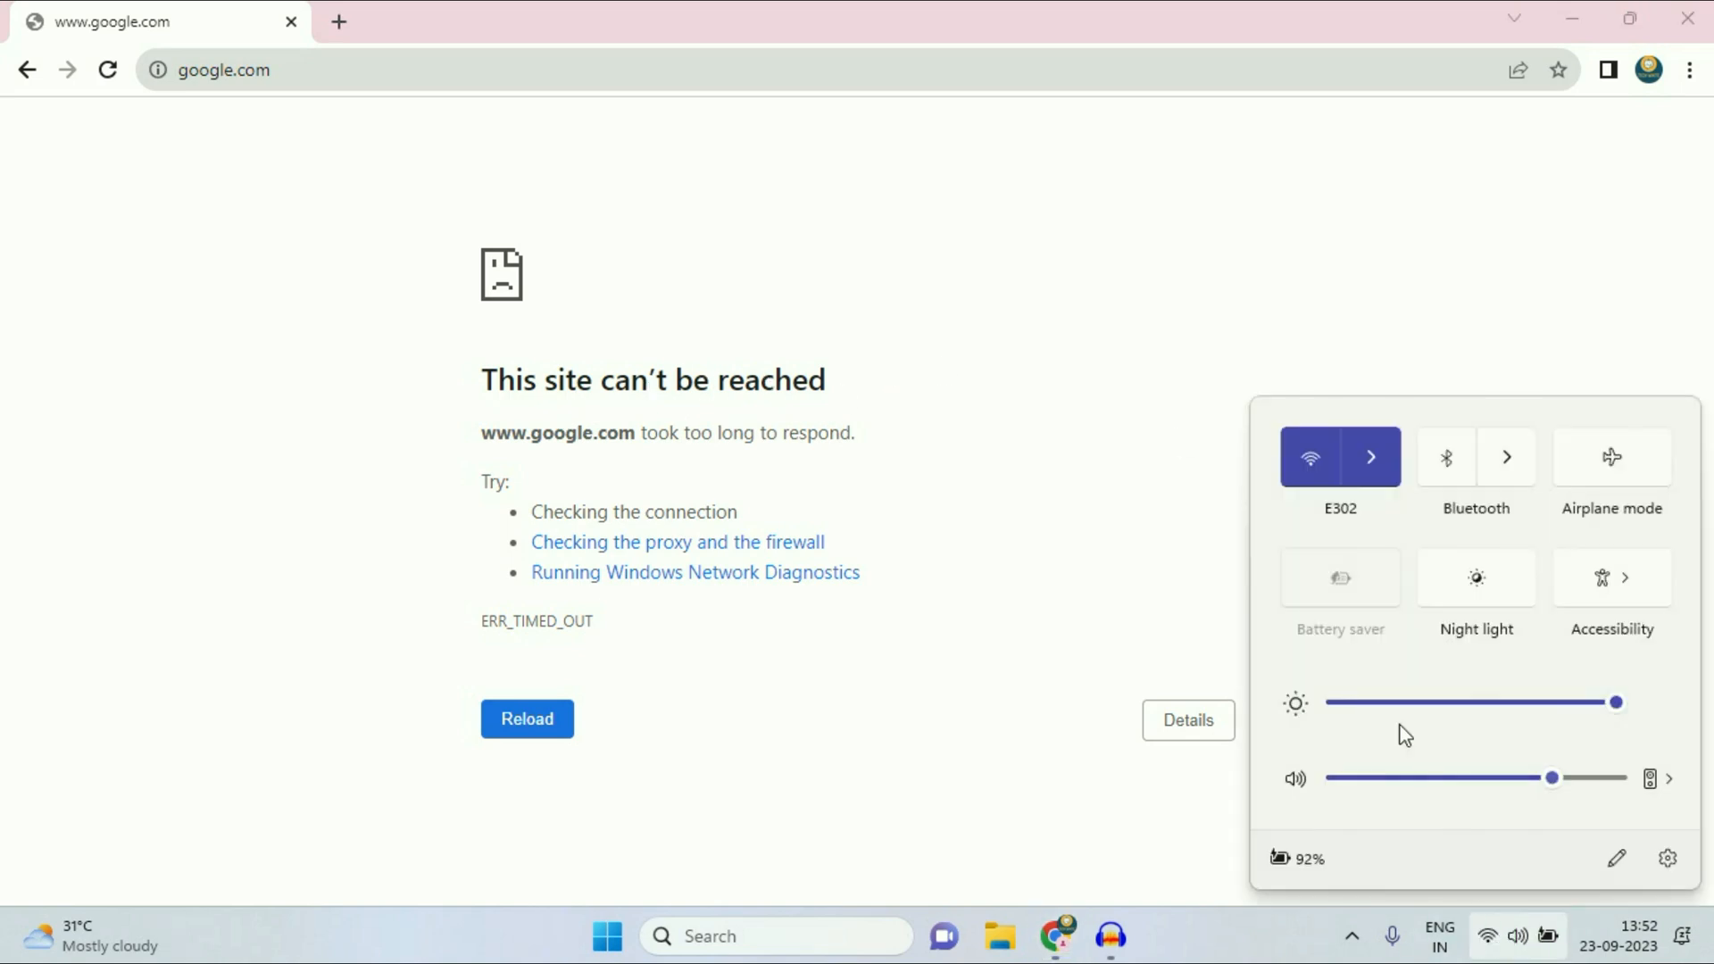
{"action": "mouse_move", "coordinate": [638, 371]}
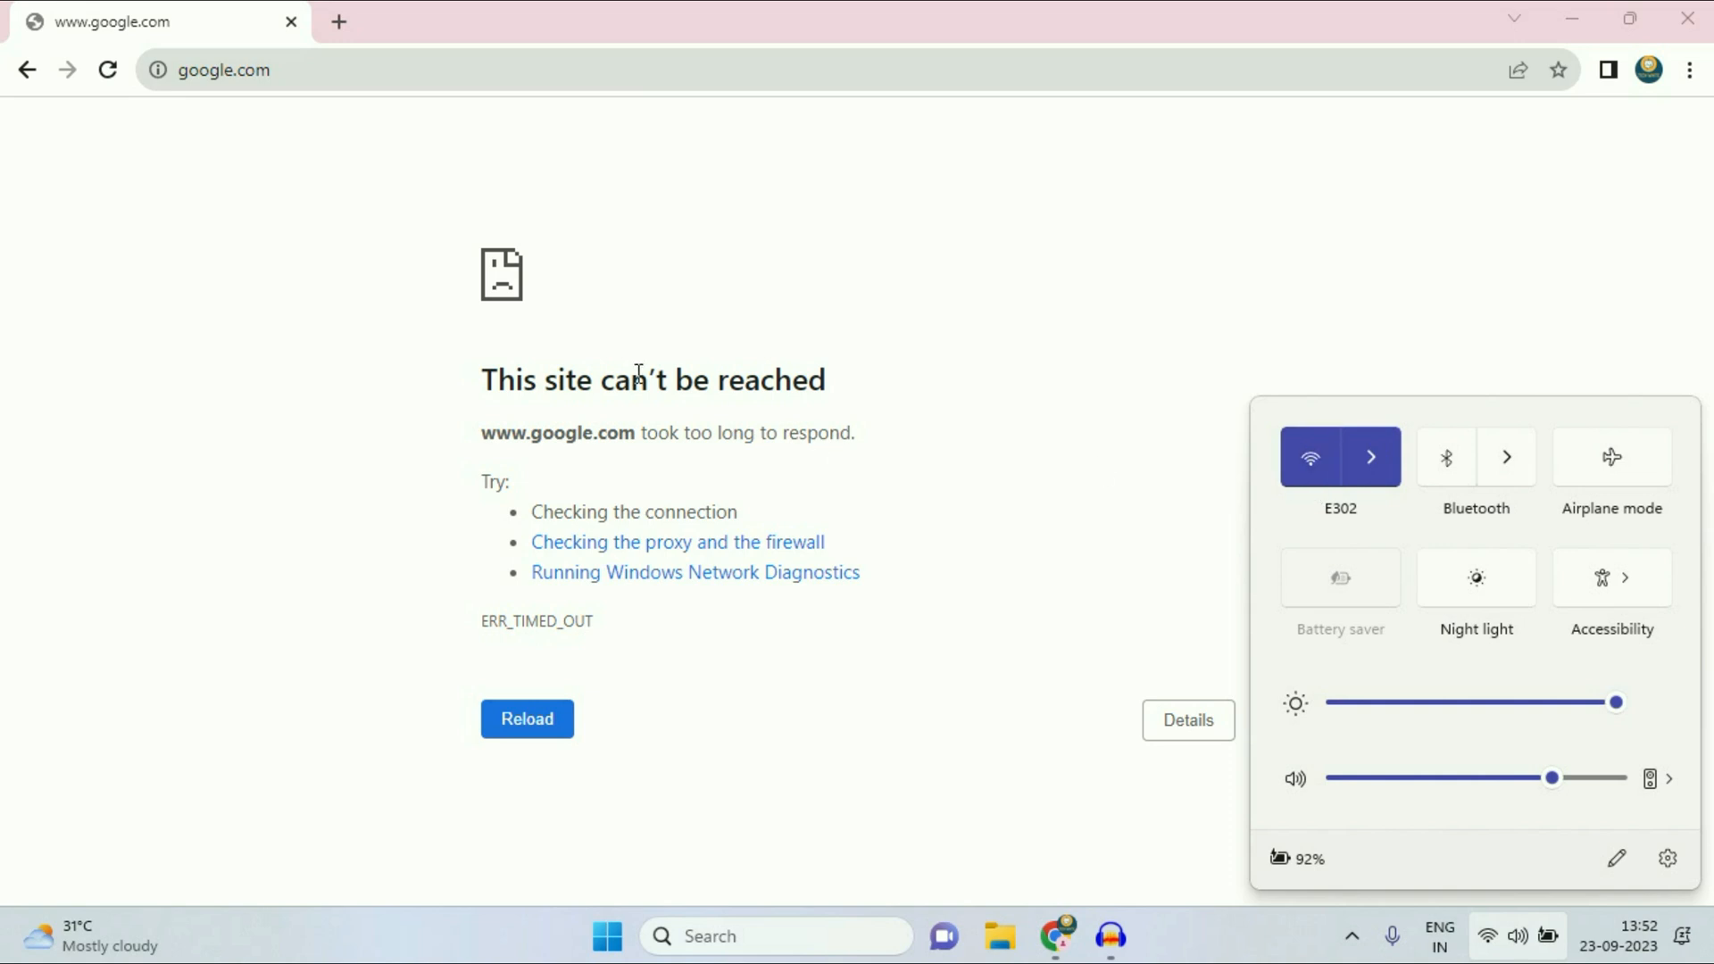
{"action": "triple_click", "coordinate": [652, 378]}
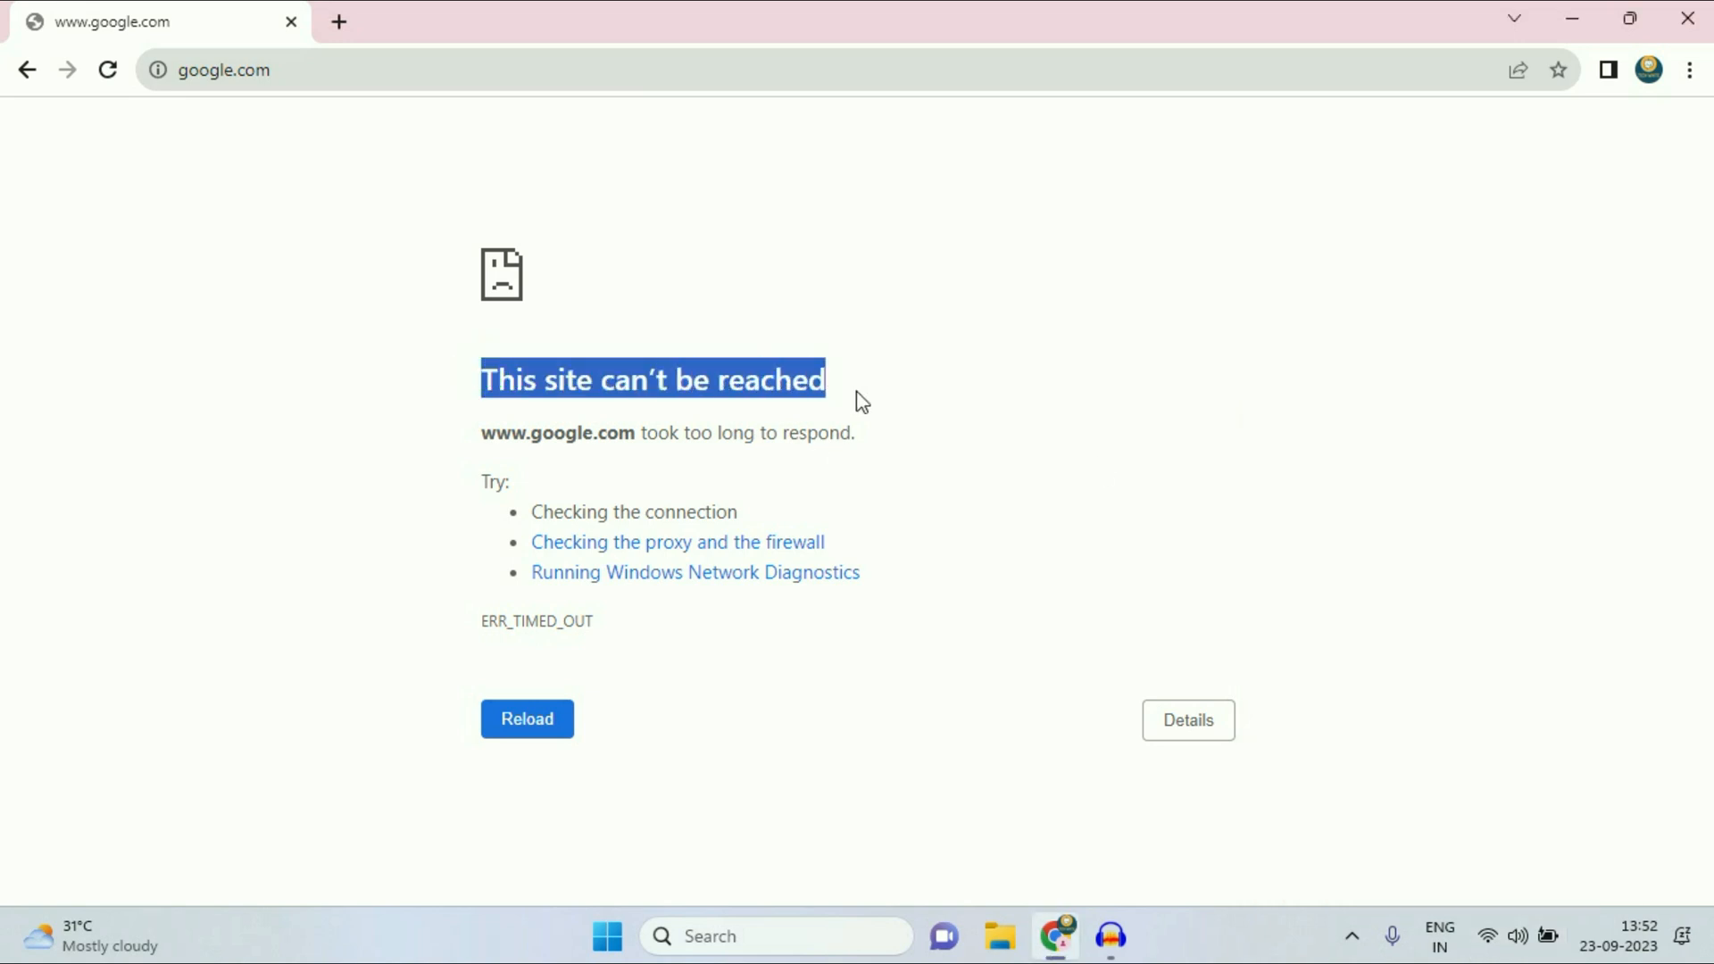
{"action": "mouse_move", "coordinate": [1125, 182]}
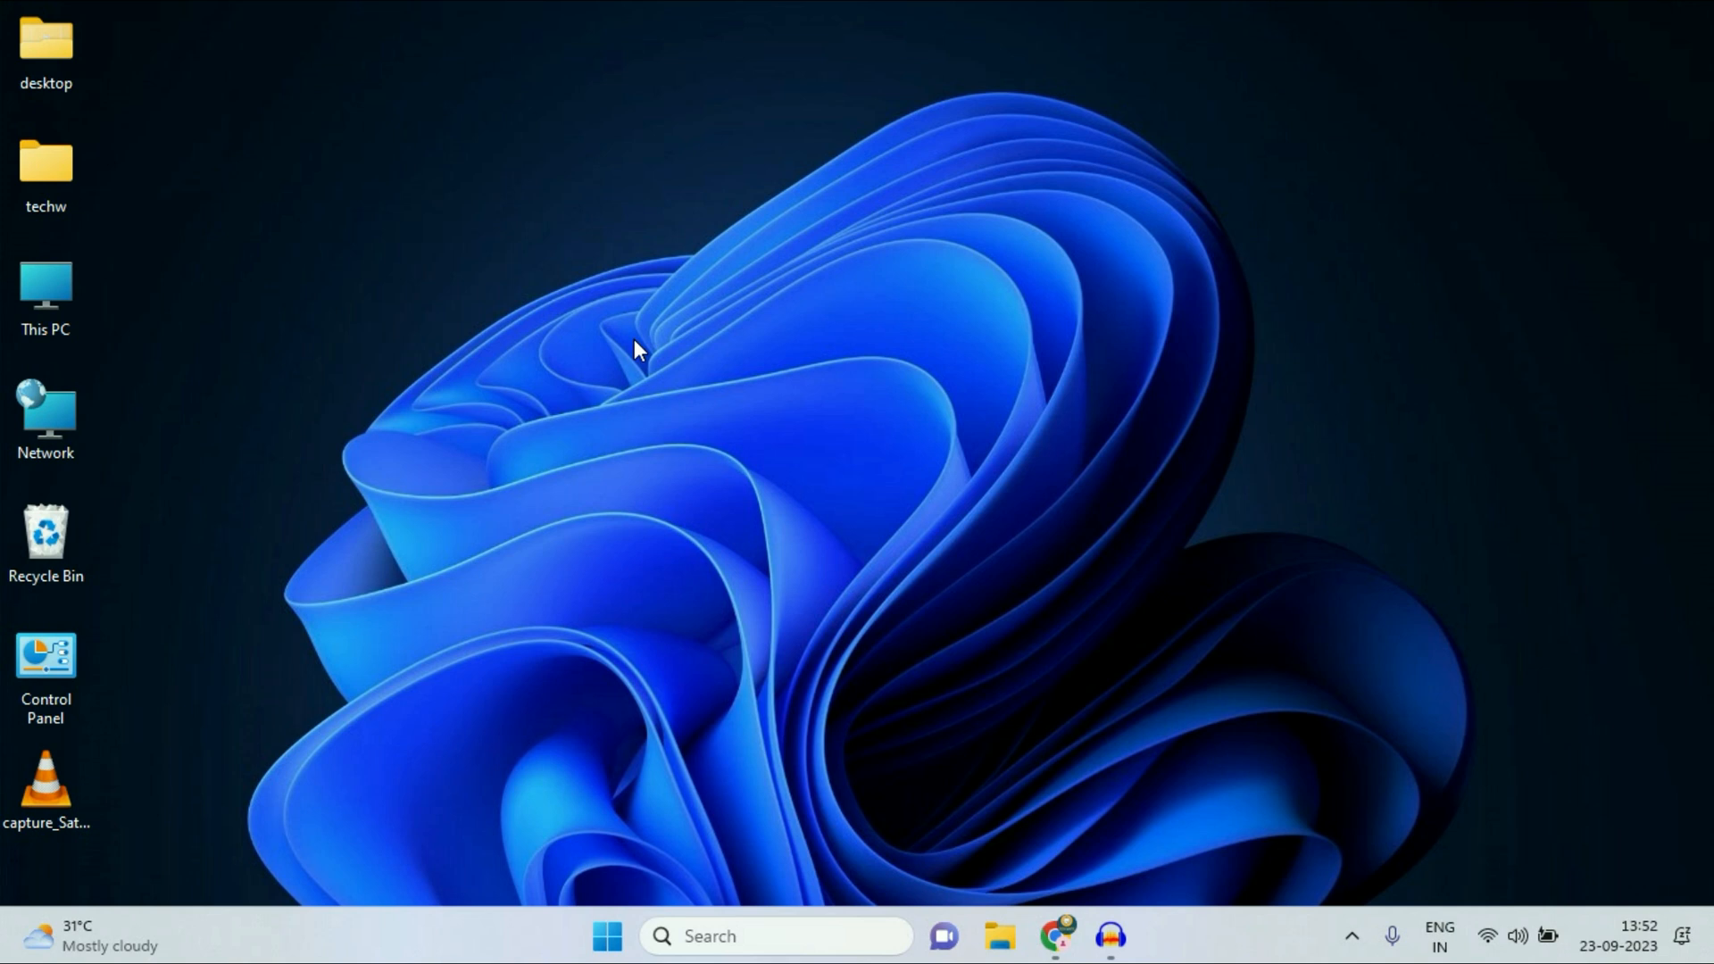
{"action": "mouse_move", "coordinate": [643, 896]}
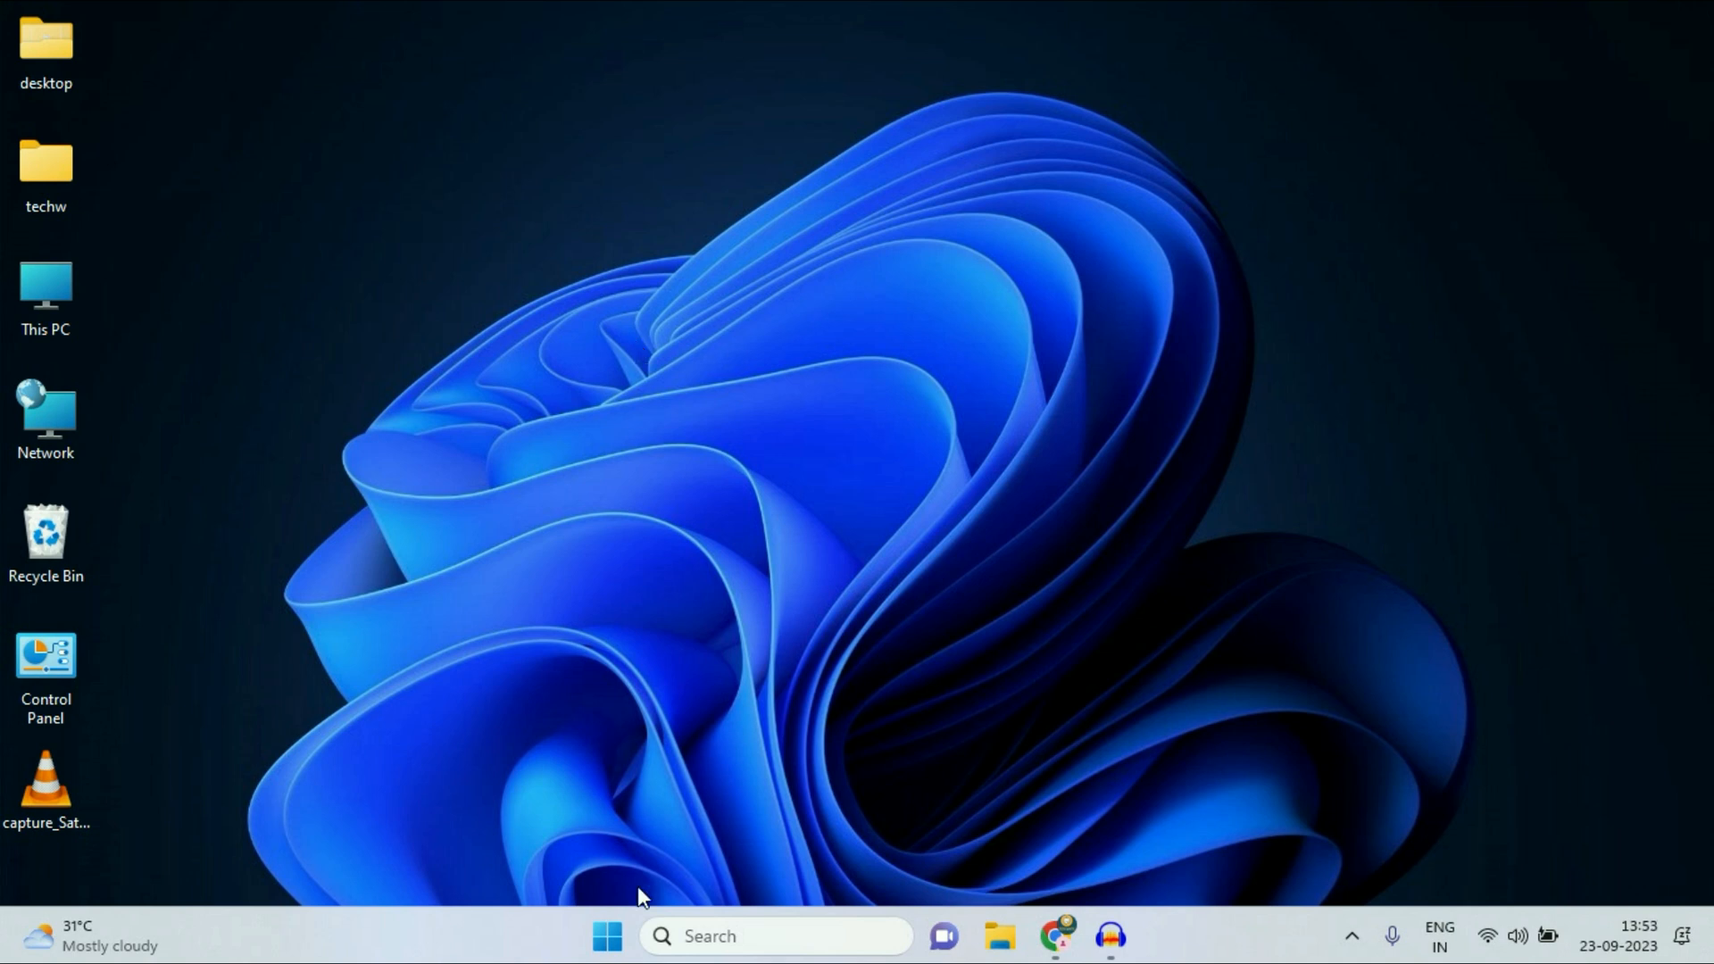
Step: Launch the Settings app from a Start menu search for 'settings'
{"action": "left_click", "coordinate": [606, 936]}
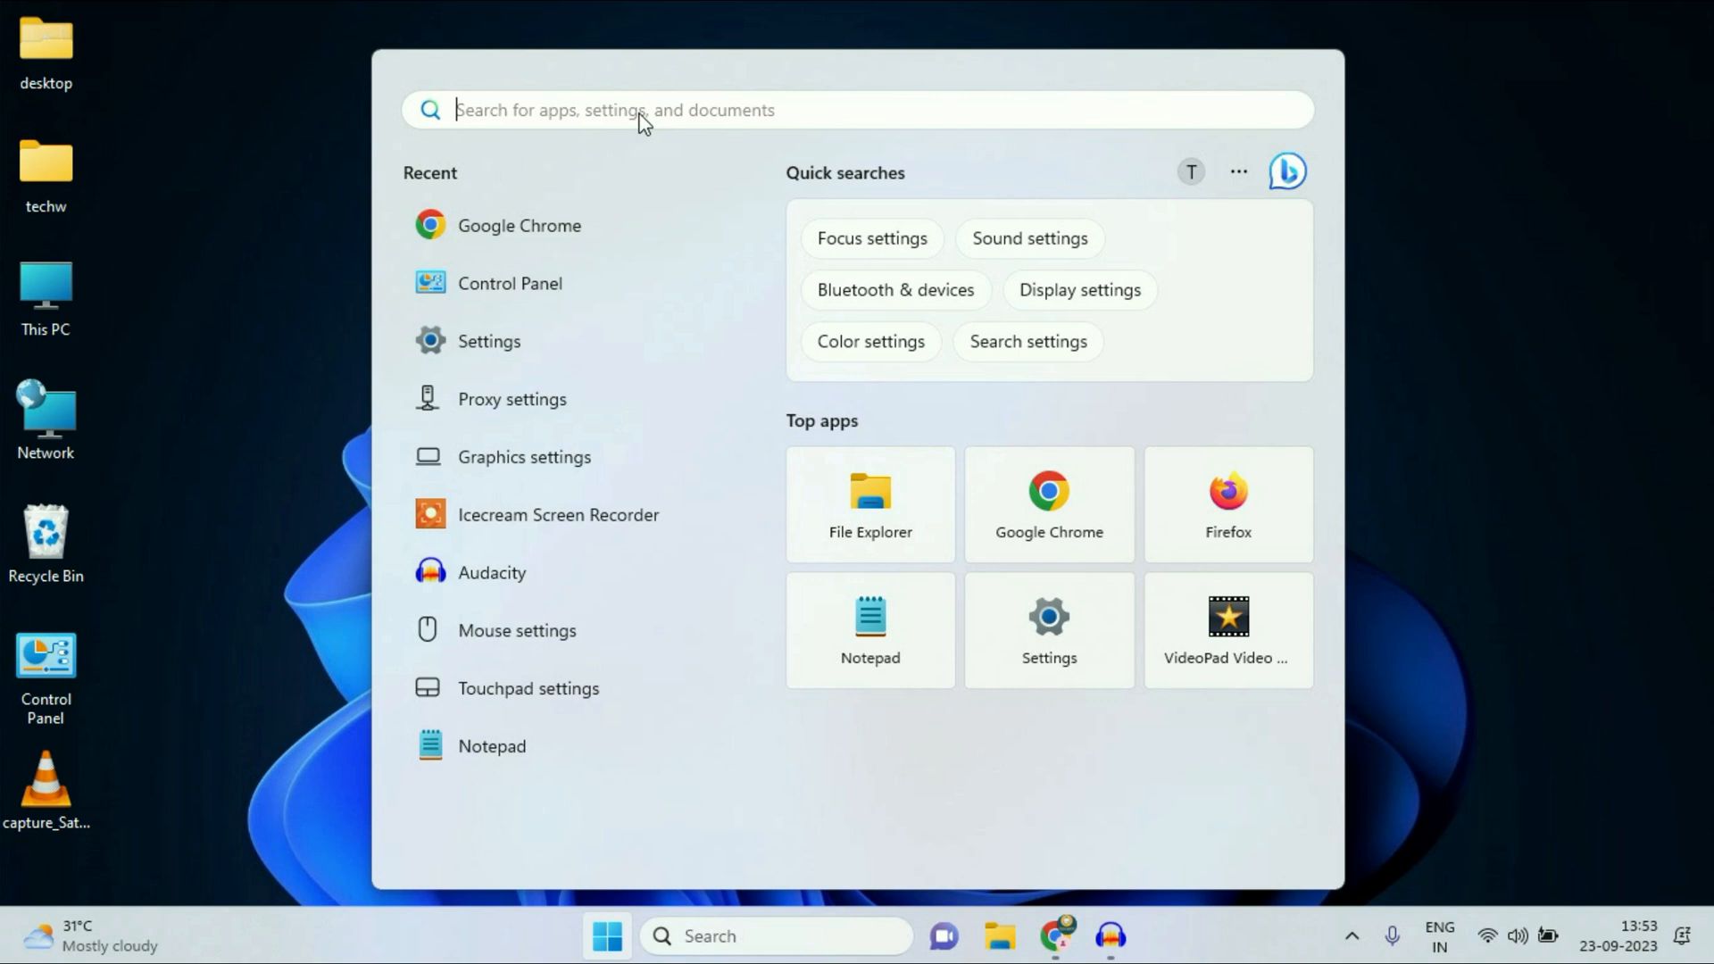
{"action": "type", "text": "settings"}
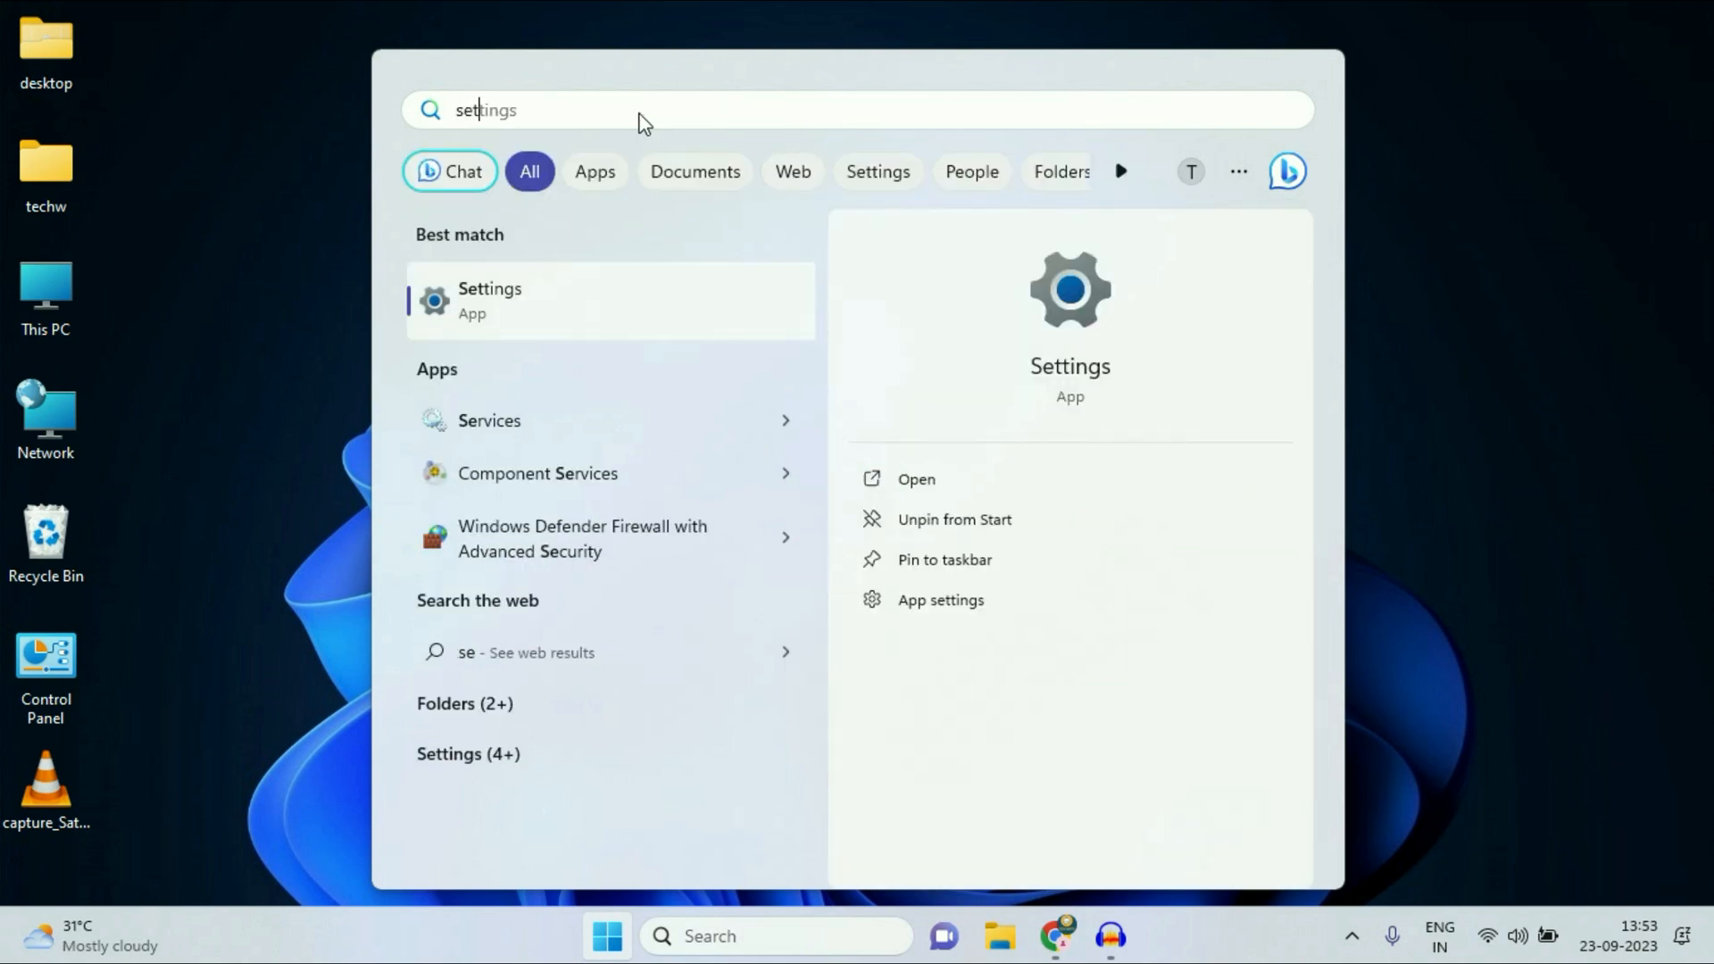
{"action": "type", "text": "tings"}
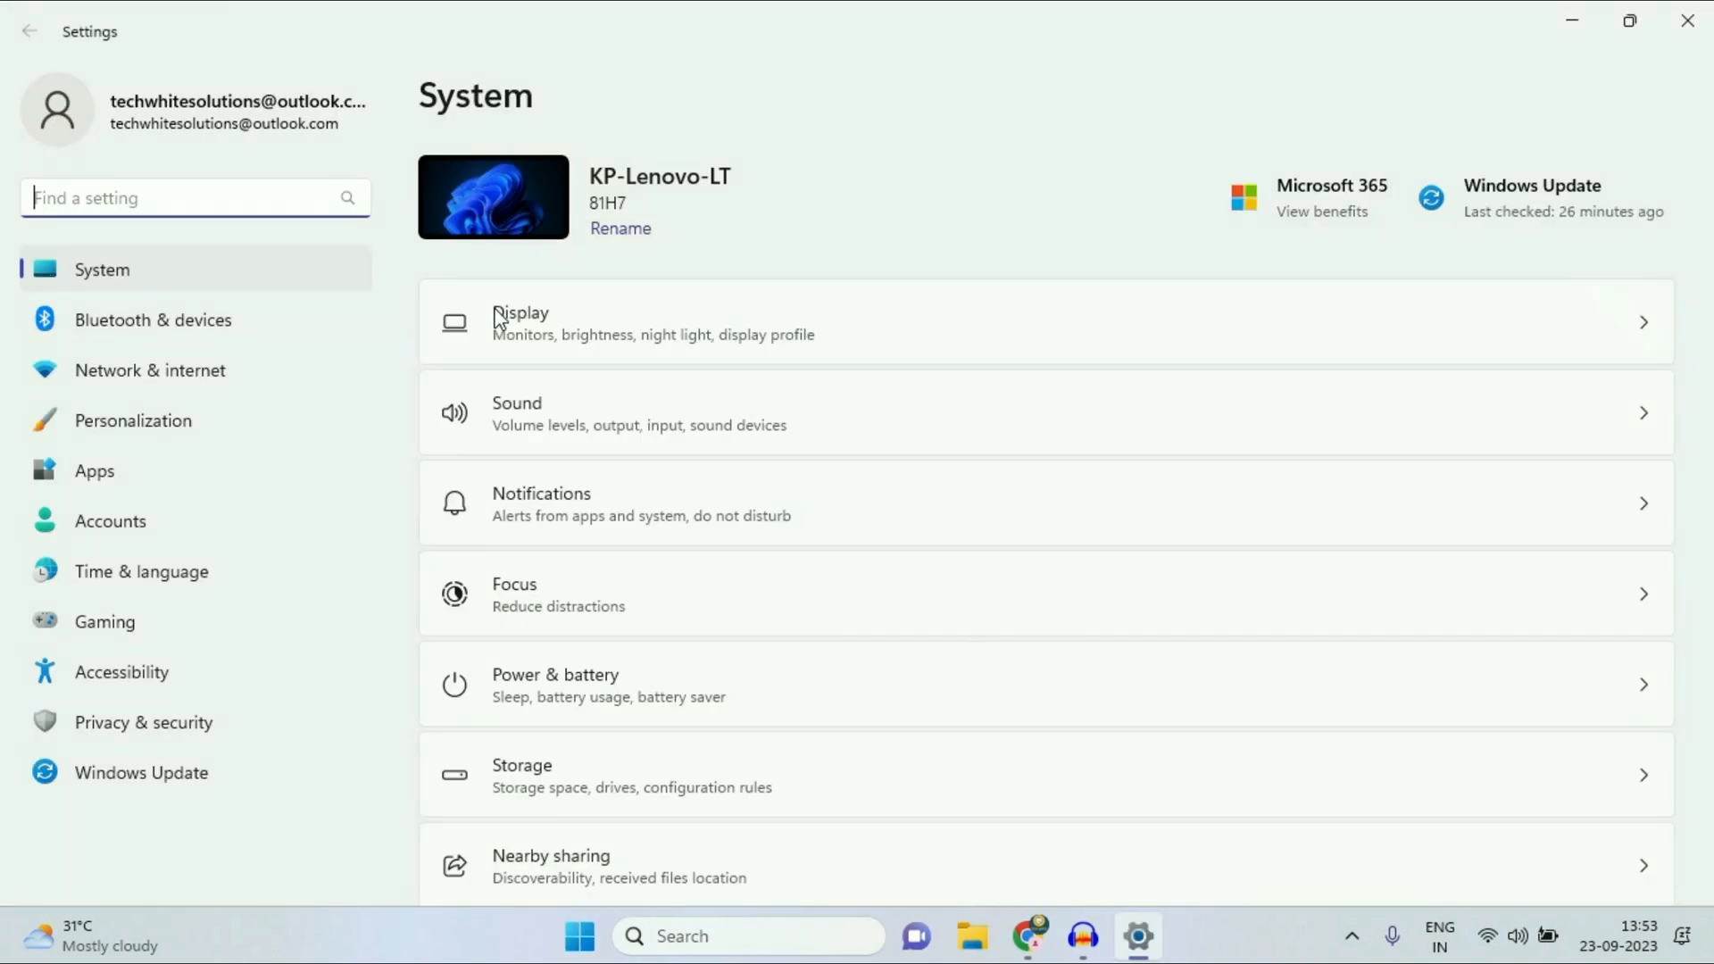
{"action": "mouse_move", "coordinate": [150, 370]}
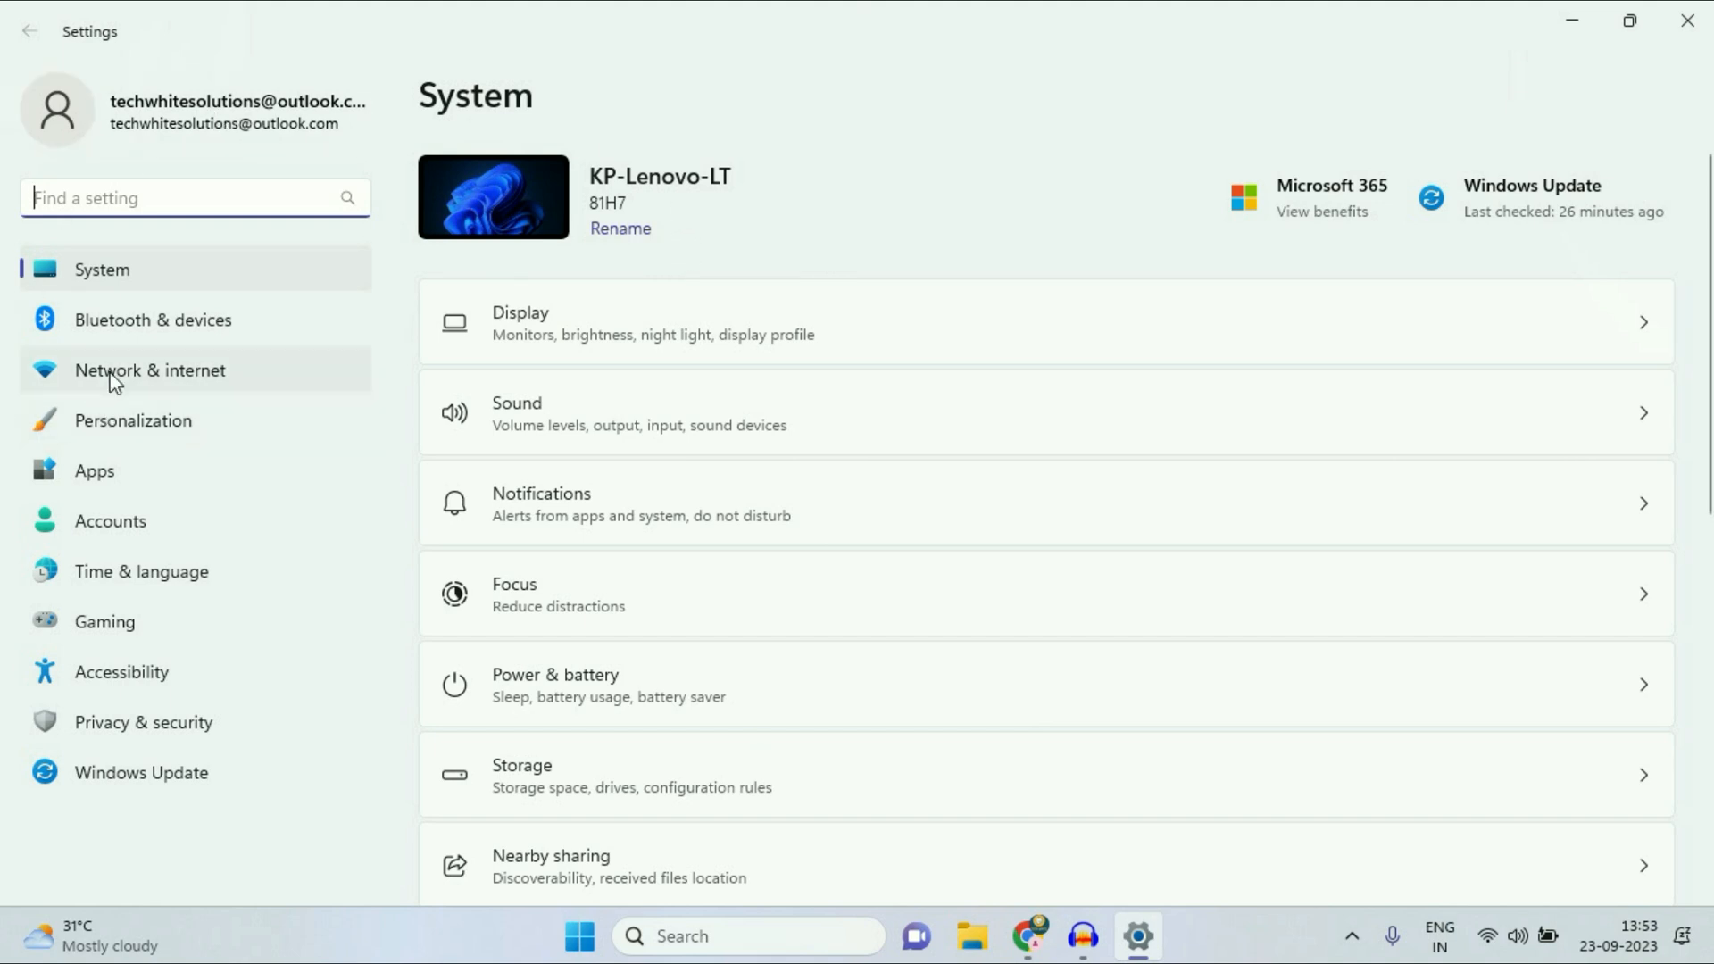
Step: Go to Network & internet and scroll toward the Proxy entry
{"action": "left_click", "coordinate": [150, 370]}
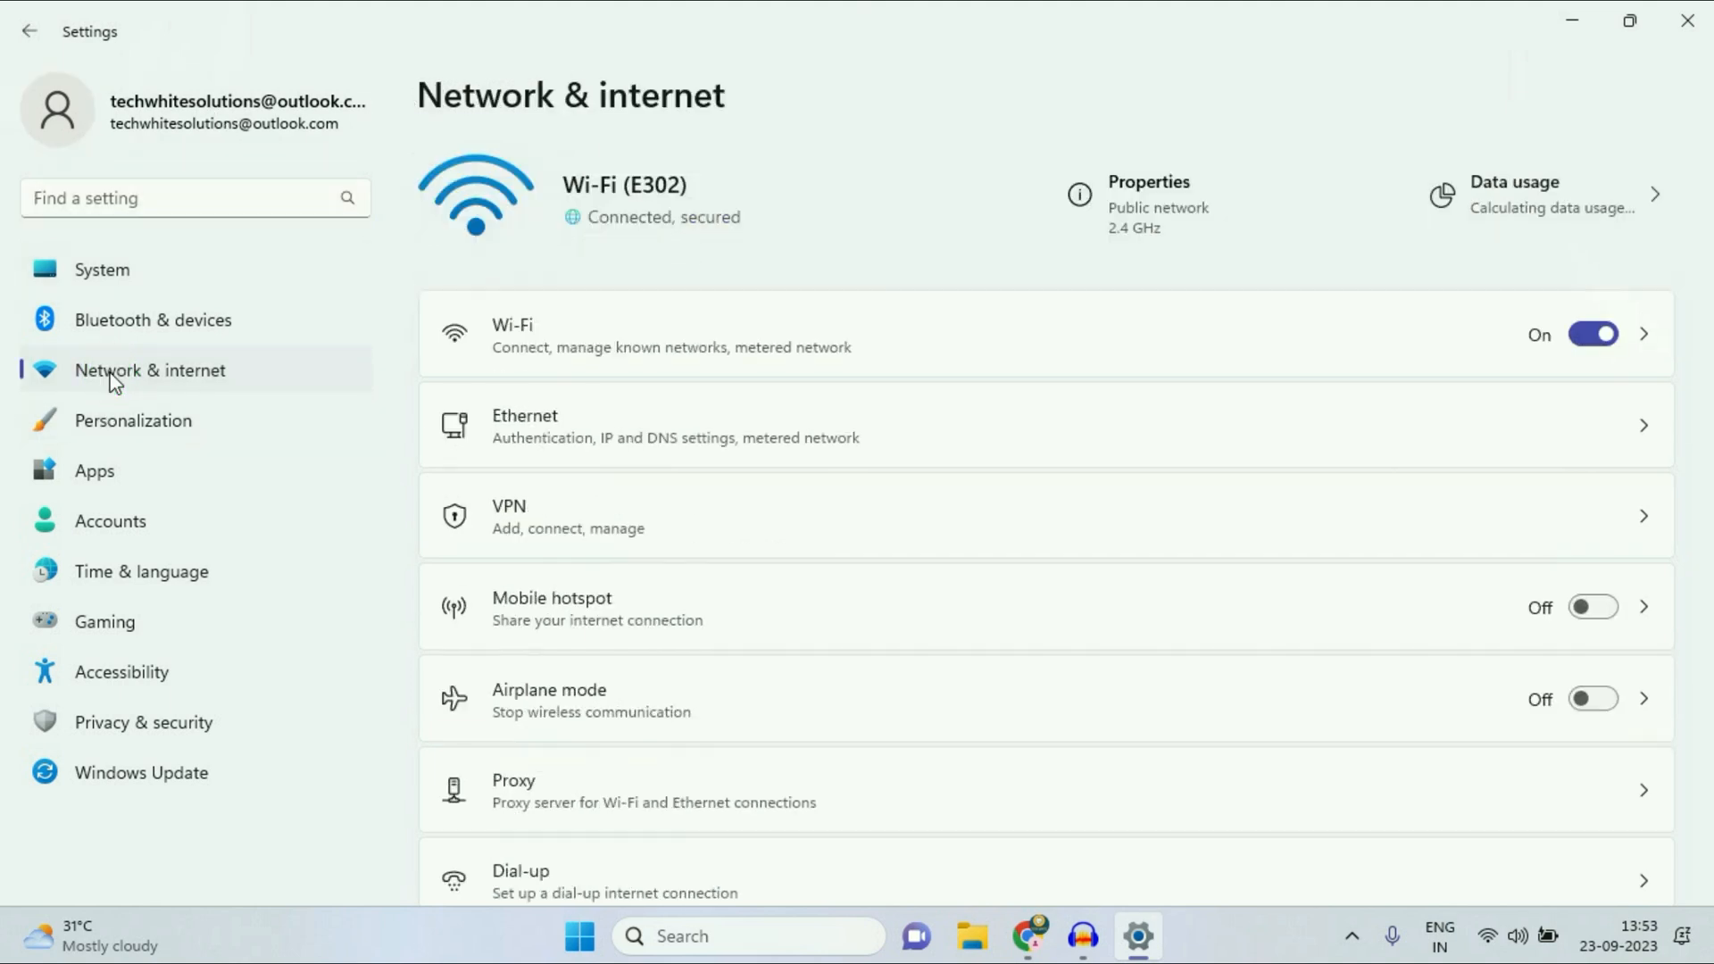
{"action": "scroll", "scroll_direction": "down", "scroll_amount": 3}
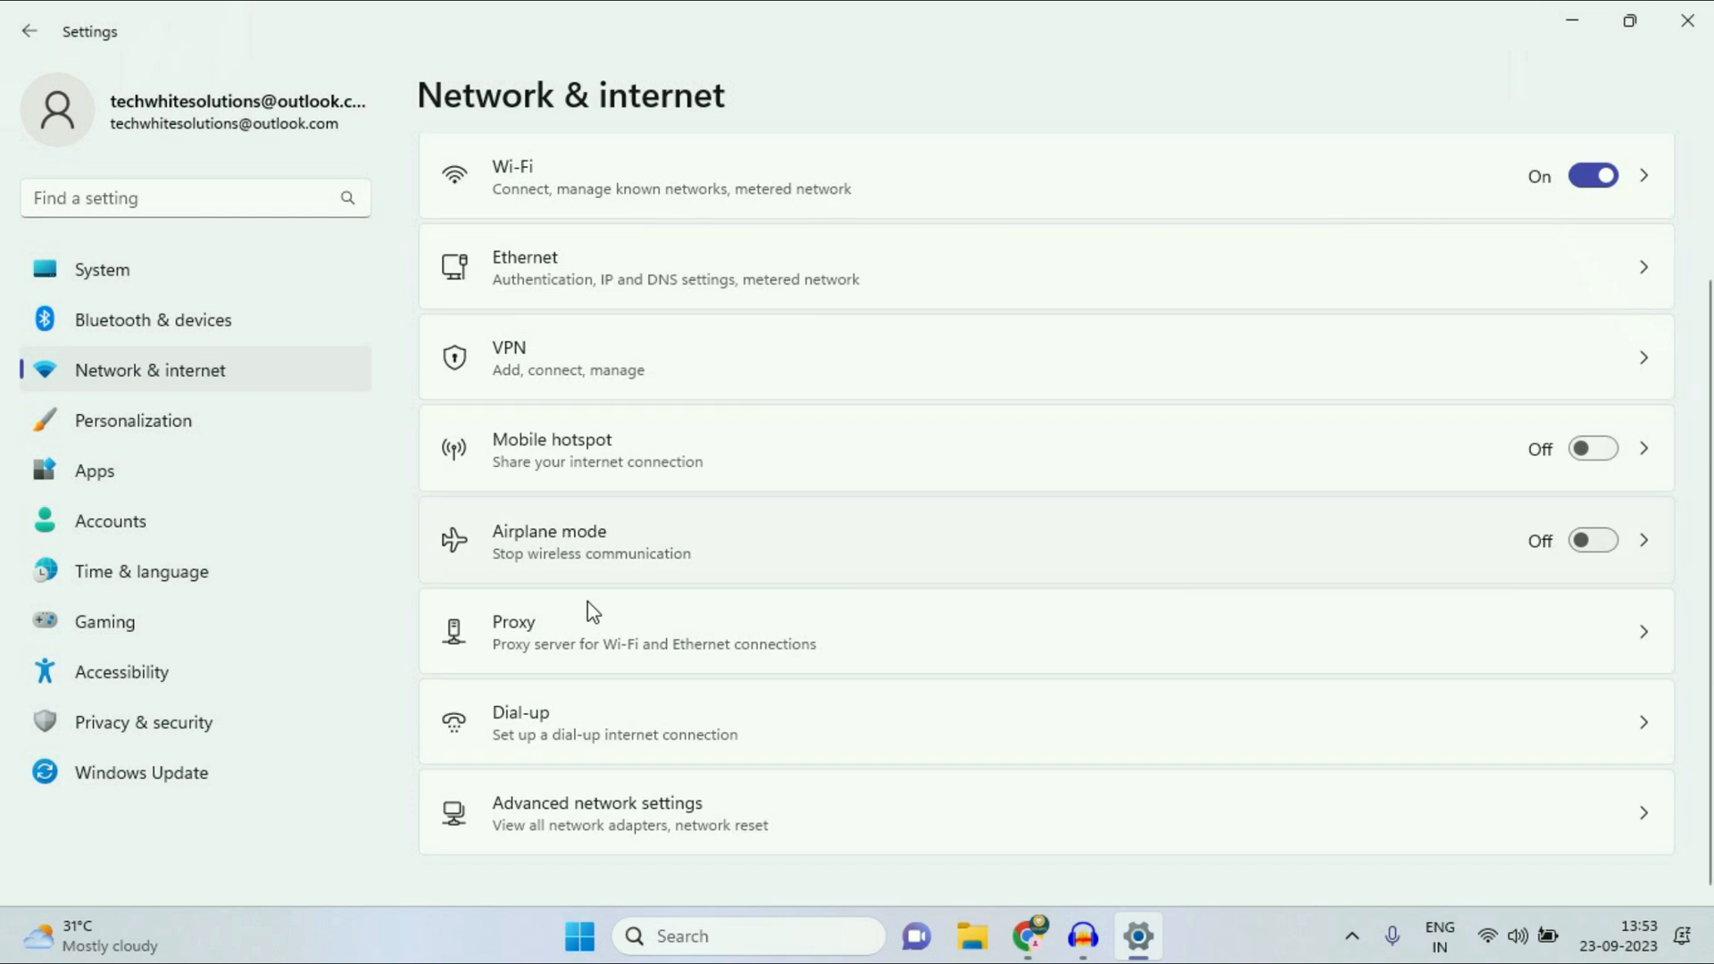
{"action": "mouse_move", "coordinate": [593, 643]}
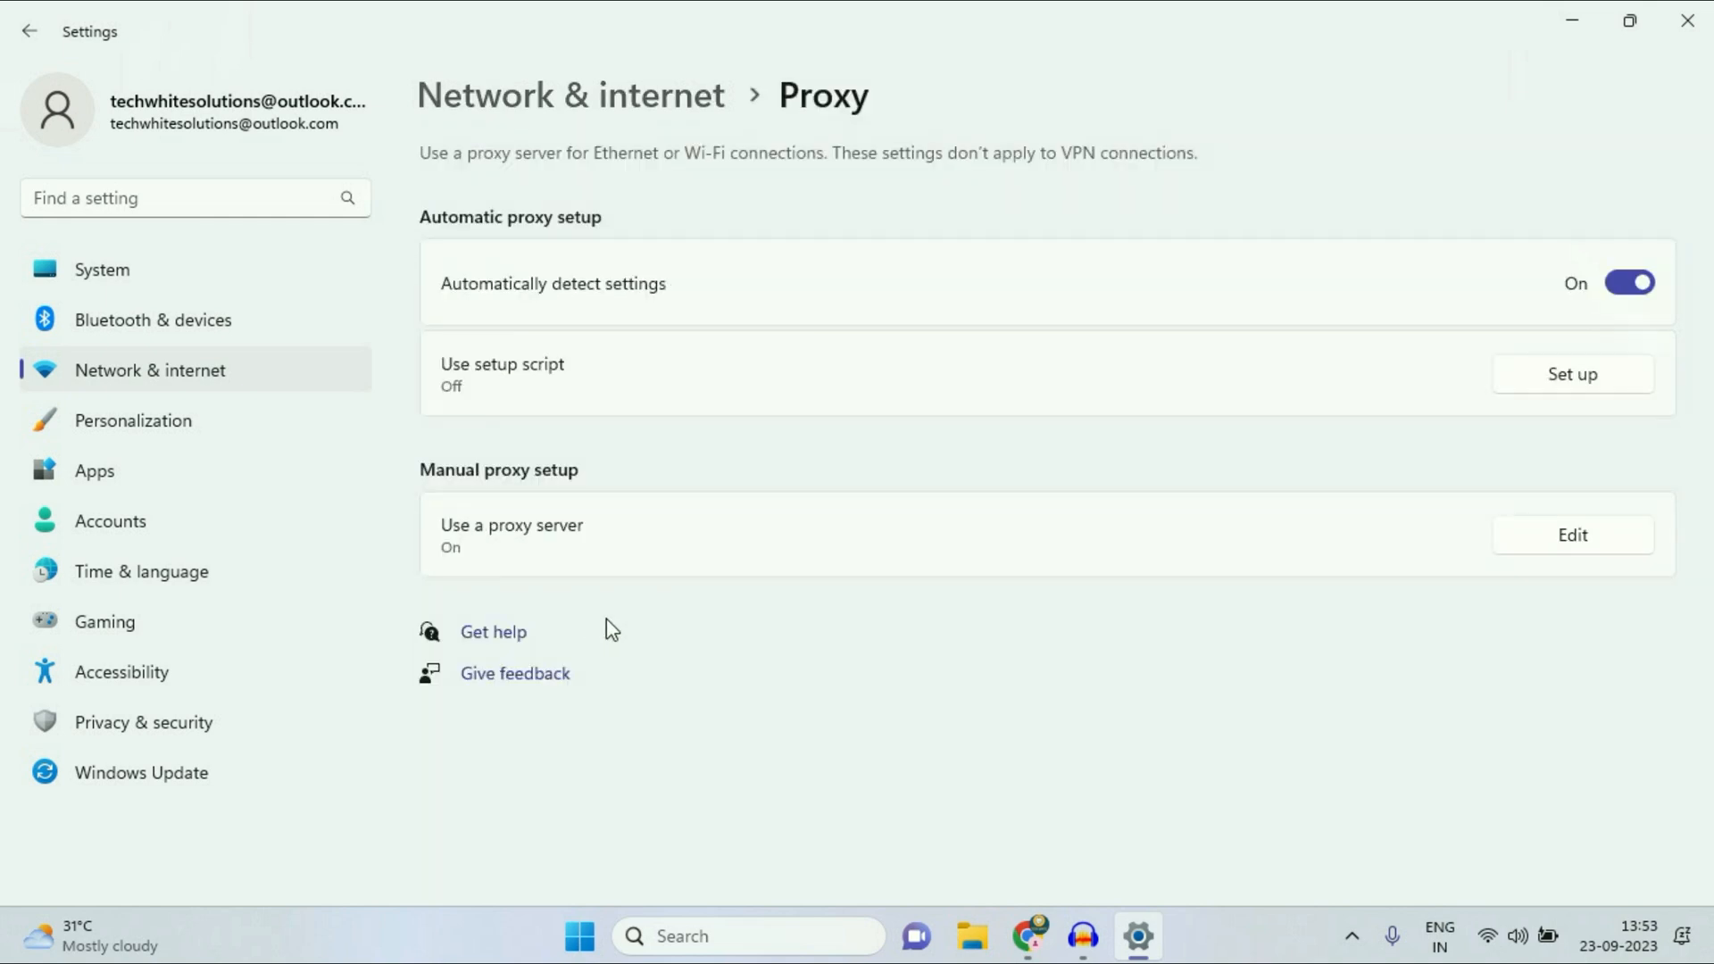
{"action": "mouse_move", "coordinate": [472, 495]}
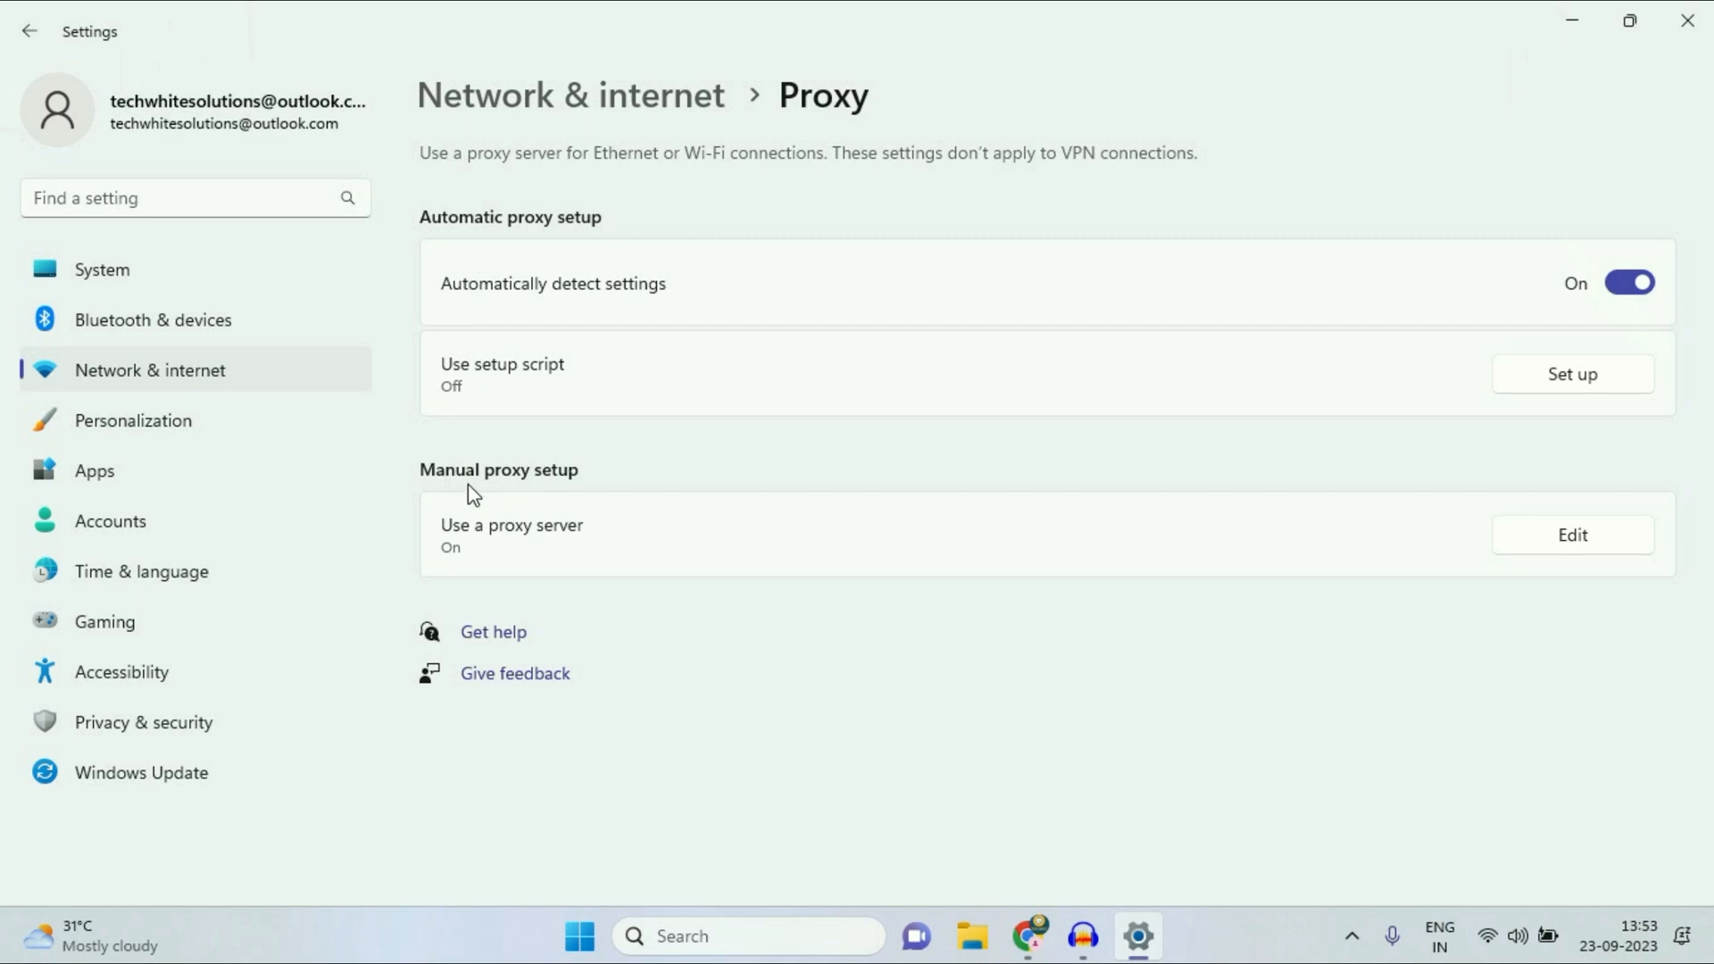
{"action": "mouse_move", "coordinate": [577, 478]}
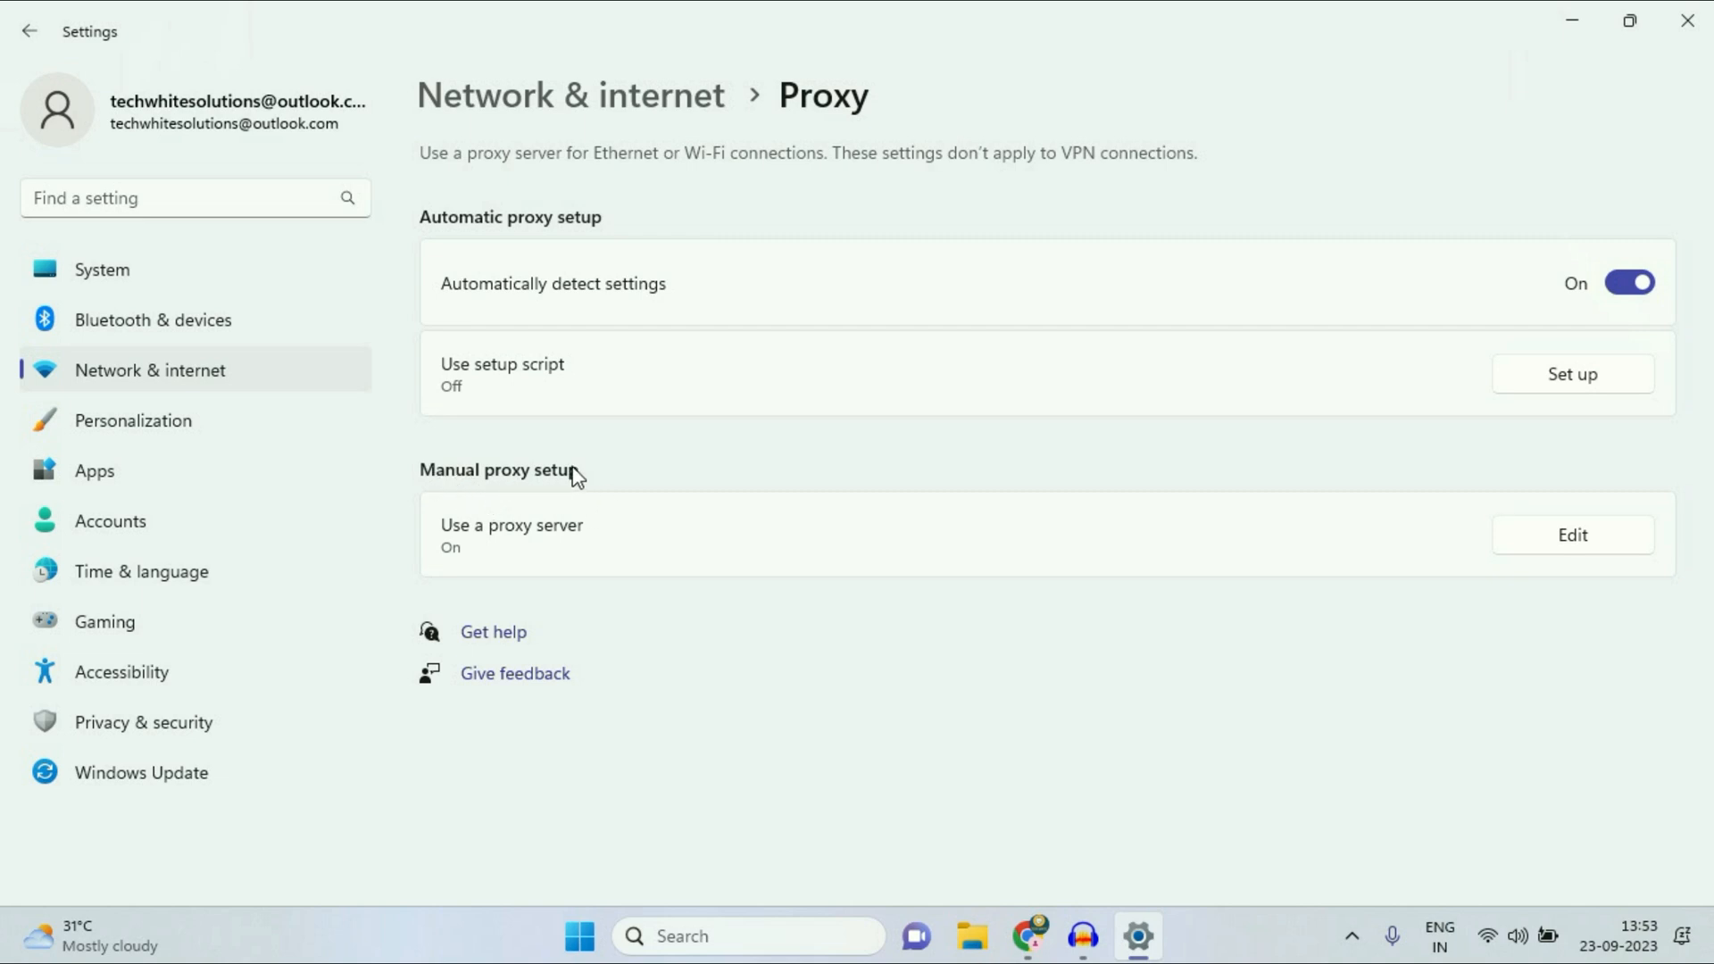
{"action": "mouse_move", "coordinate": [480, 534]}
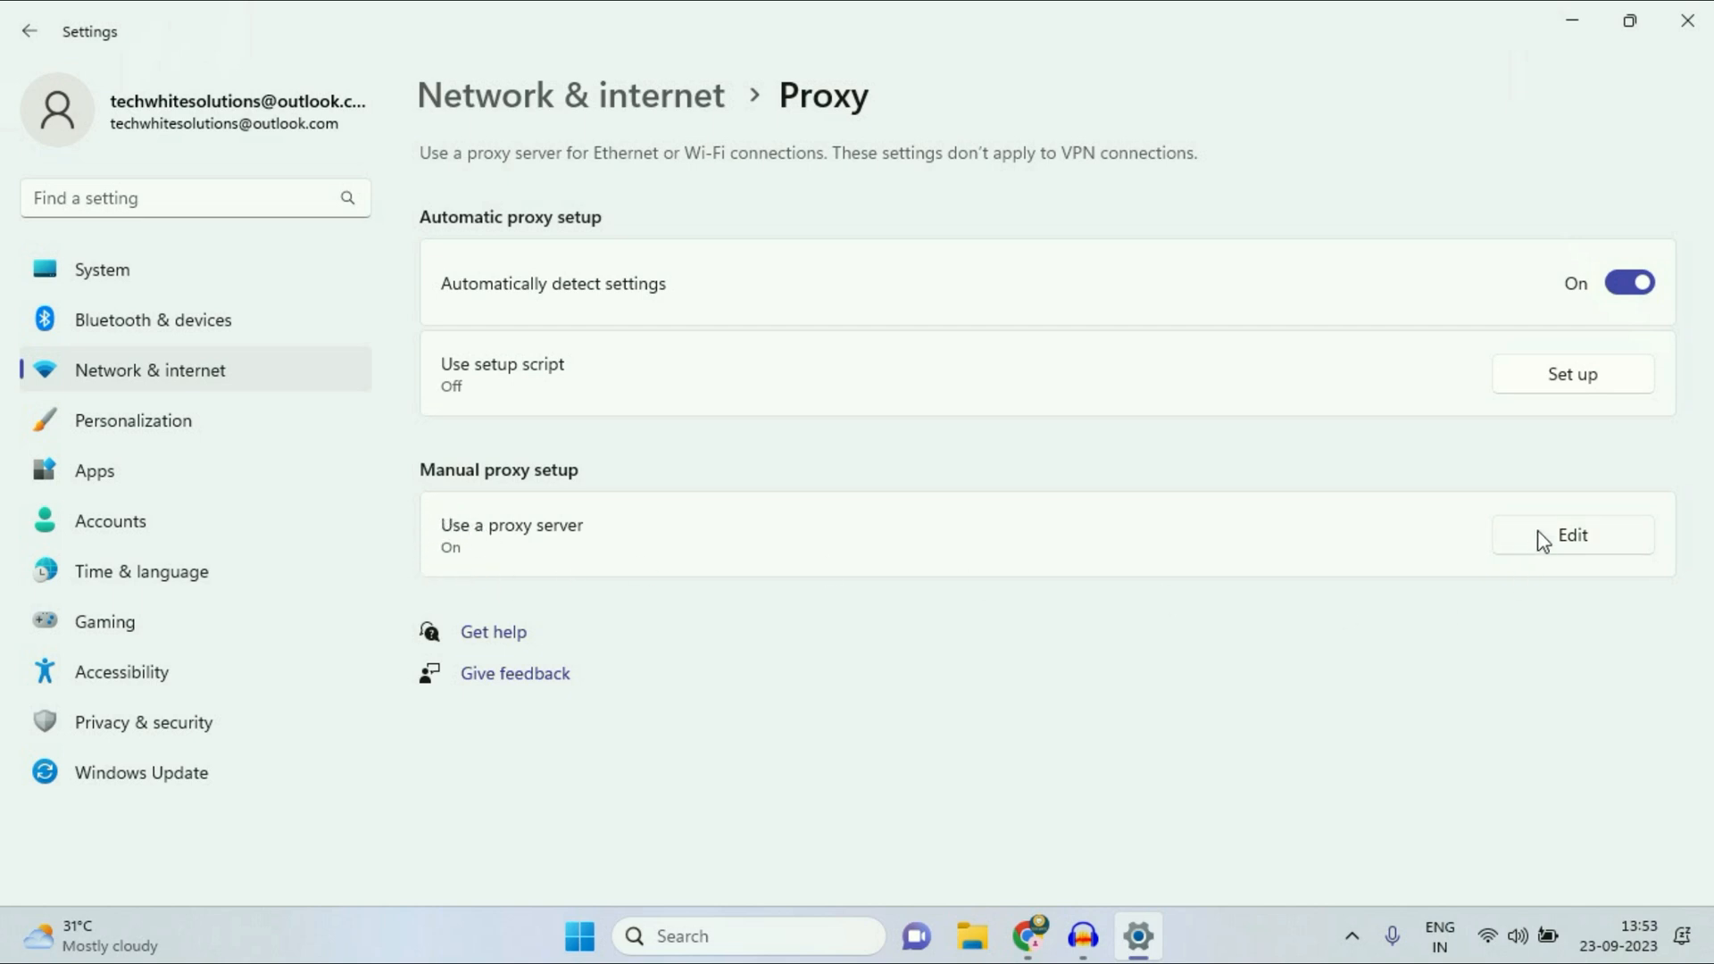
Step: Switch the manual proxy server Off and save the setting
{"action": "left_click", "coordinate": [1572, 534]}
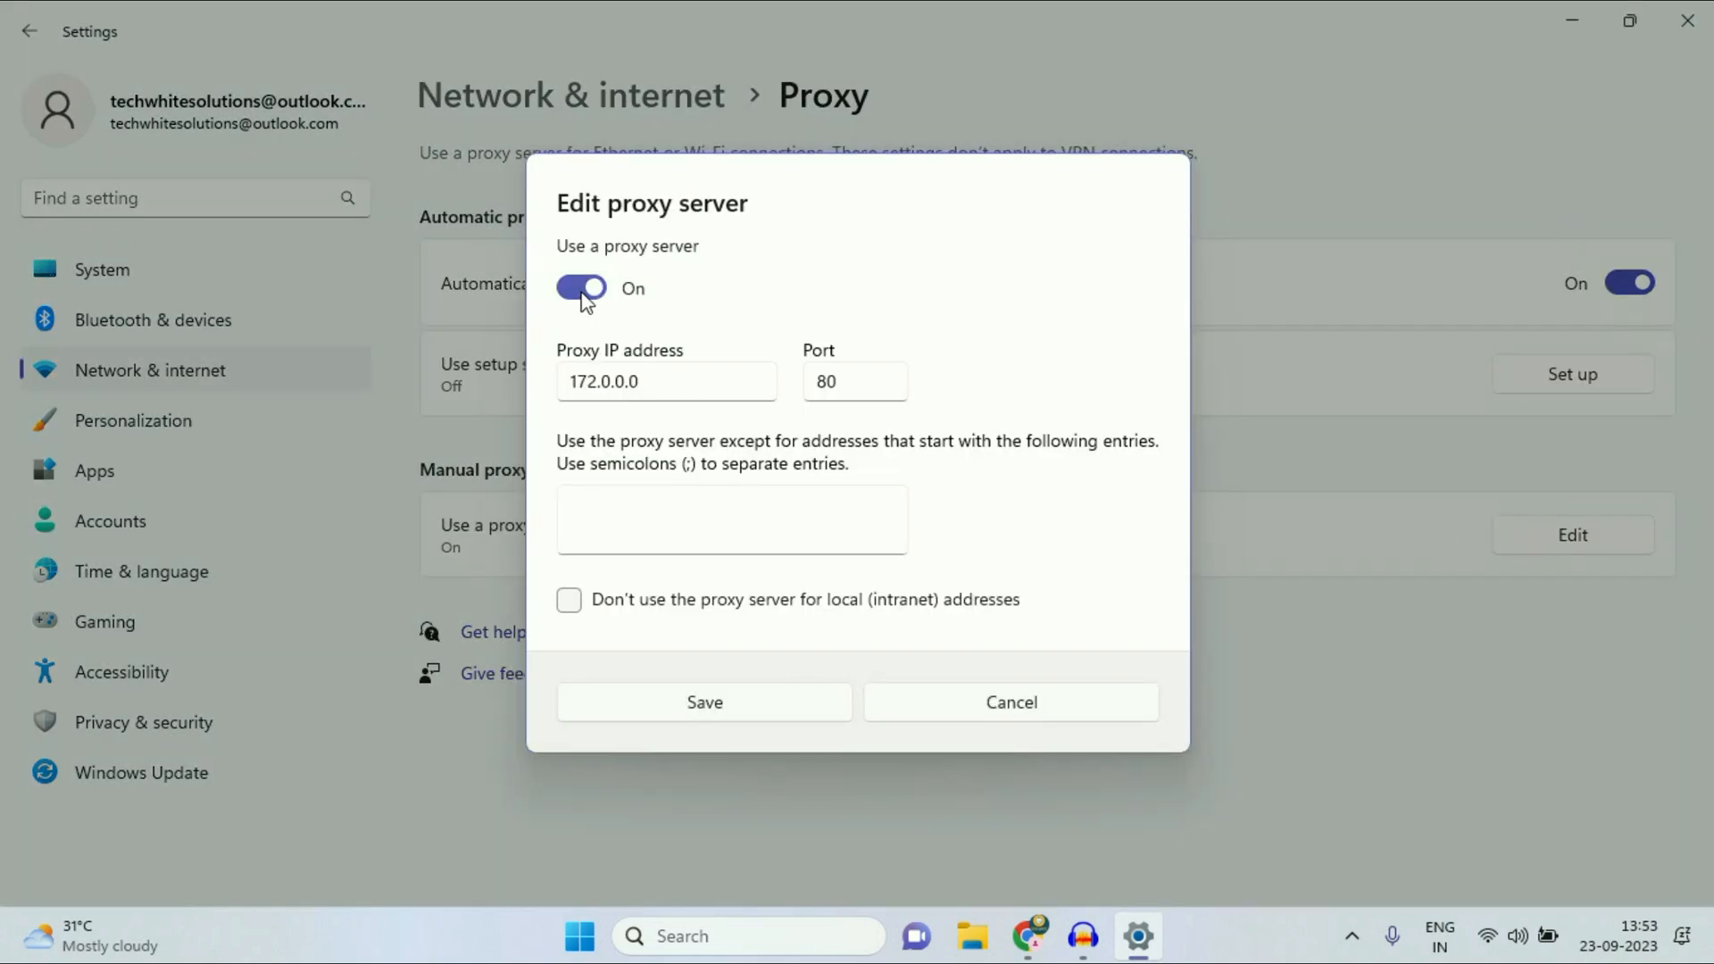
{"action": "left_click", "coordinate": [581, 287]}
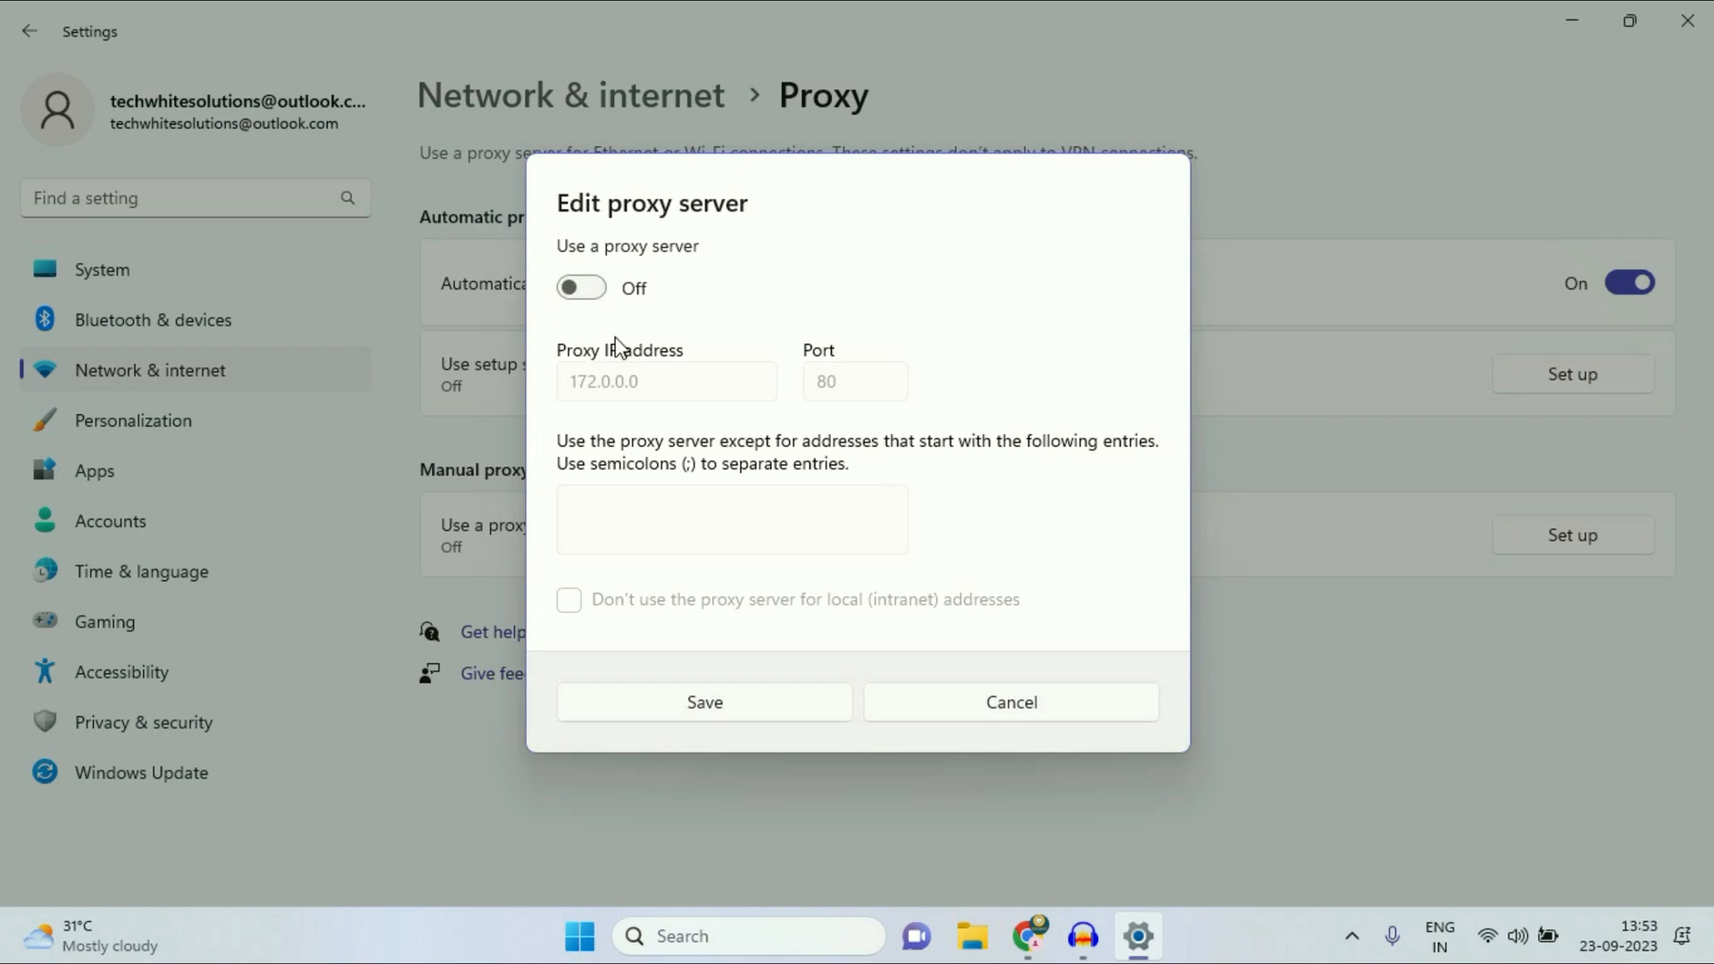
{"action": "left_click", "coordinate": [1011, 702]}
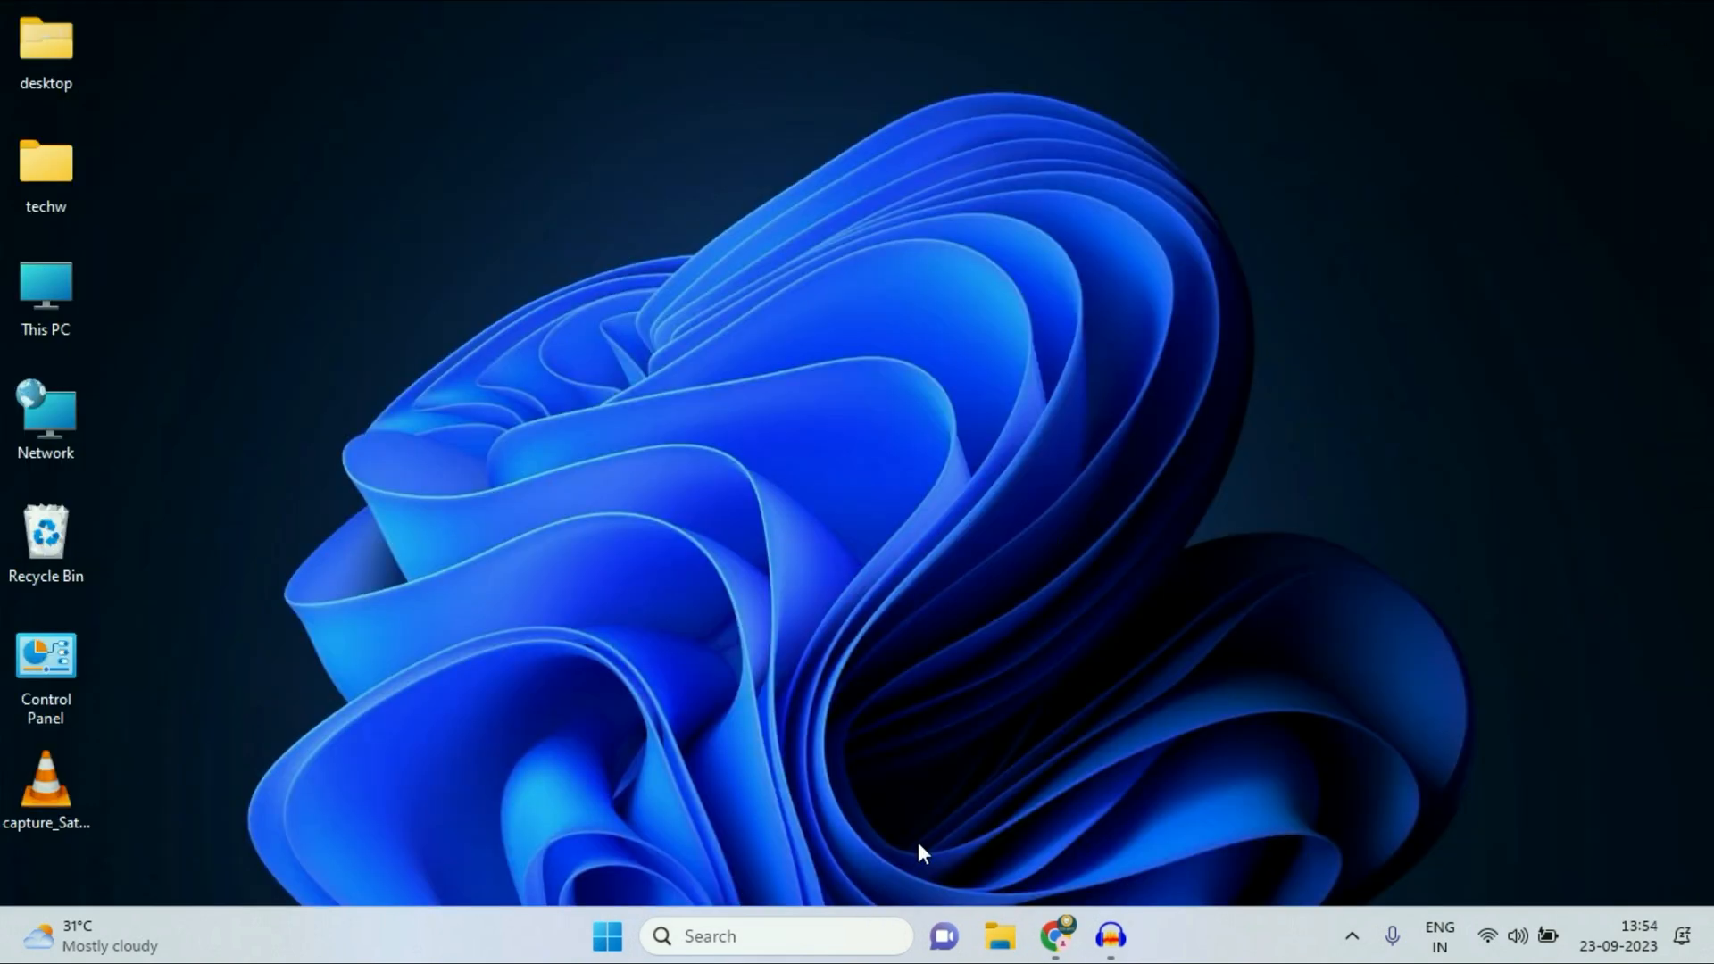
Step: Return to Chrome and reload google.com so the homepage loads
{"action": "left_click", "coordinate": [1055, 936]}
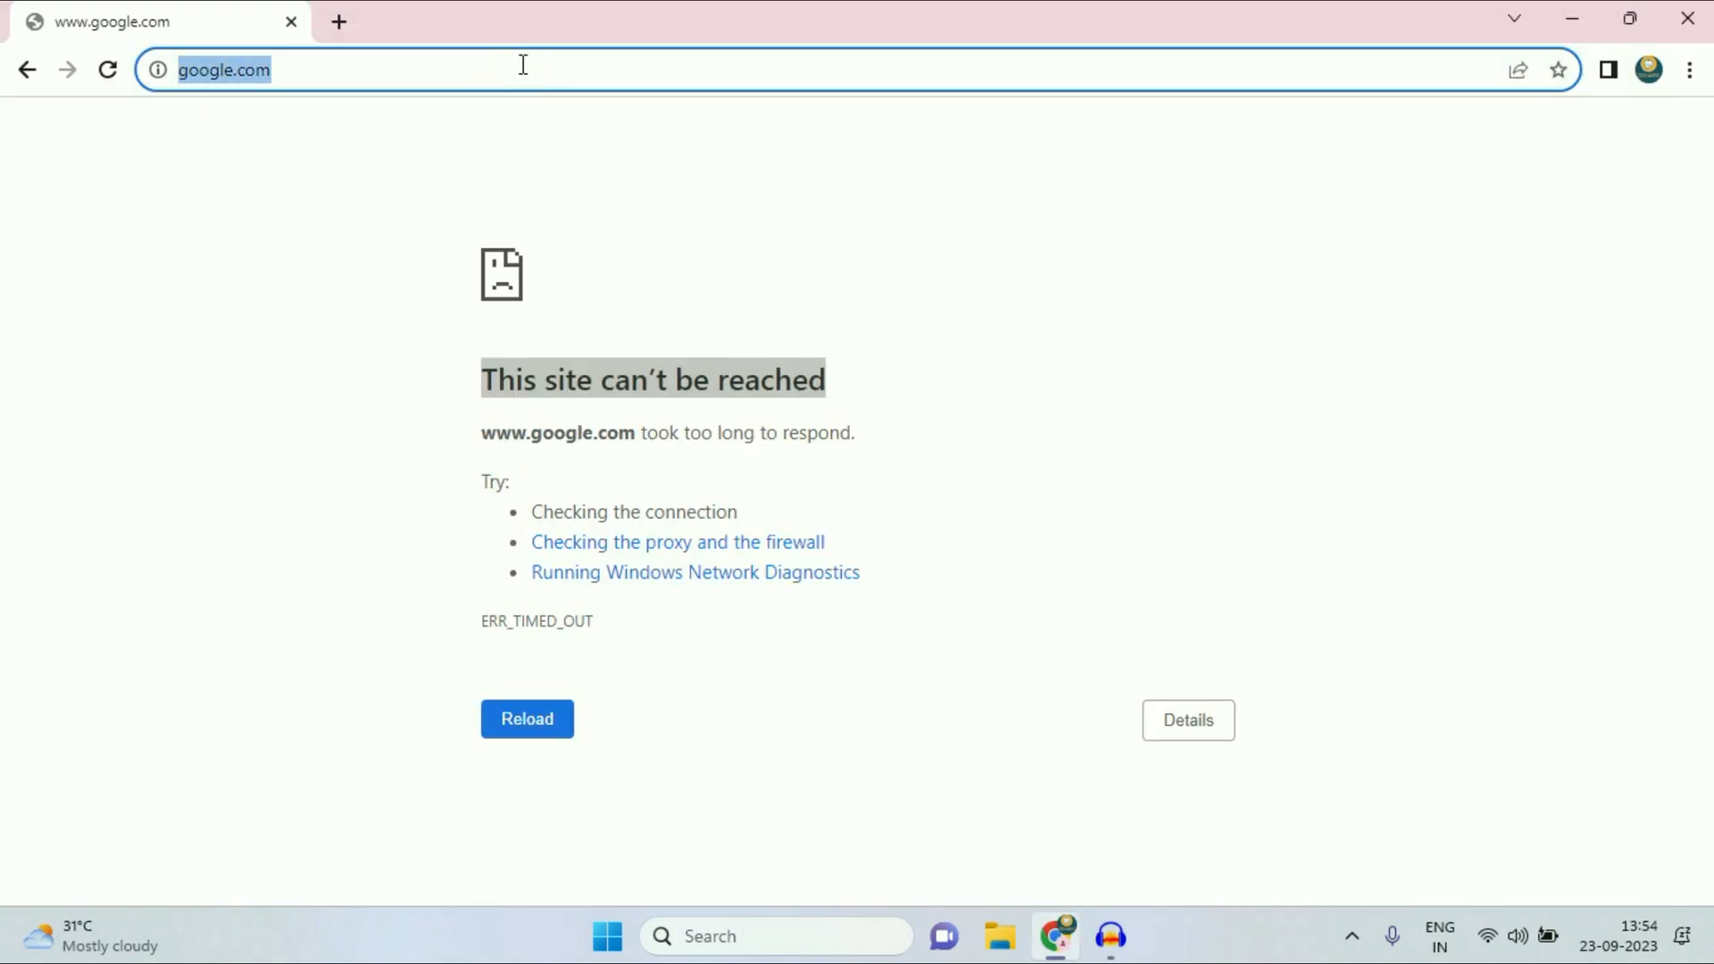
{"action": "left_click", "coordinate": [525, 720]}
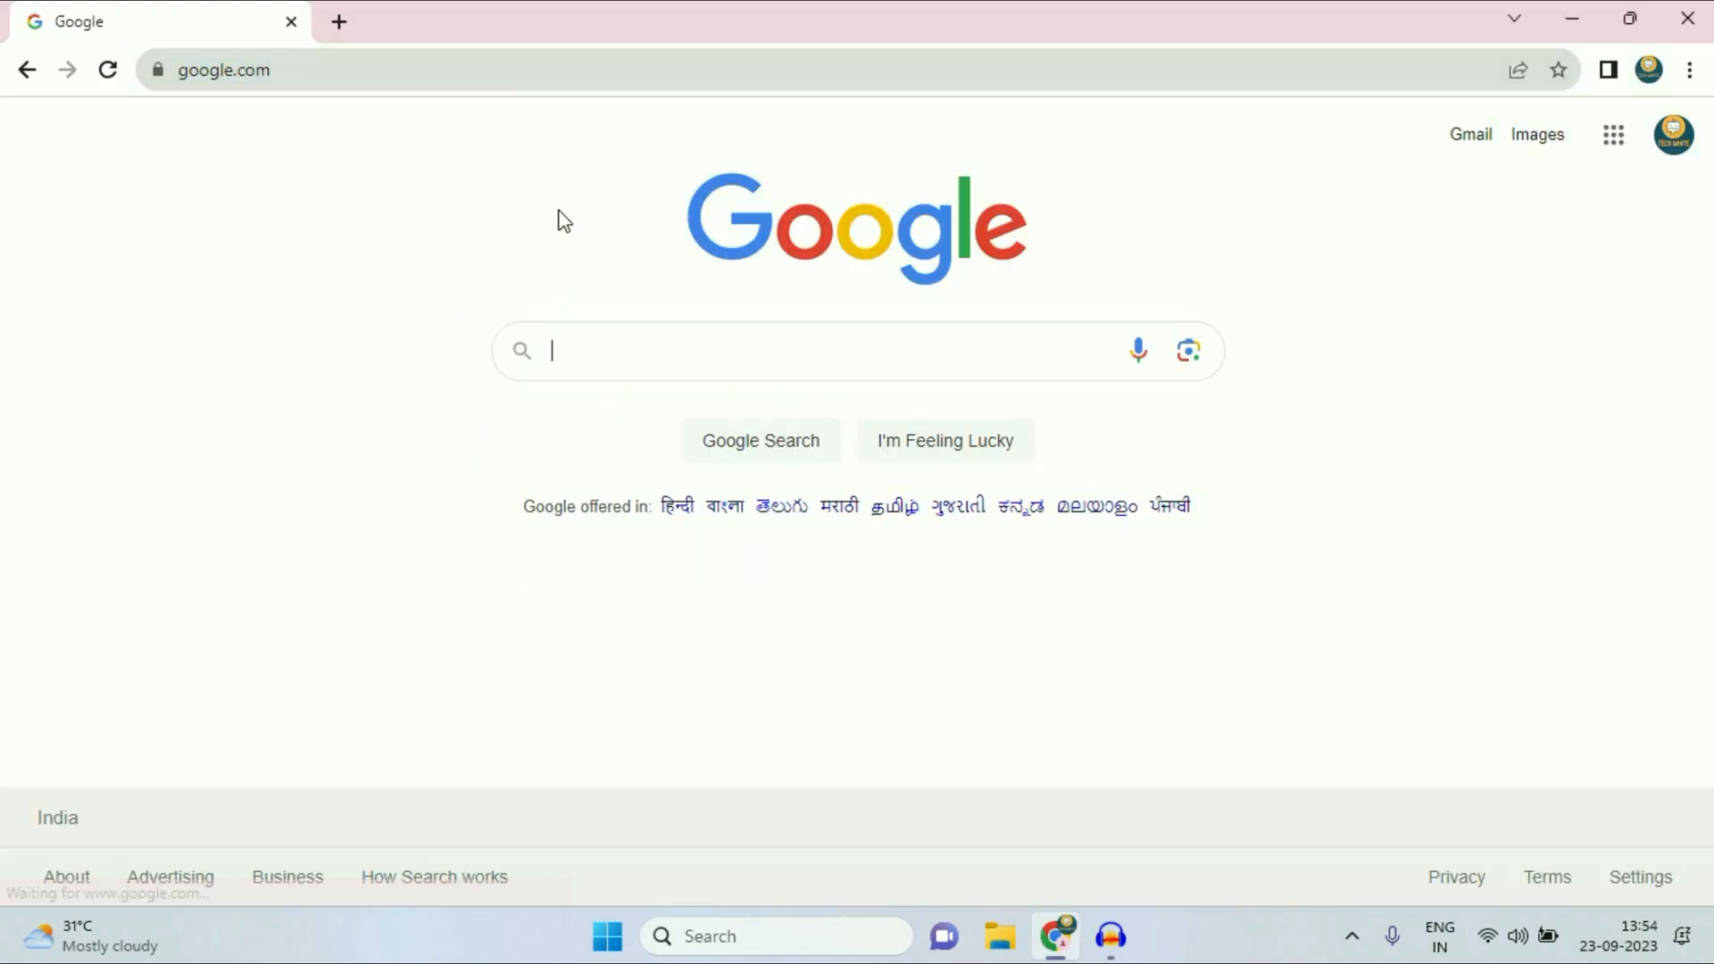
{"action": "mouse_move", "coordinate": [1493, 209]}
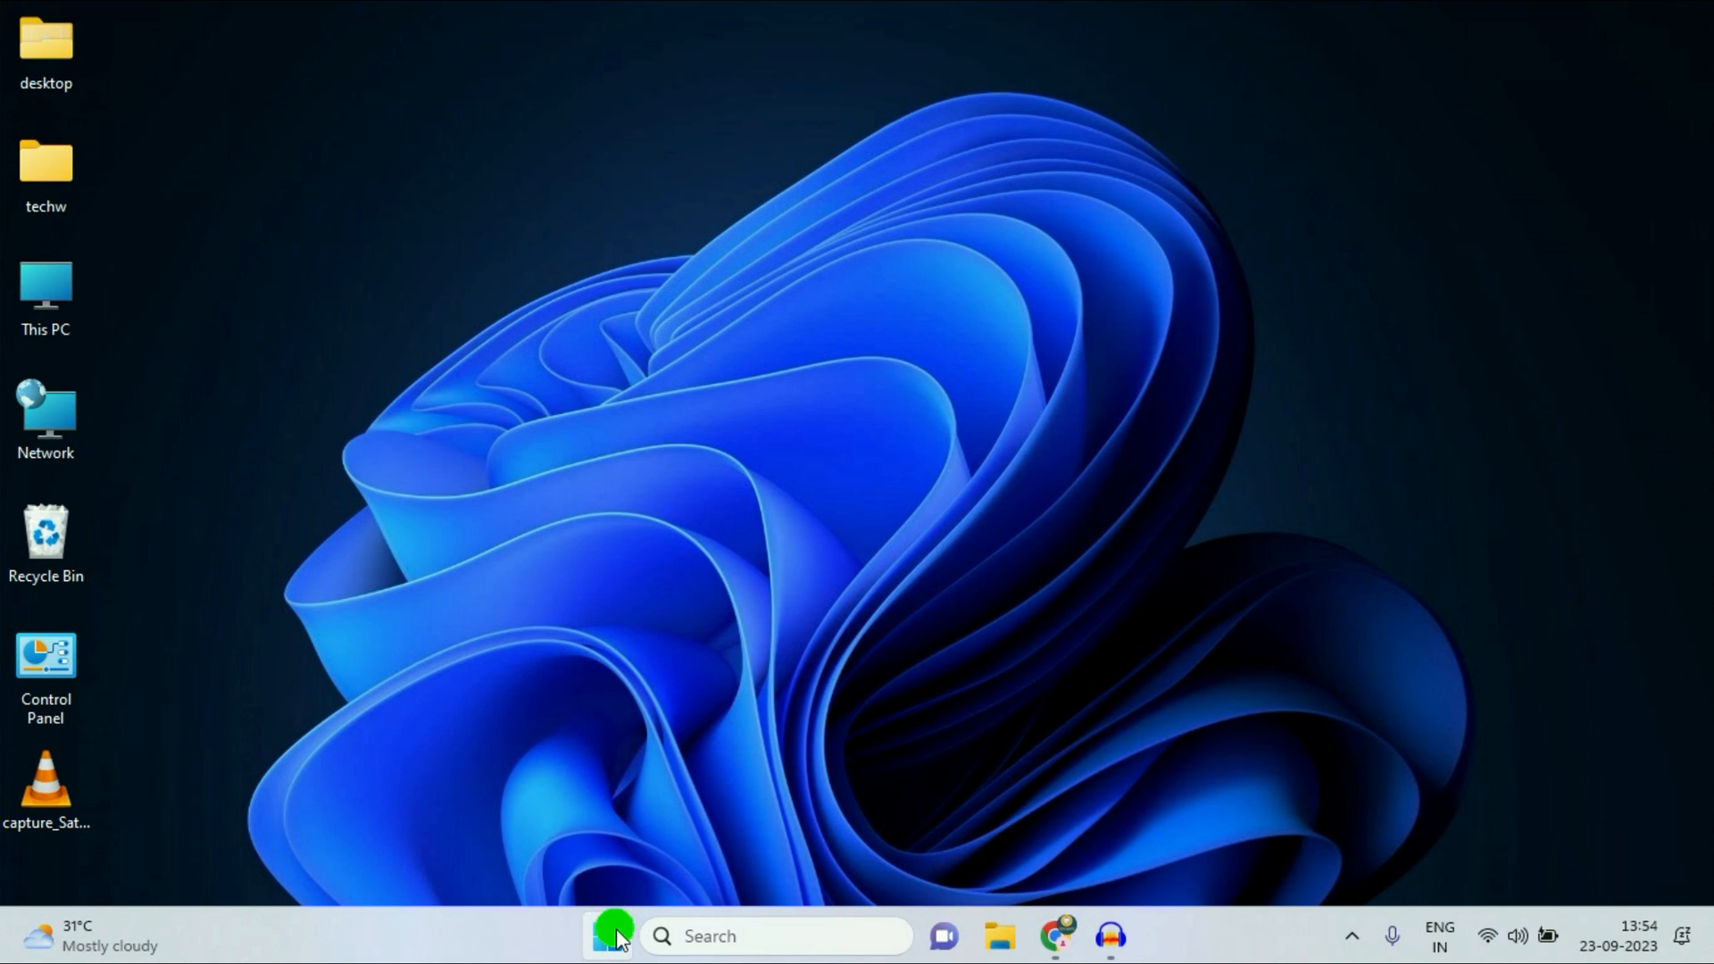
Step: Launch Control Panel from a Start menu search for 'control Panel'
{"action": "left_click", "coordinate": [613, 936]}
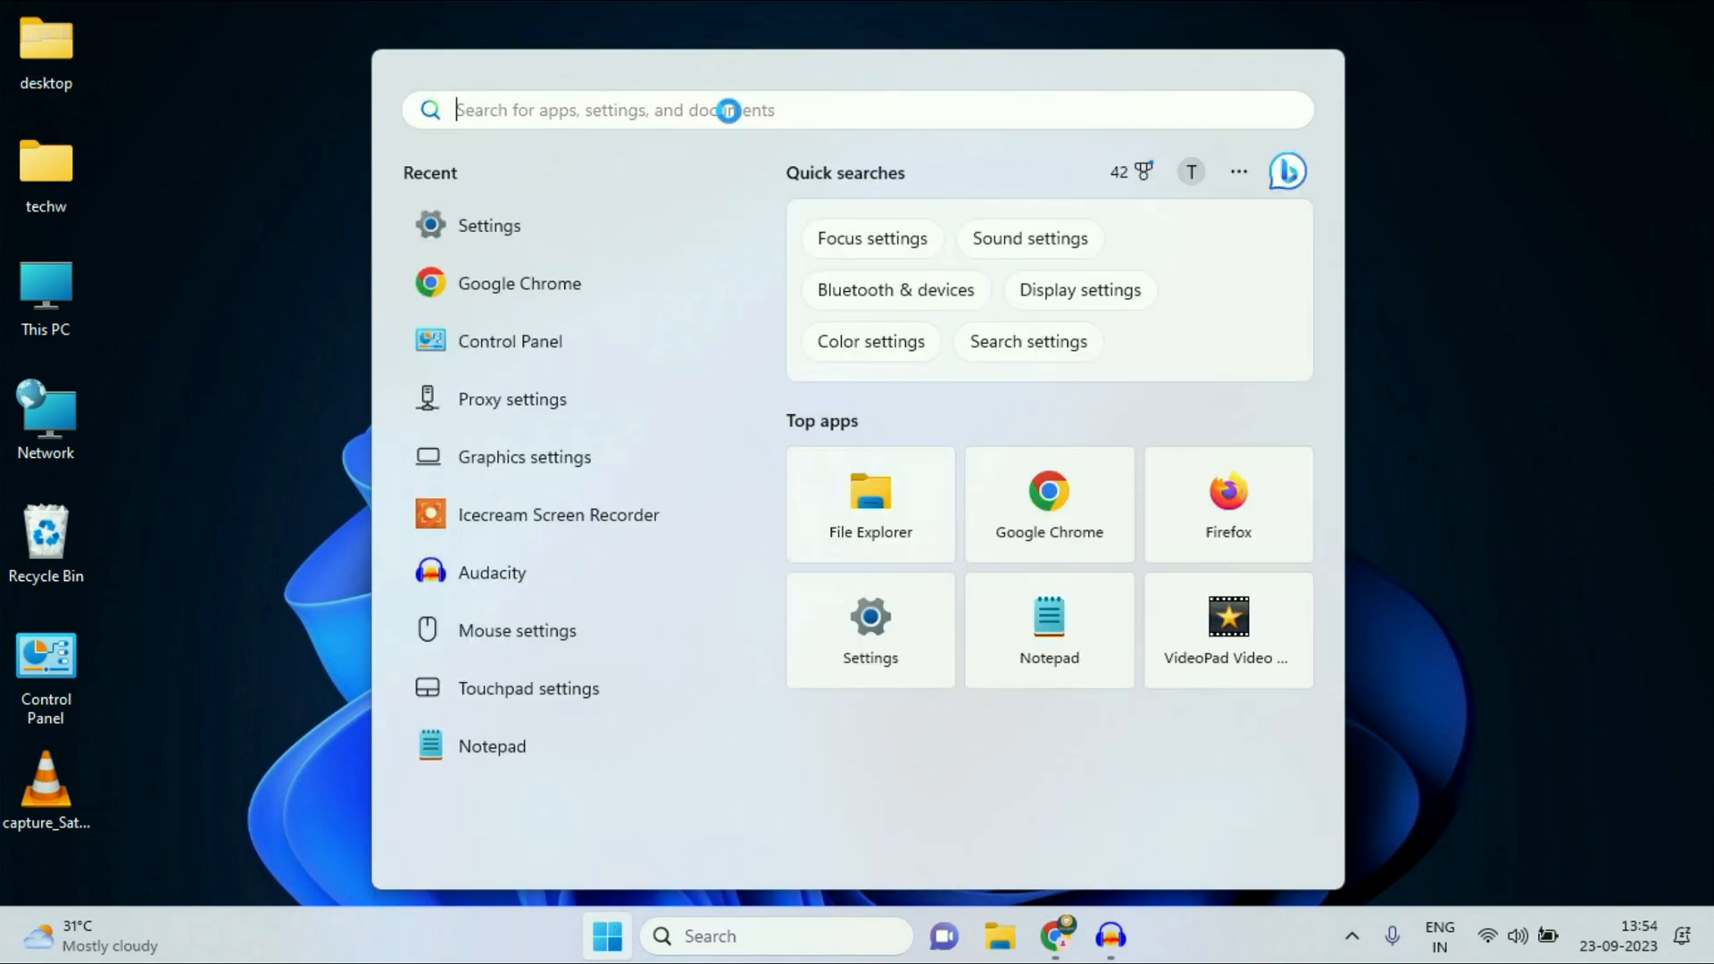
{"action": "type", "text": "control Panel"}
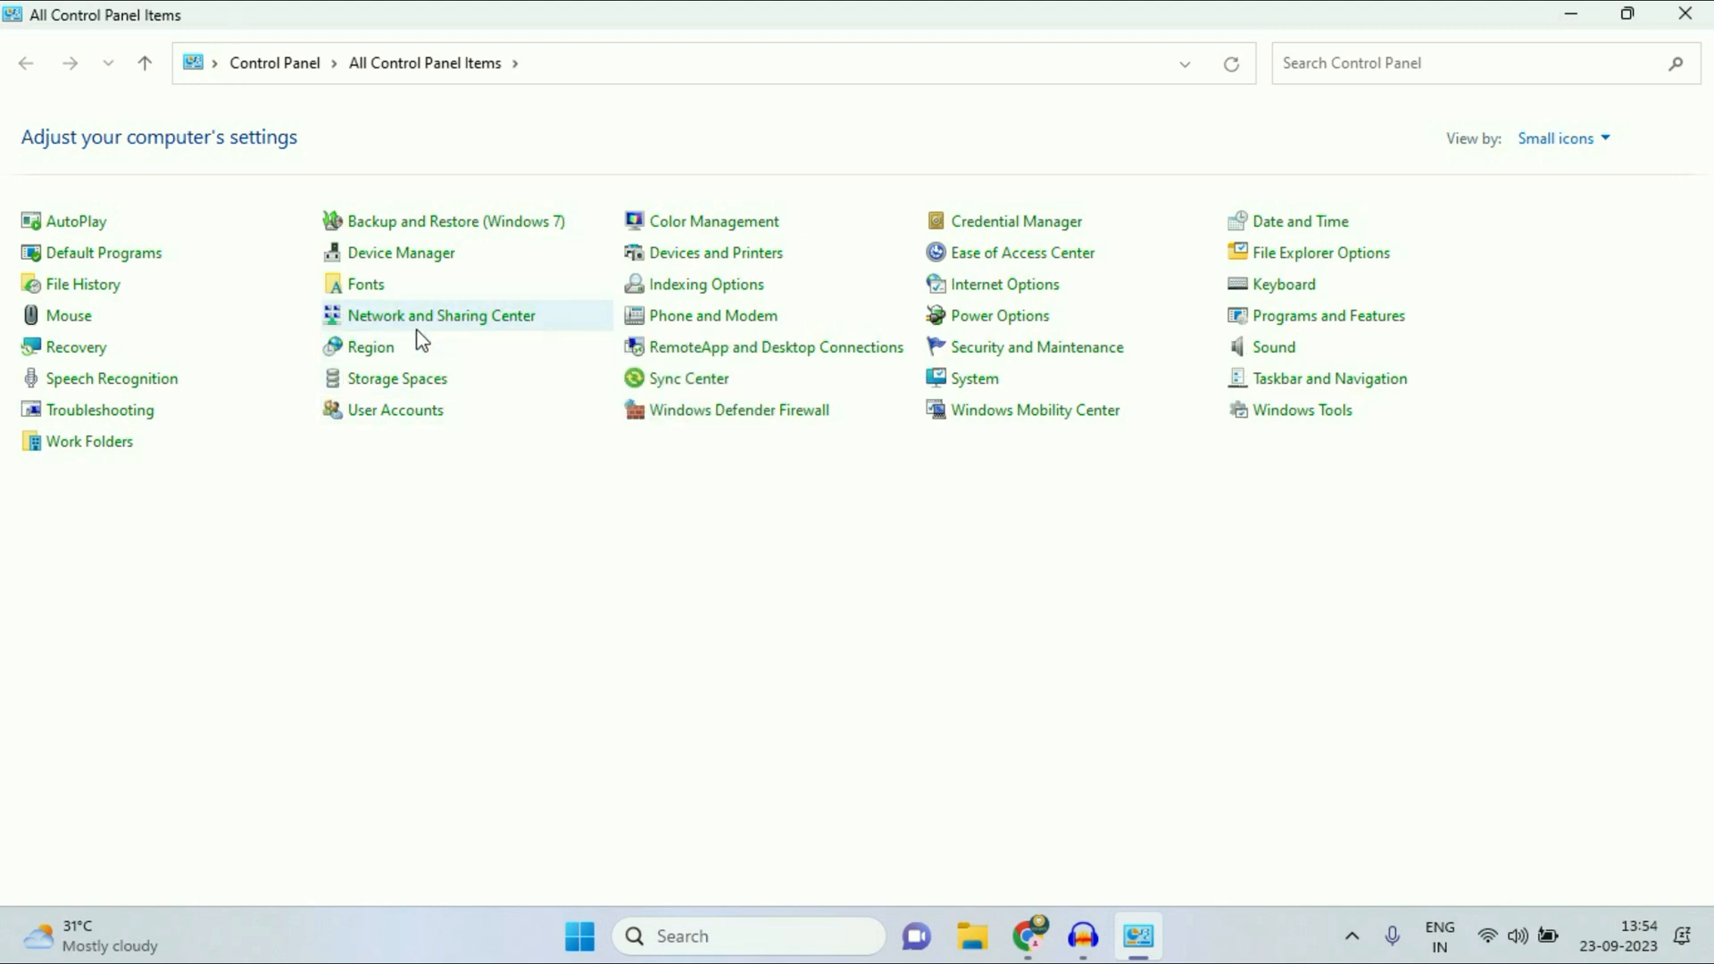
{"action": "mouse_move", "coordinate": [493, 331]}
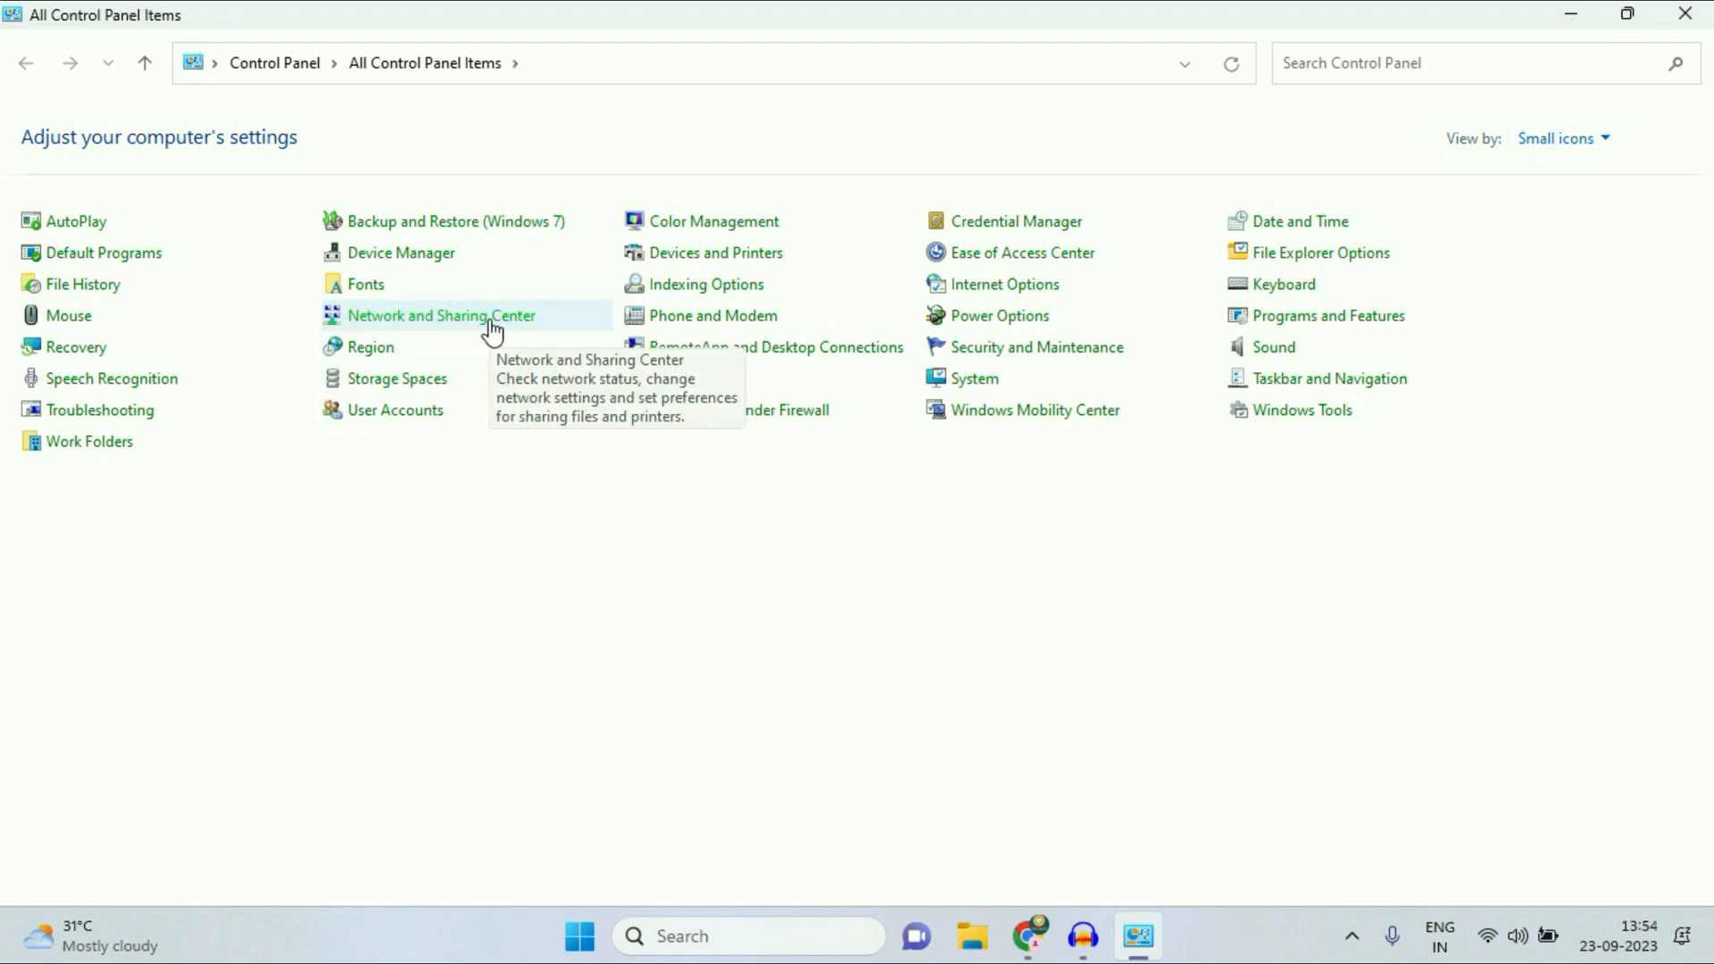
Step: Reach the network adapters via Network and Sharing Center and bring up Wi-Fi Properties
{"action": "left_click", "coordinate": [441, 315]}
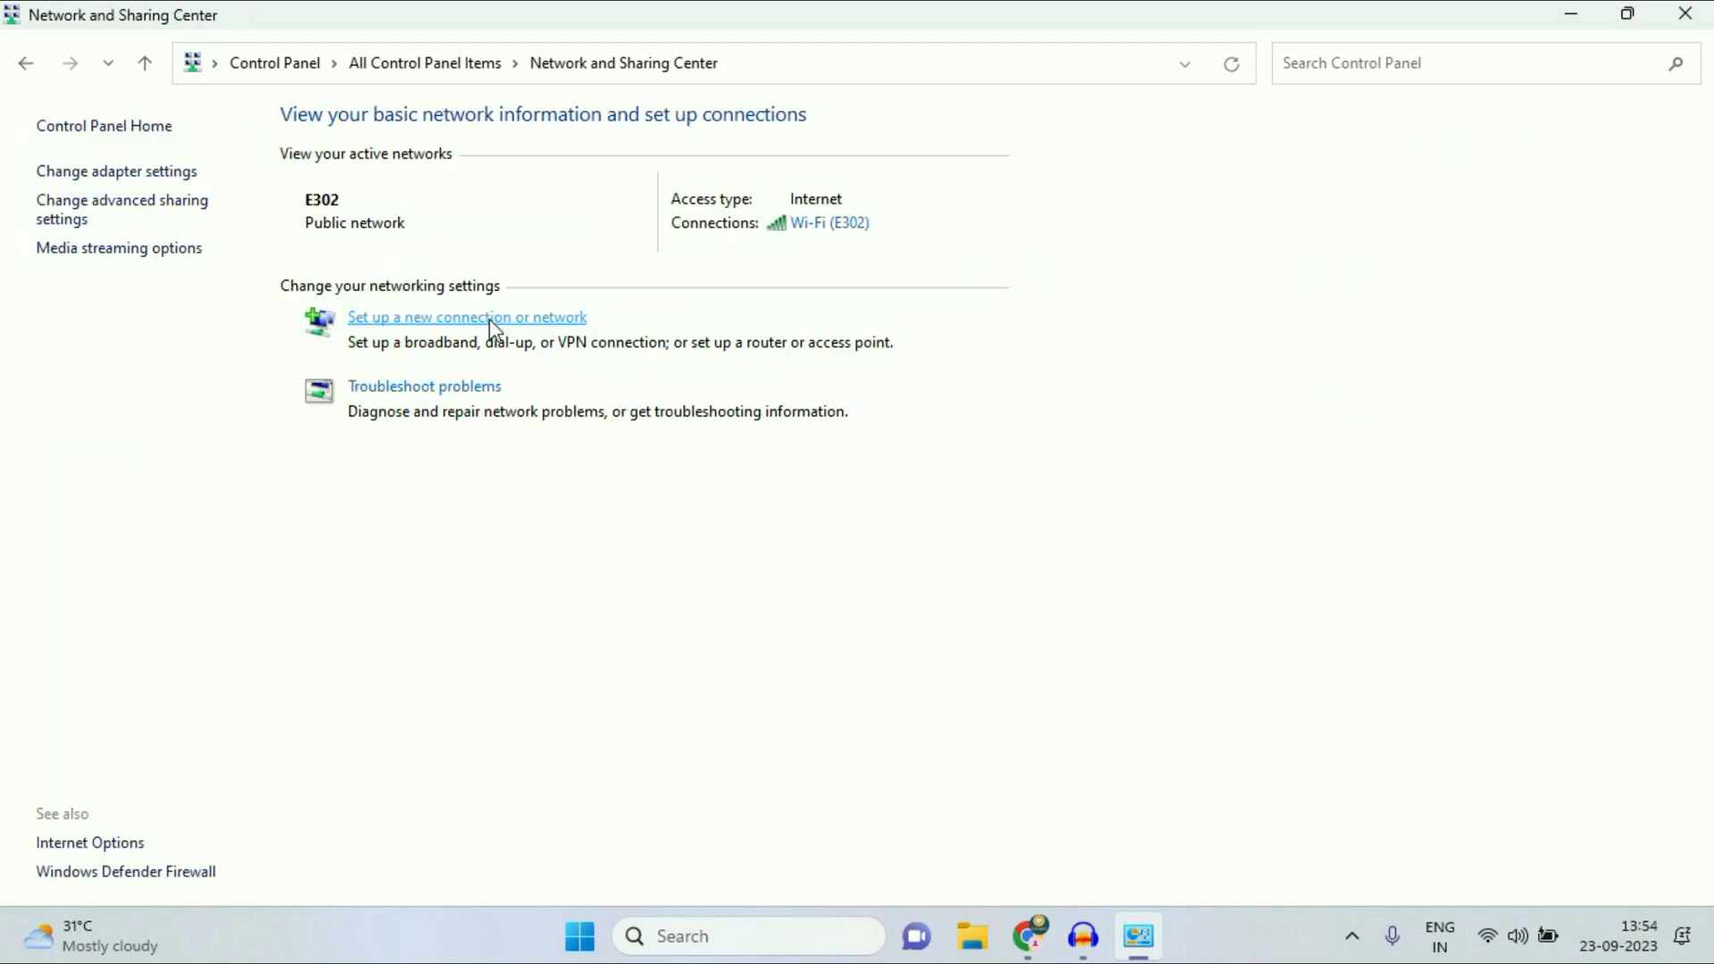
{"action": "mouse_move", "coordinate": [116, 171]}
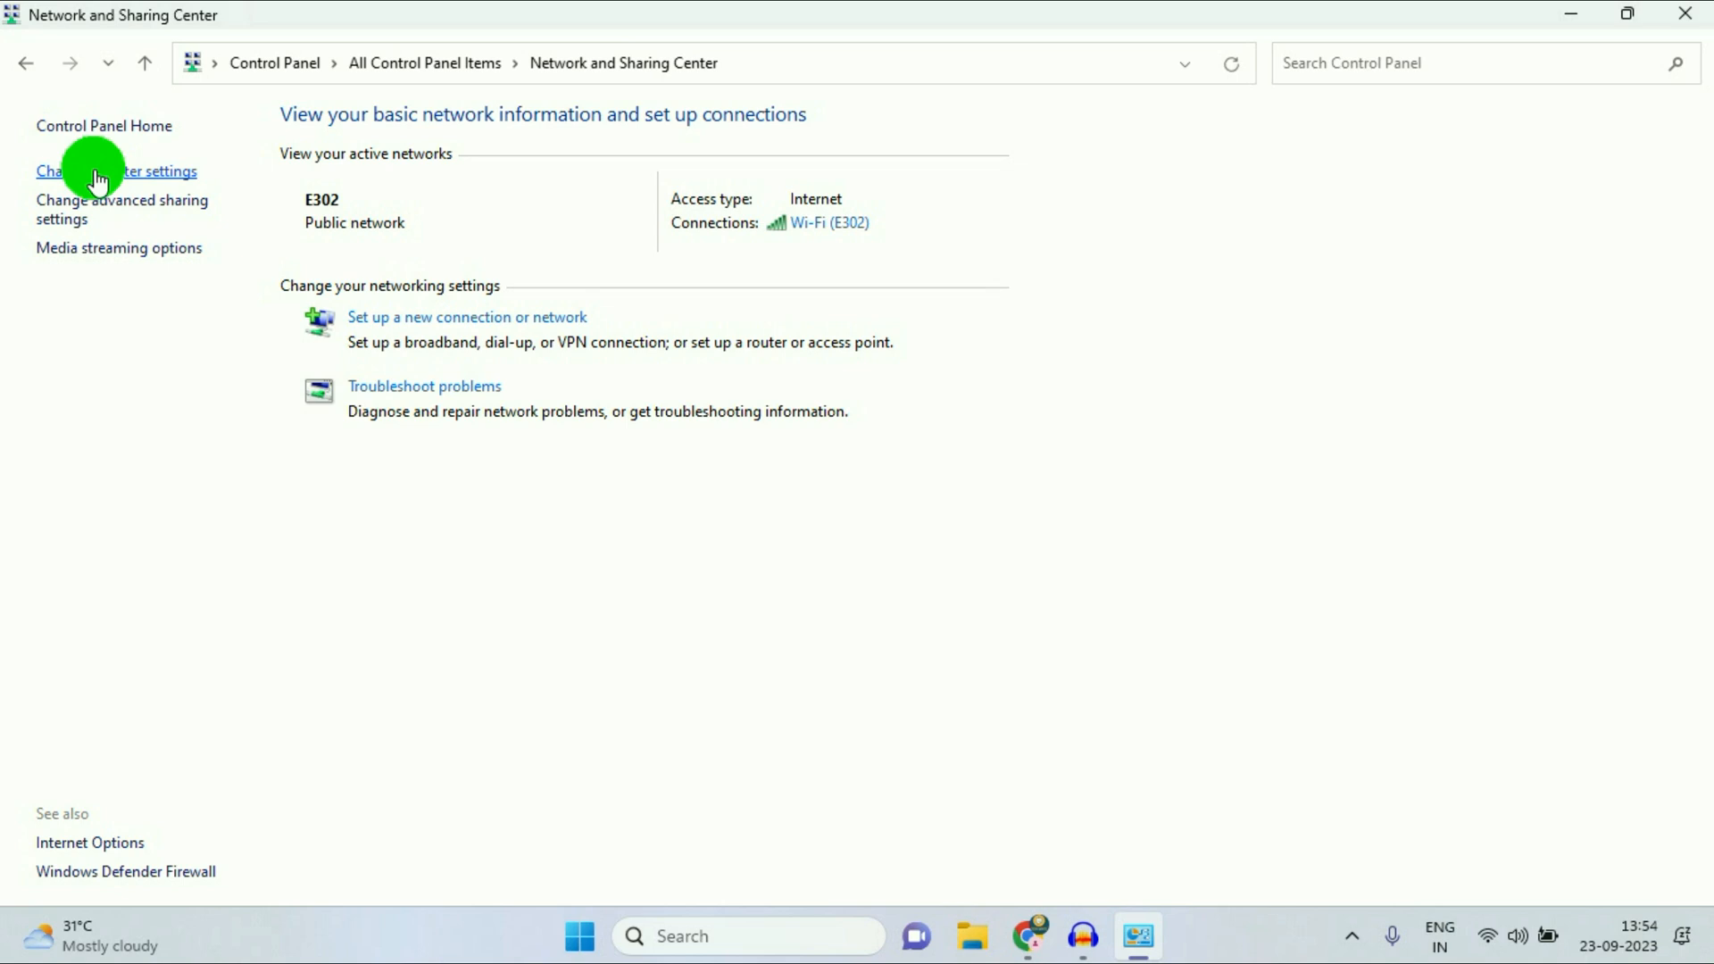
{"action": "left_click", "coordinate": [117, 171]}
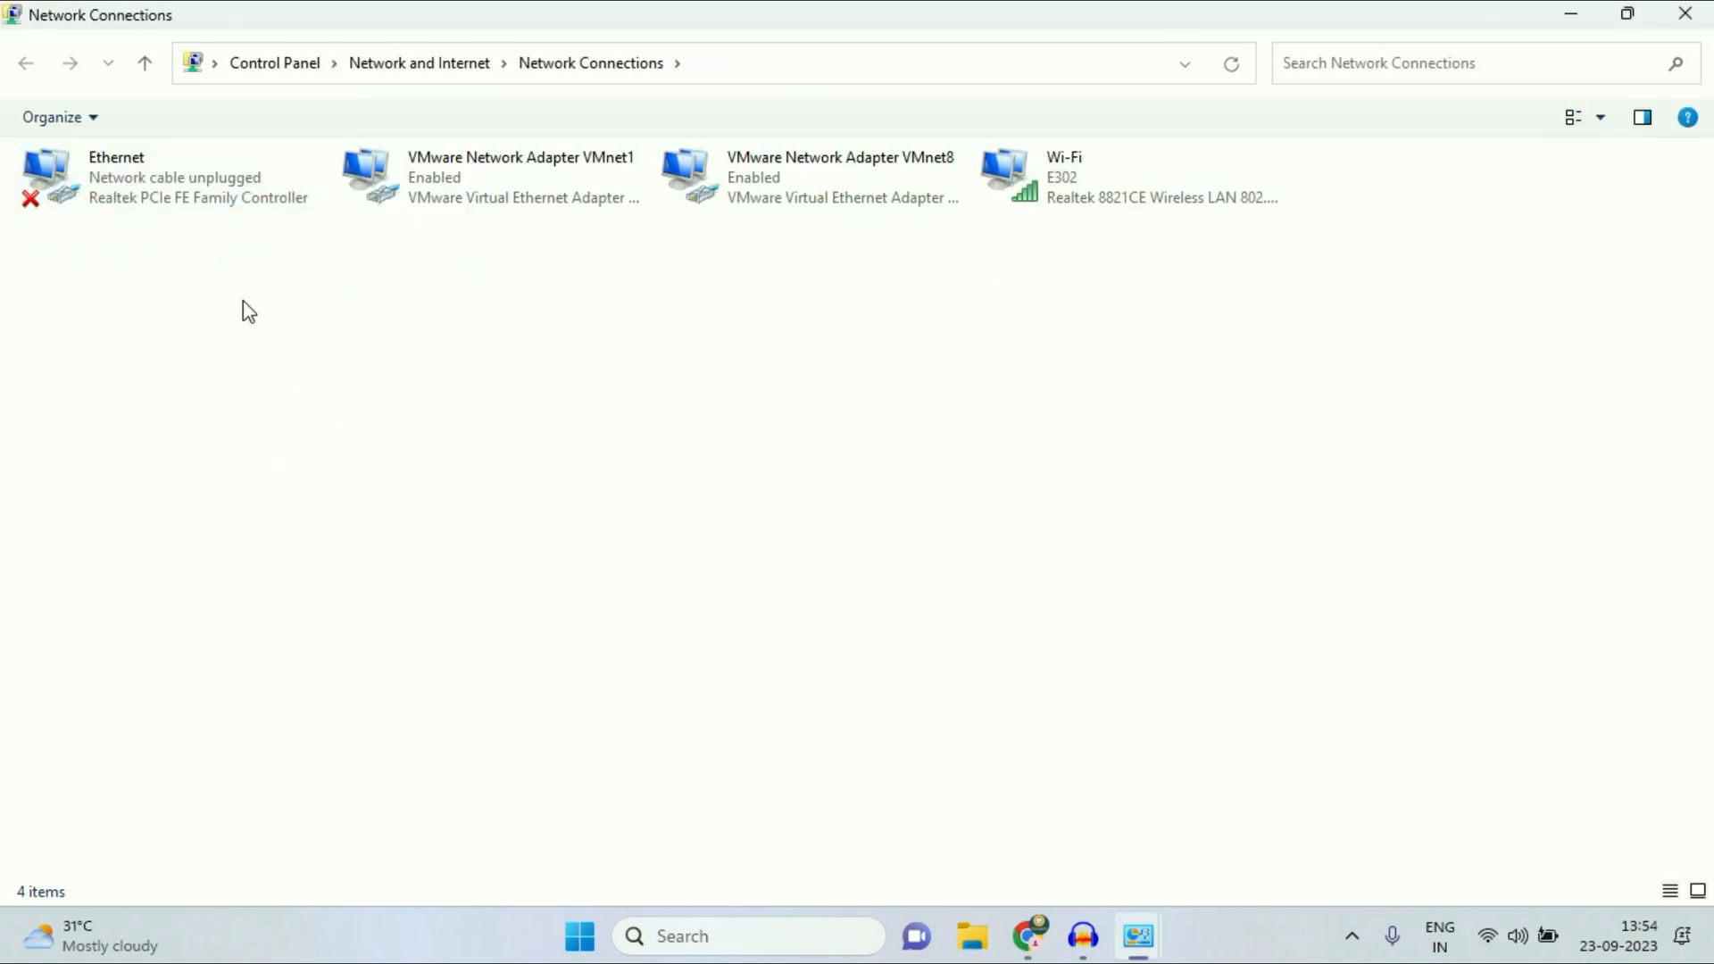
{"action": "mouse_move", "coordinate": [161, 280]}
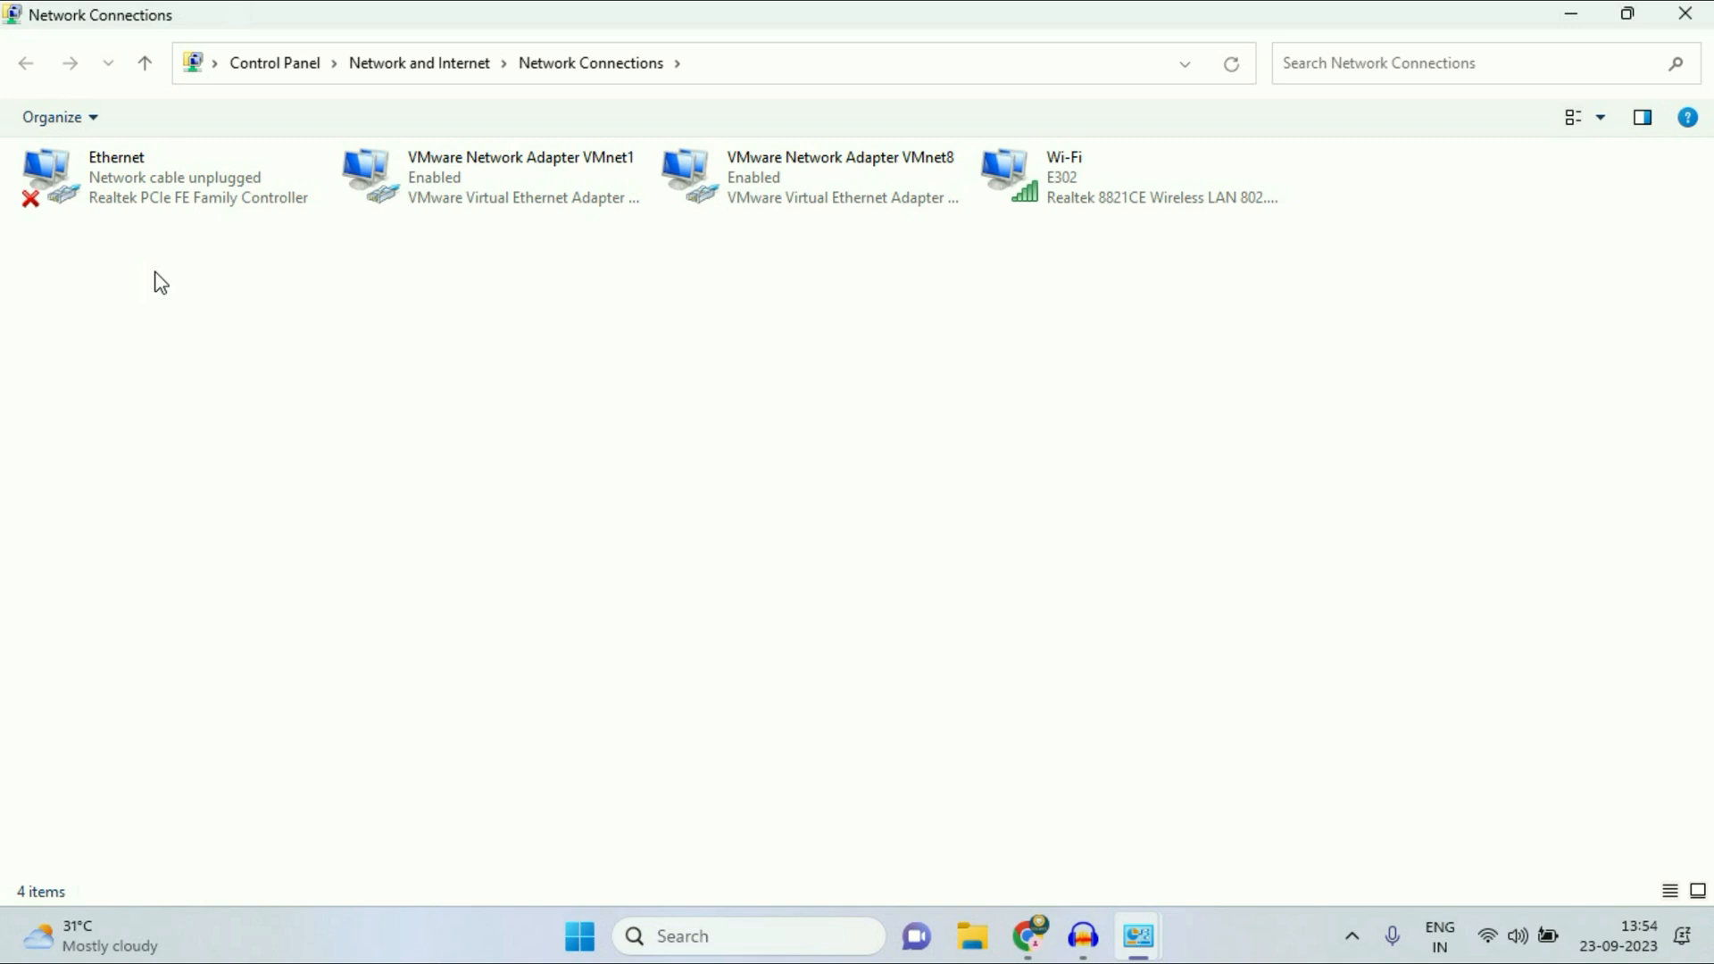
{"action": "left_click", "coordinate": [143, 177]}
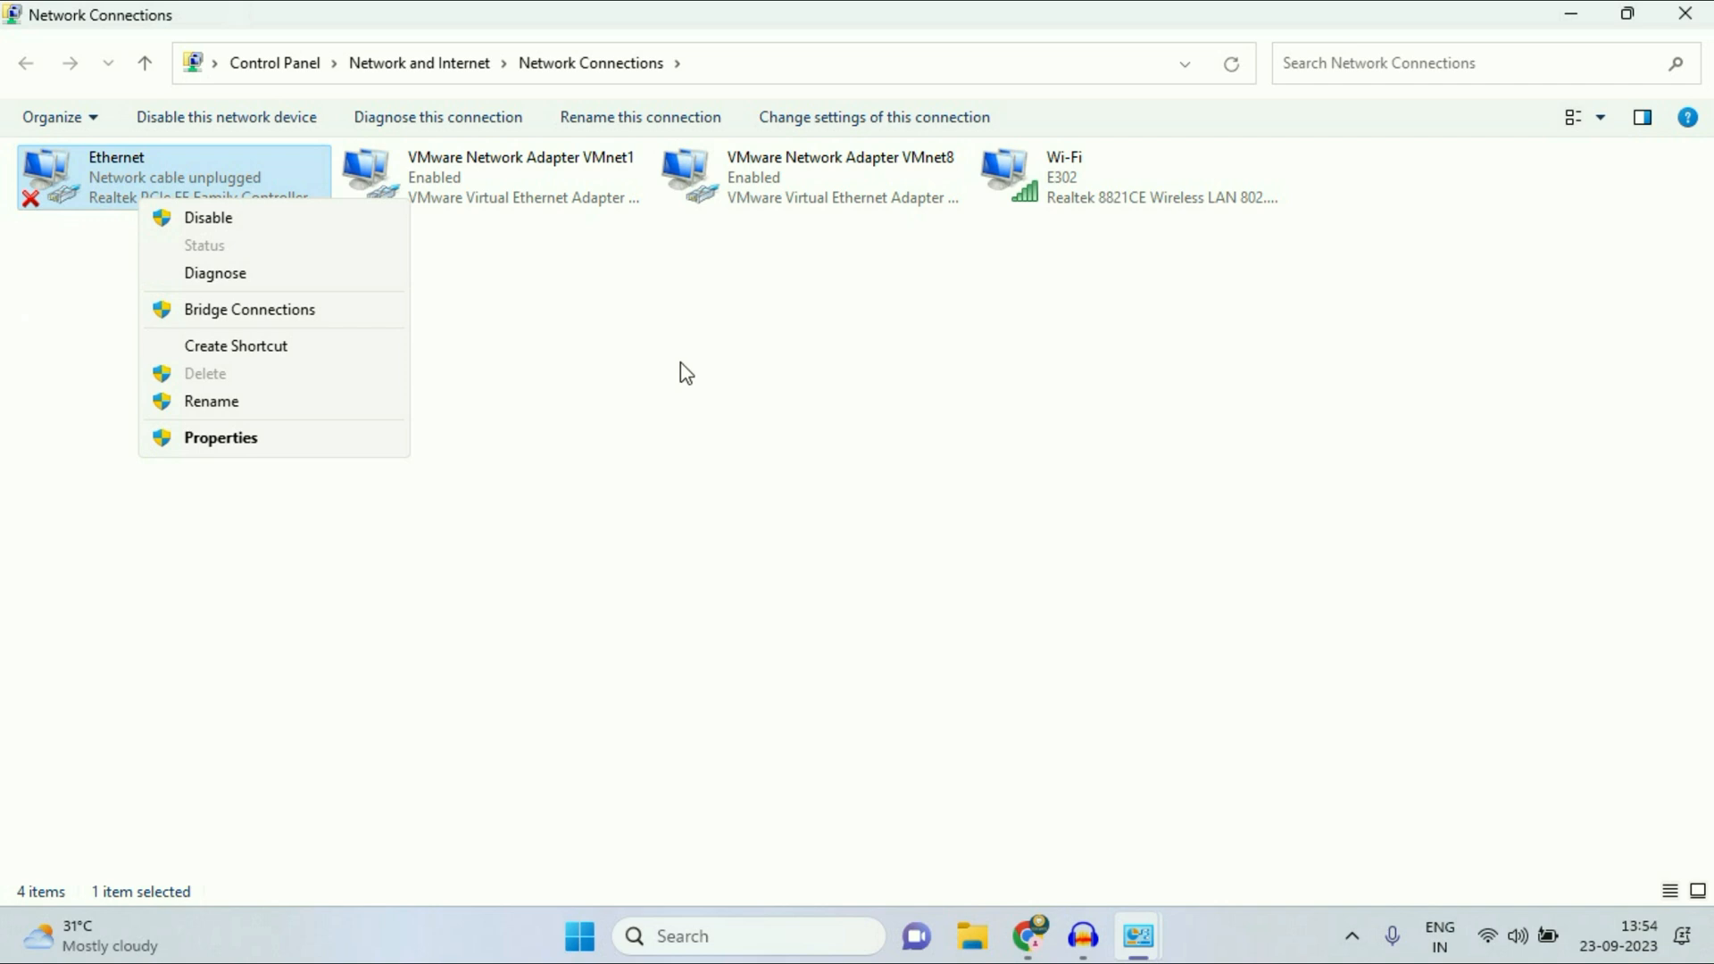
{"action": "left_click", "coordinate": [1159, 494]}
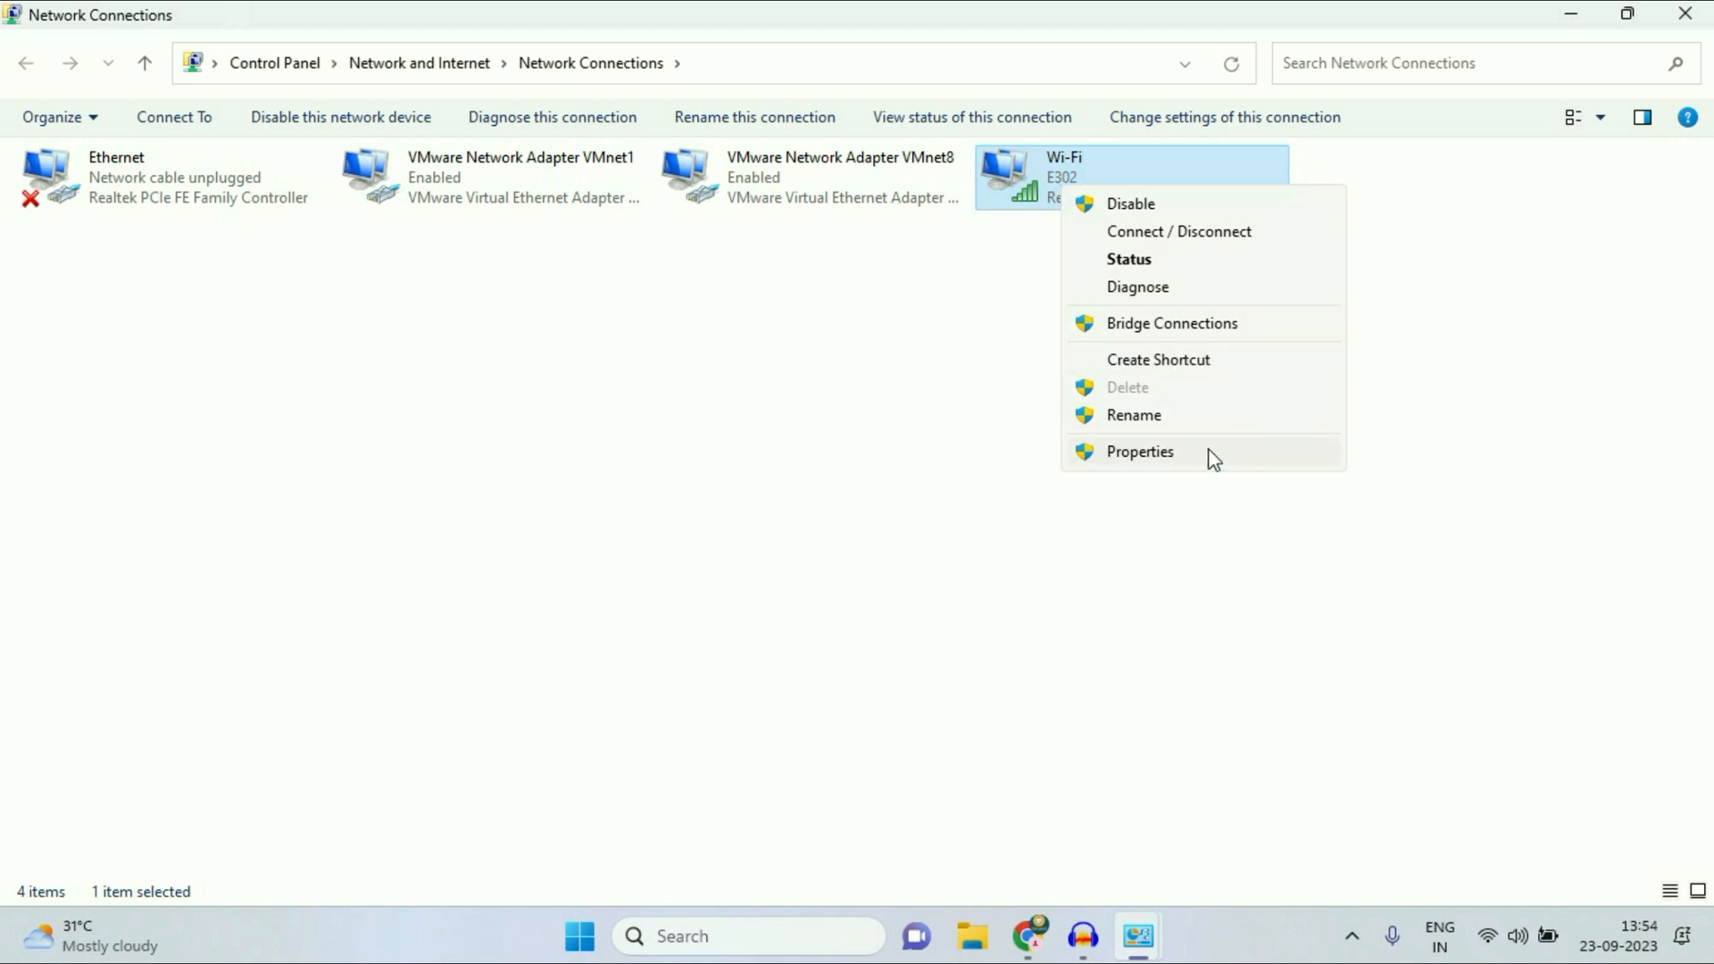
{"action": "left_click", "coordinate": [1139, 451]}
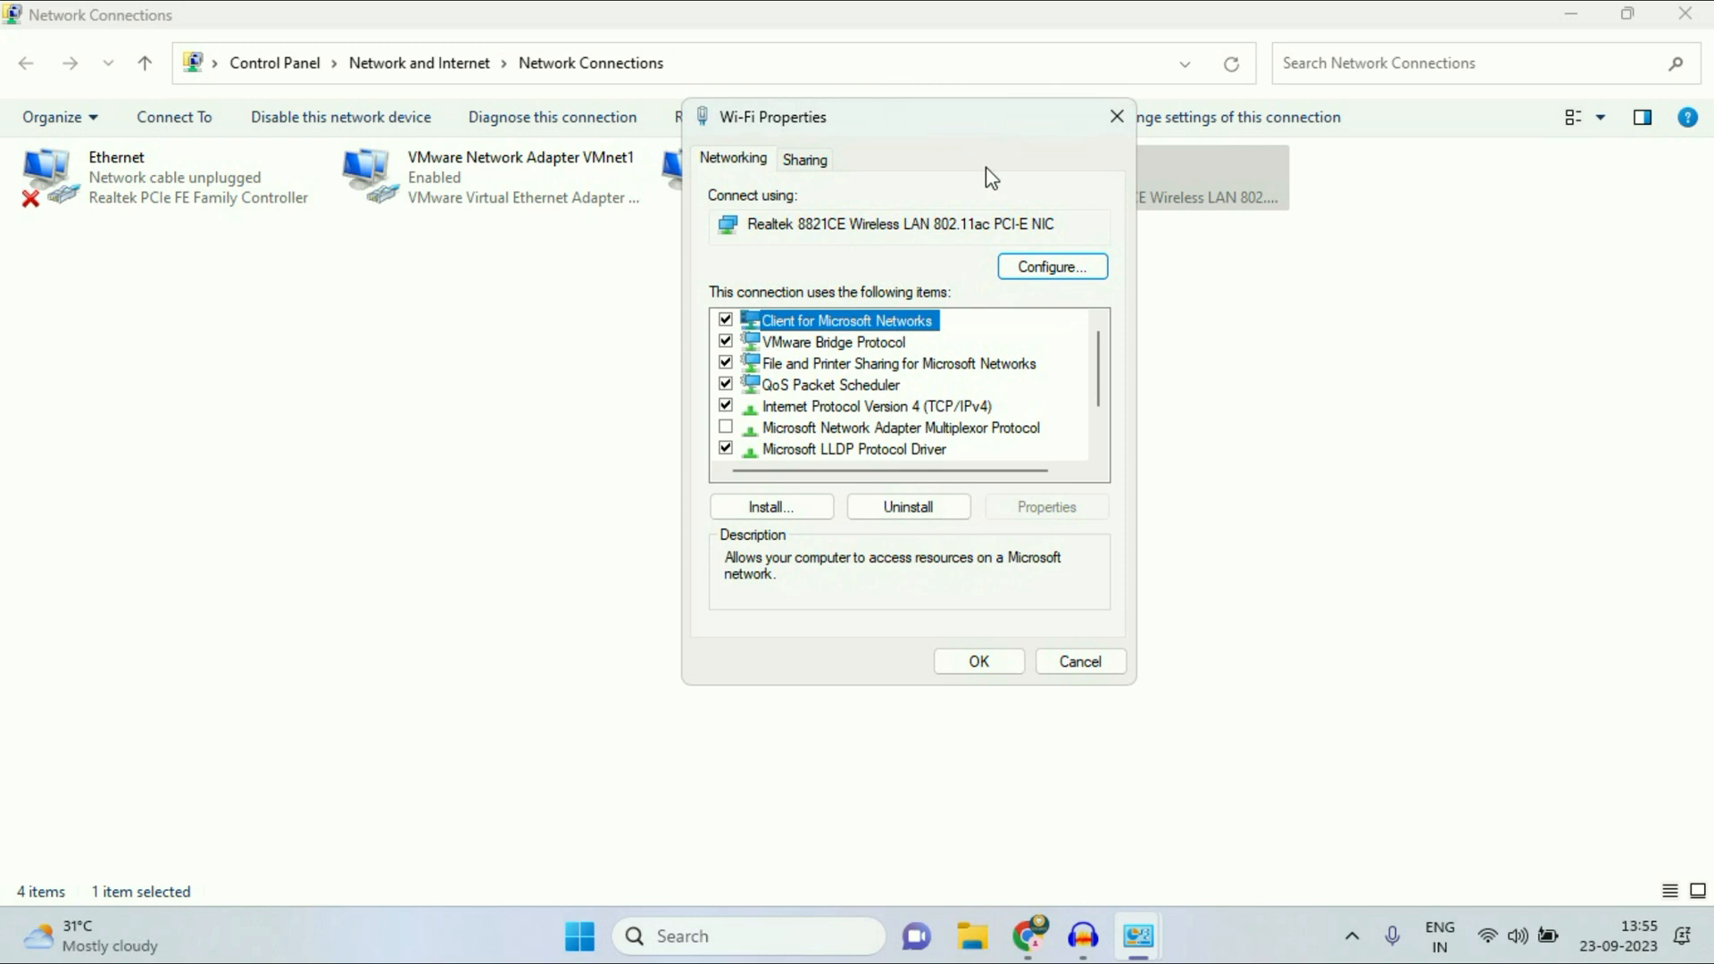
Step: Untick Internet Protocol Version 6 (TCP/IPv6) for Wi-Fi and confirm with OK
{"action": "scroll", "scroll_direction": "down", "scroll_amount": 3}
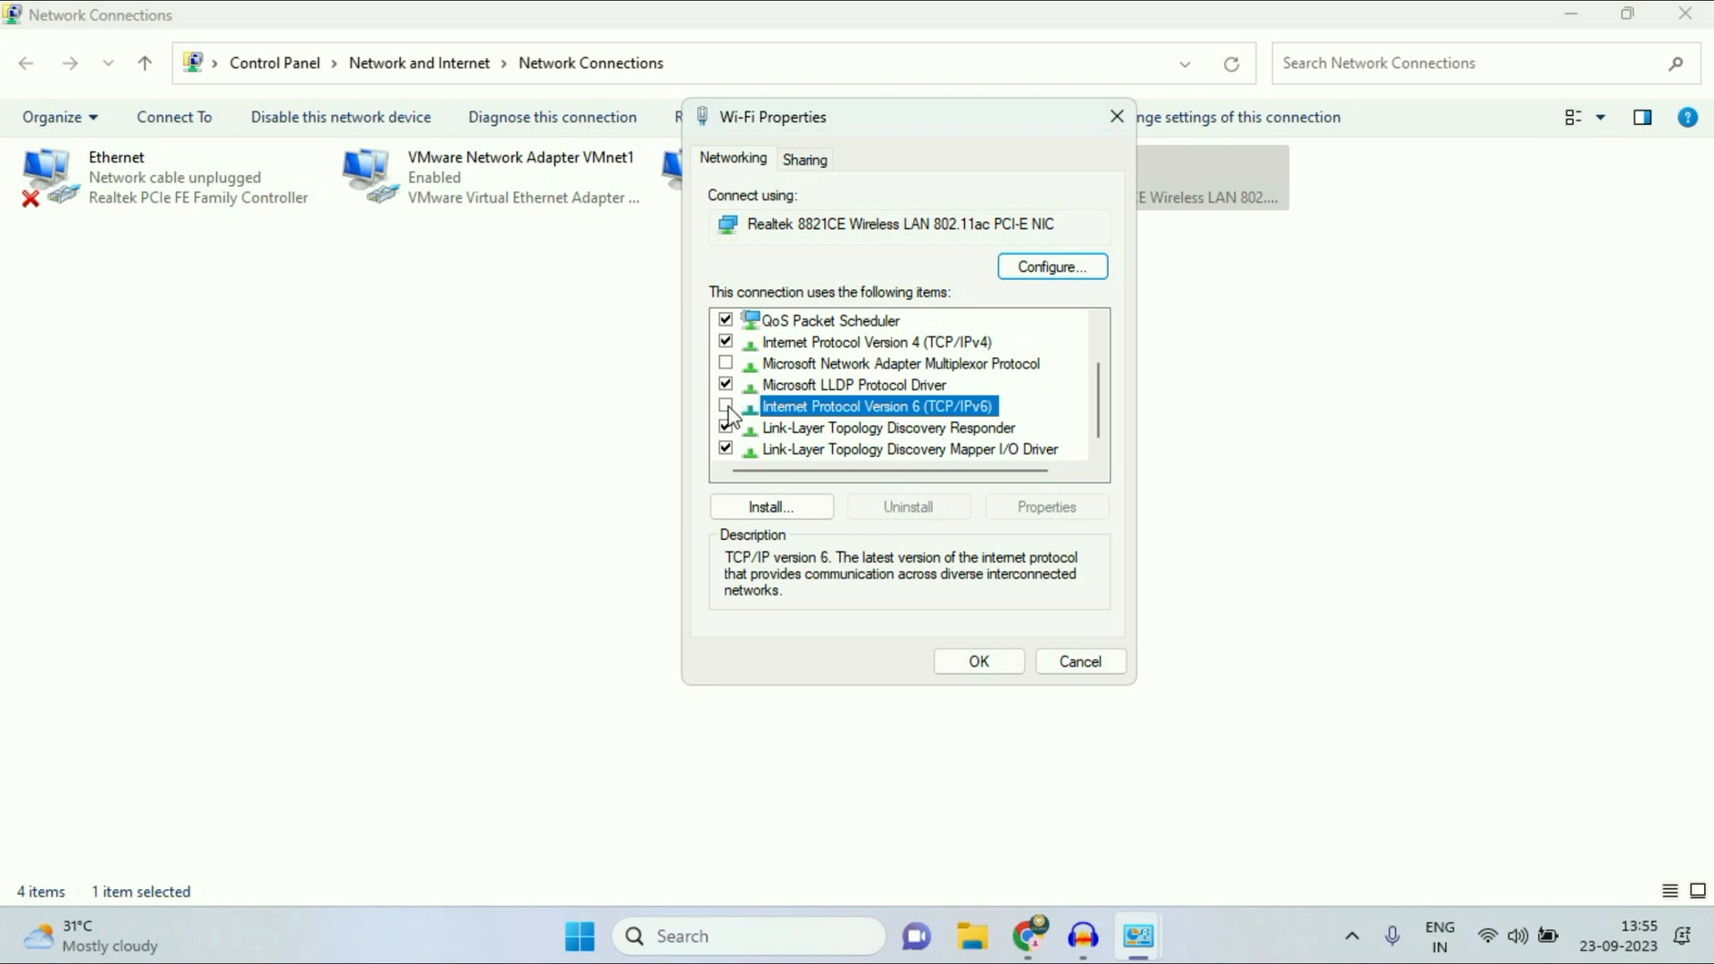
{"action": "left_click", "coordinate": [977, 661]}
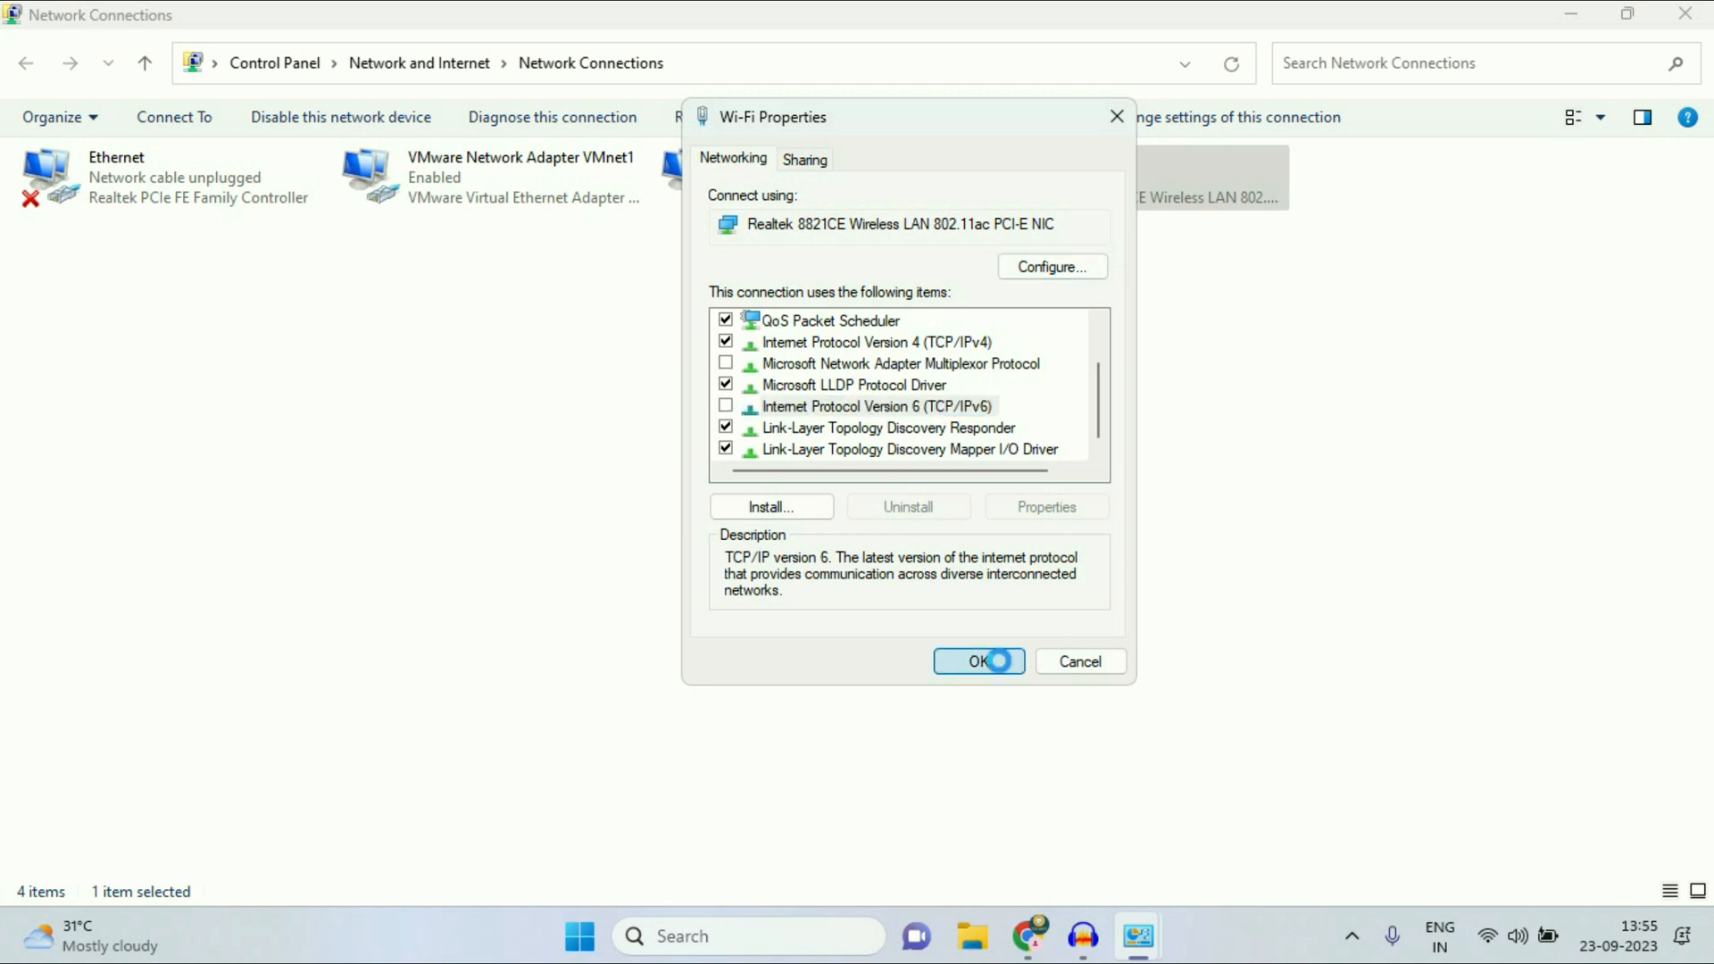
{"action": "left_click", "coordinate": [978, 661]}
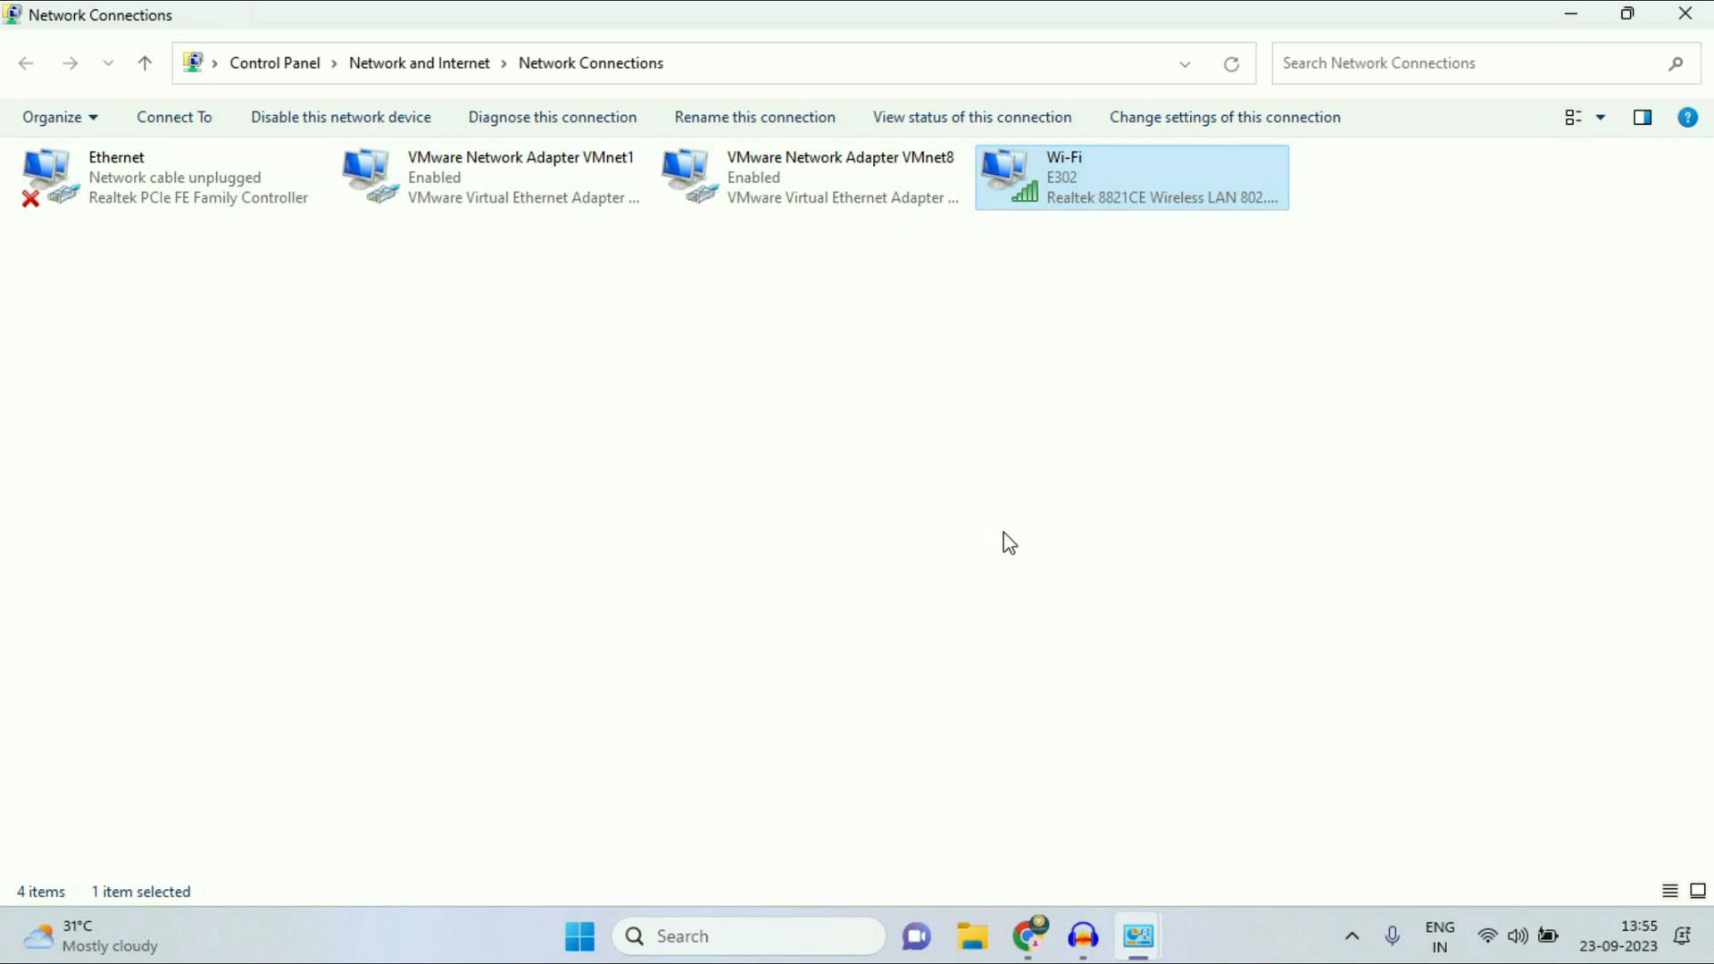
{"action": "mouse_move", "coordinate": [1037, 220]}
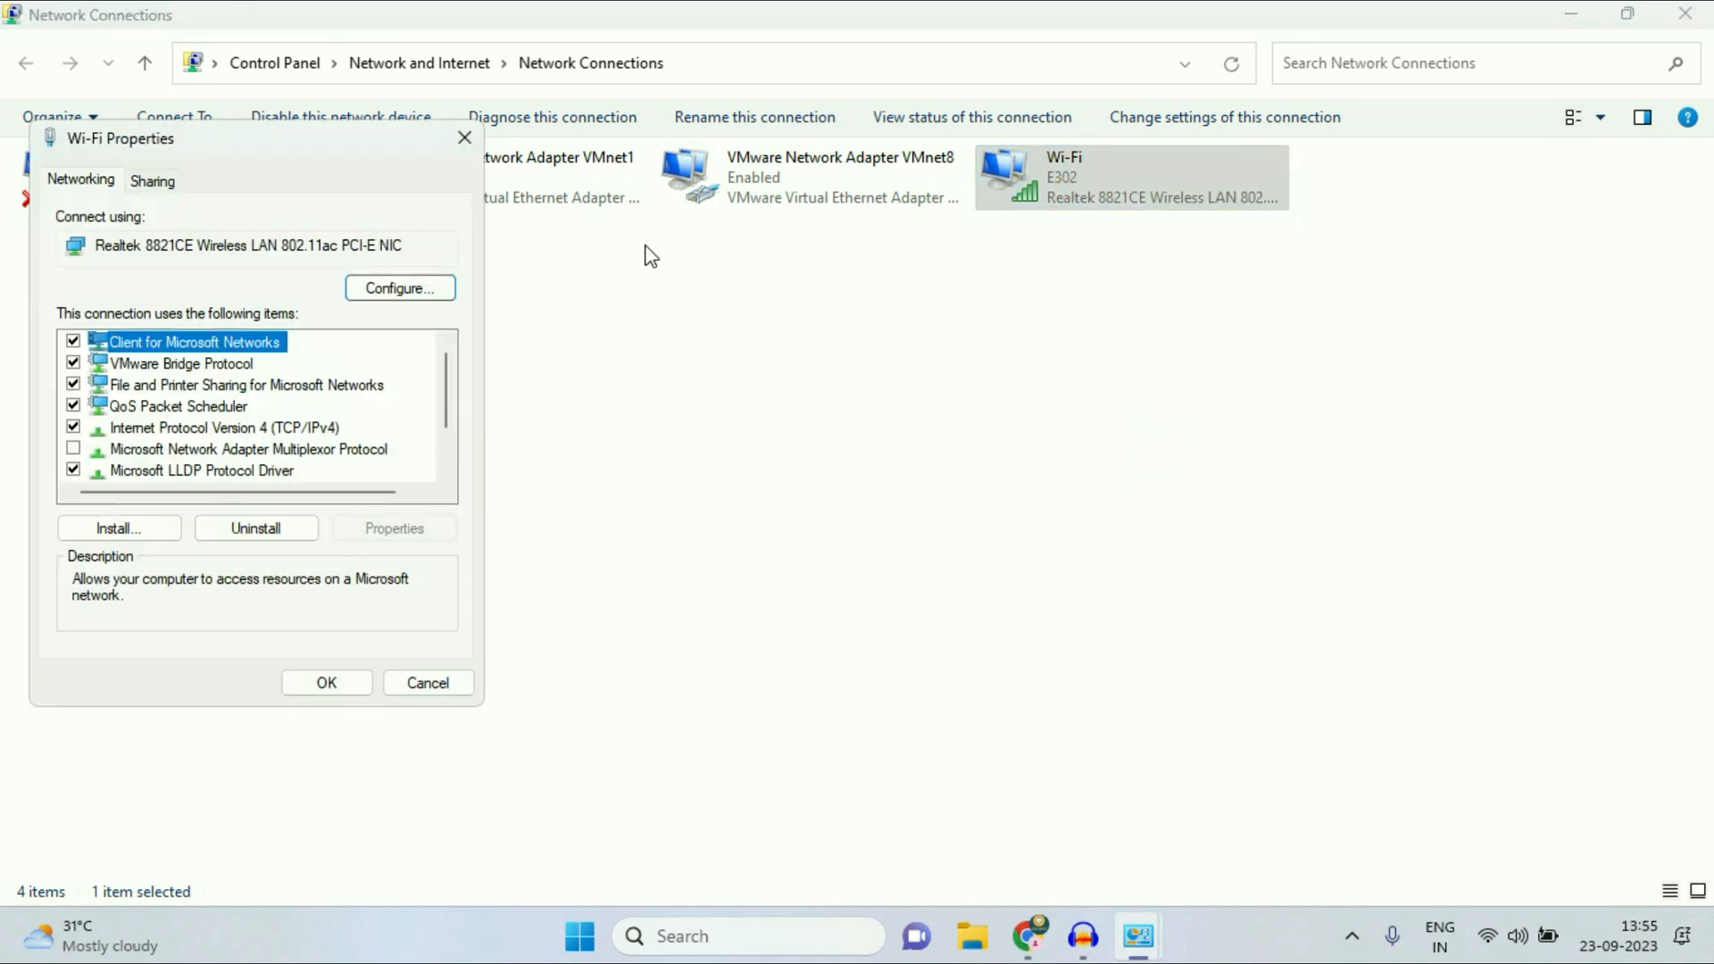
Step: Set Wi-Fi IPv4 to obtain DNS server address automatically instead of 8.8.8.8 and close the properties
{"action": "left_click_drag", "start_coordinate": [119, 138], "coordinate": [855, 153]}
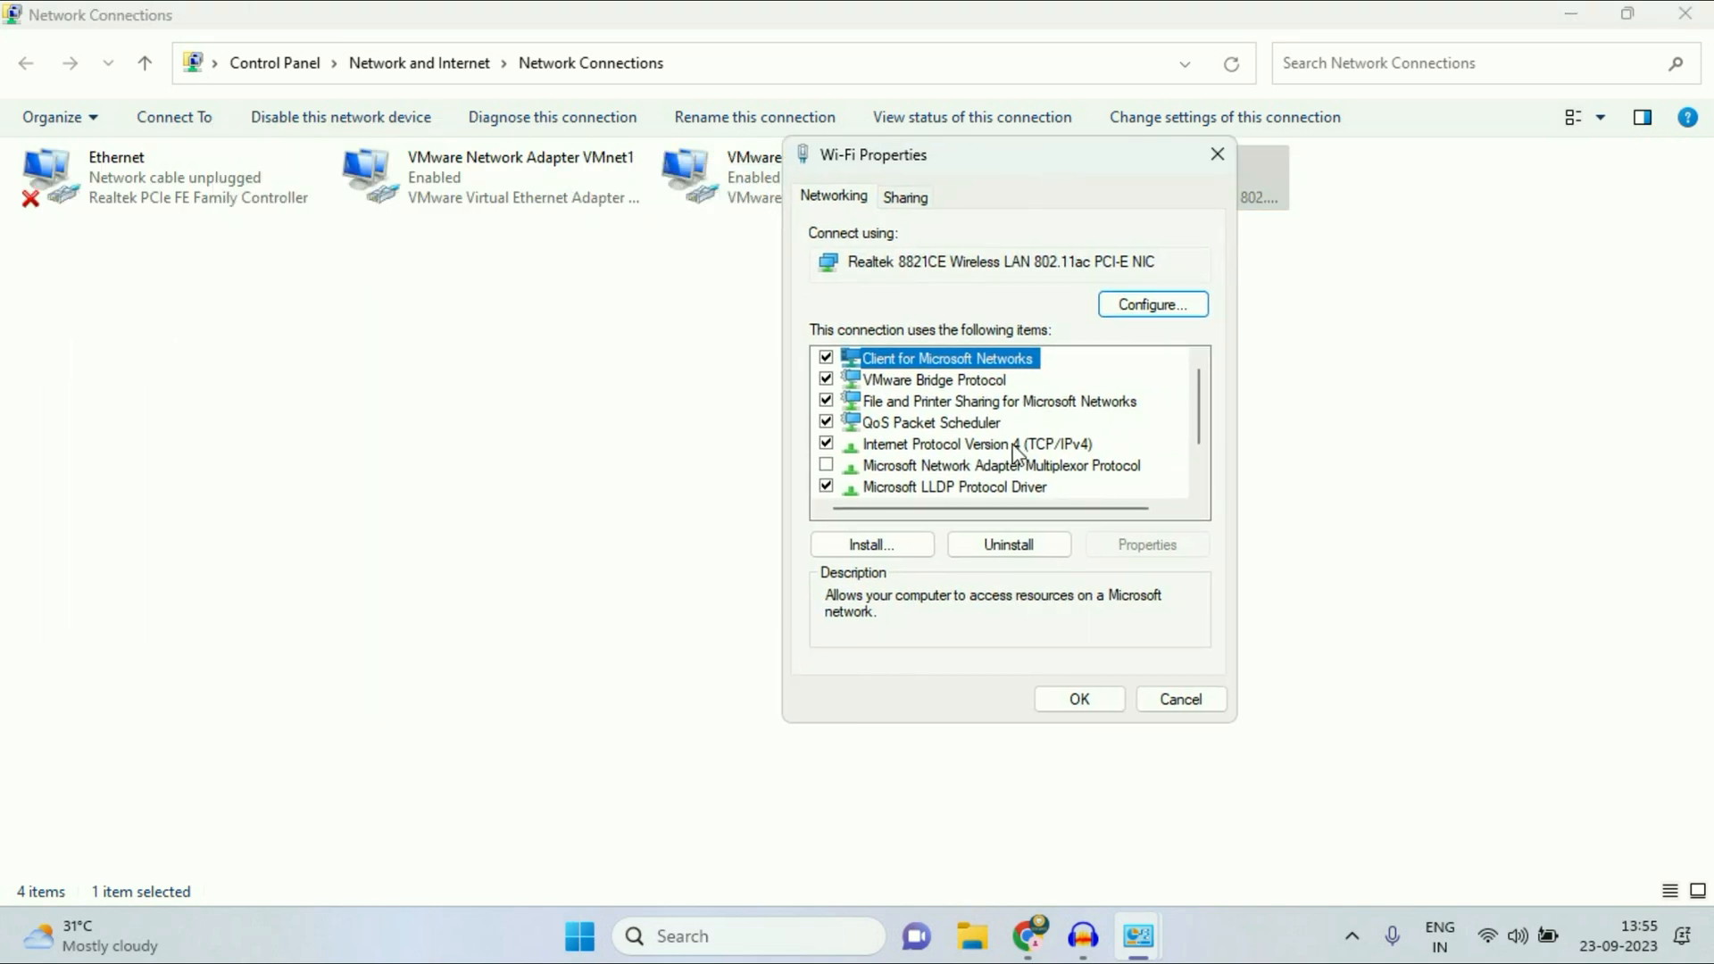
{"action": "left_click", "coordinate": [977, 445]}
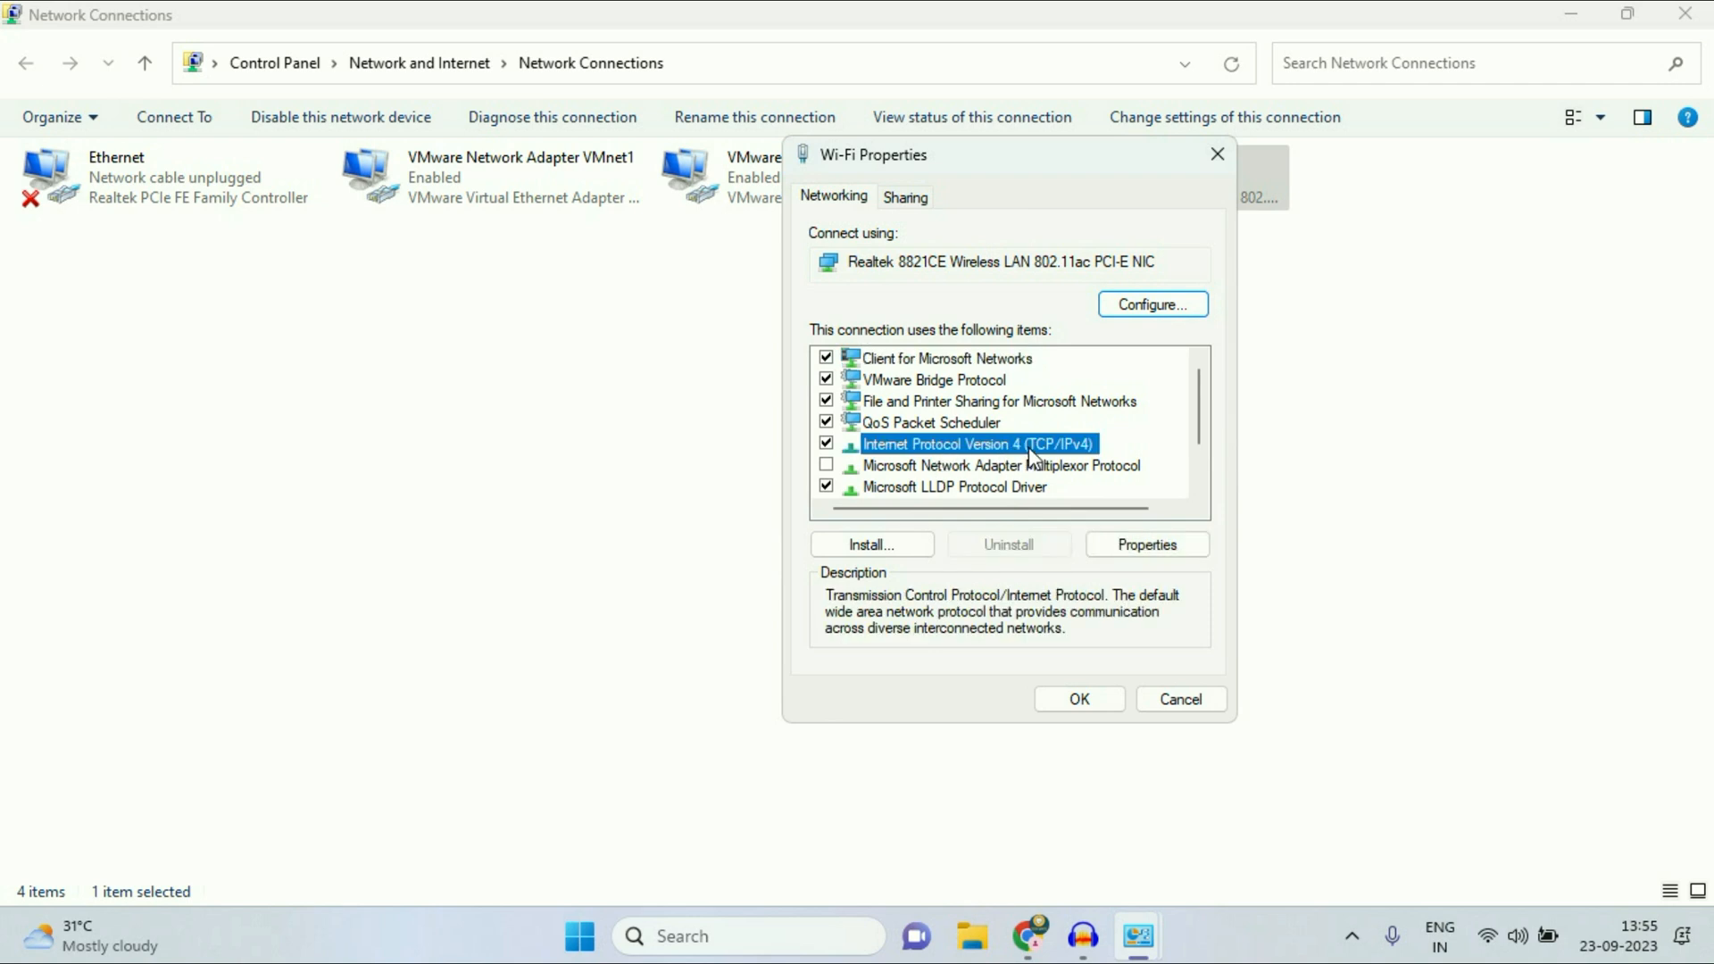
{"action": "left_click", "coordinate": [1147, 544]}
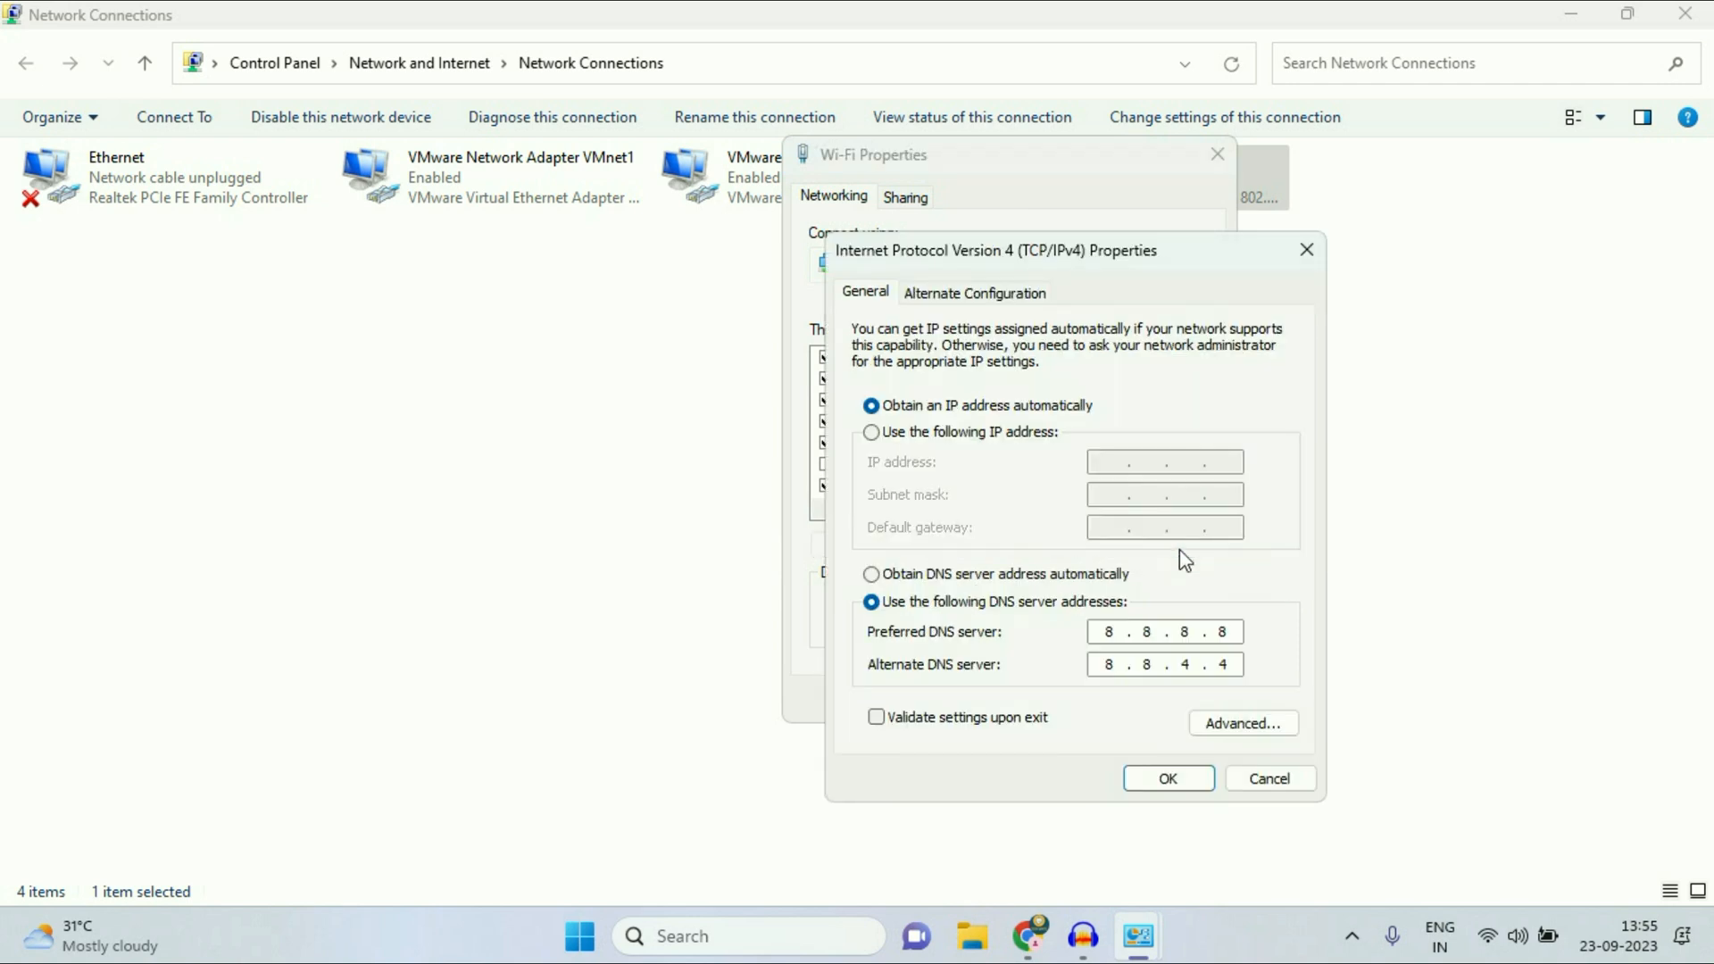
{"action": "mouse_move", "coordinate": [980, 402]}
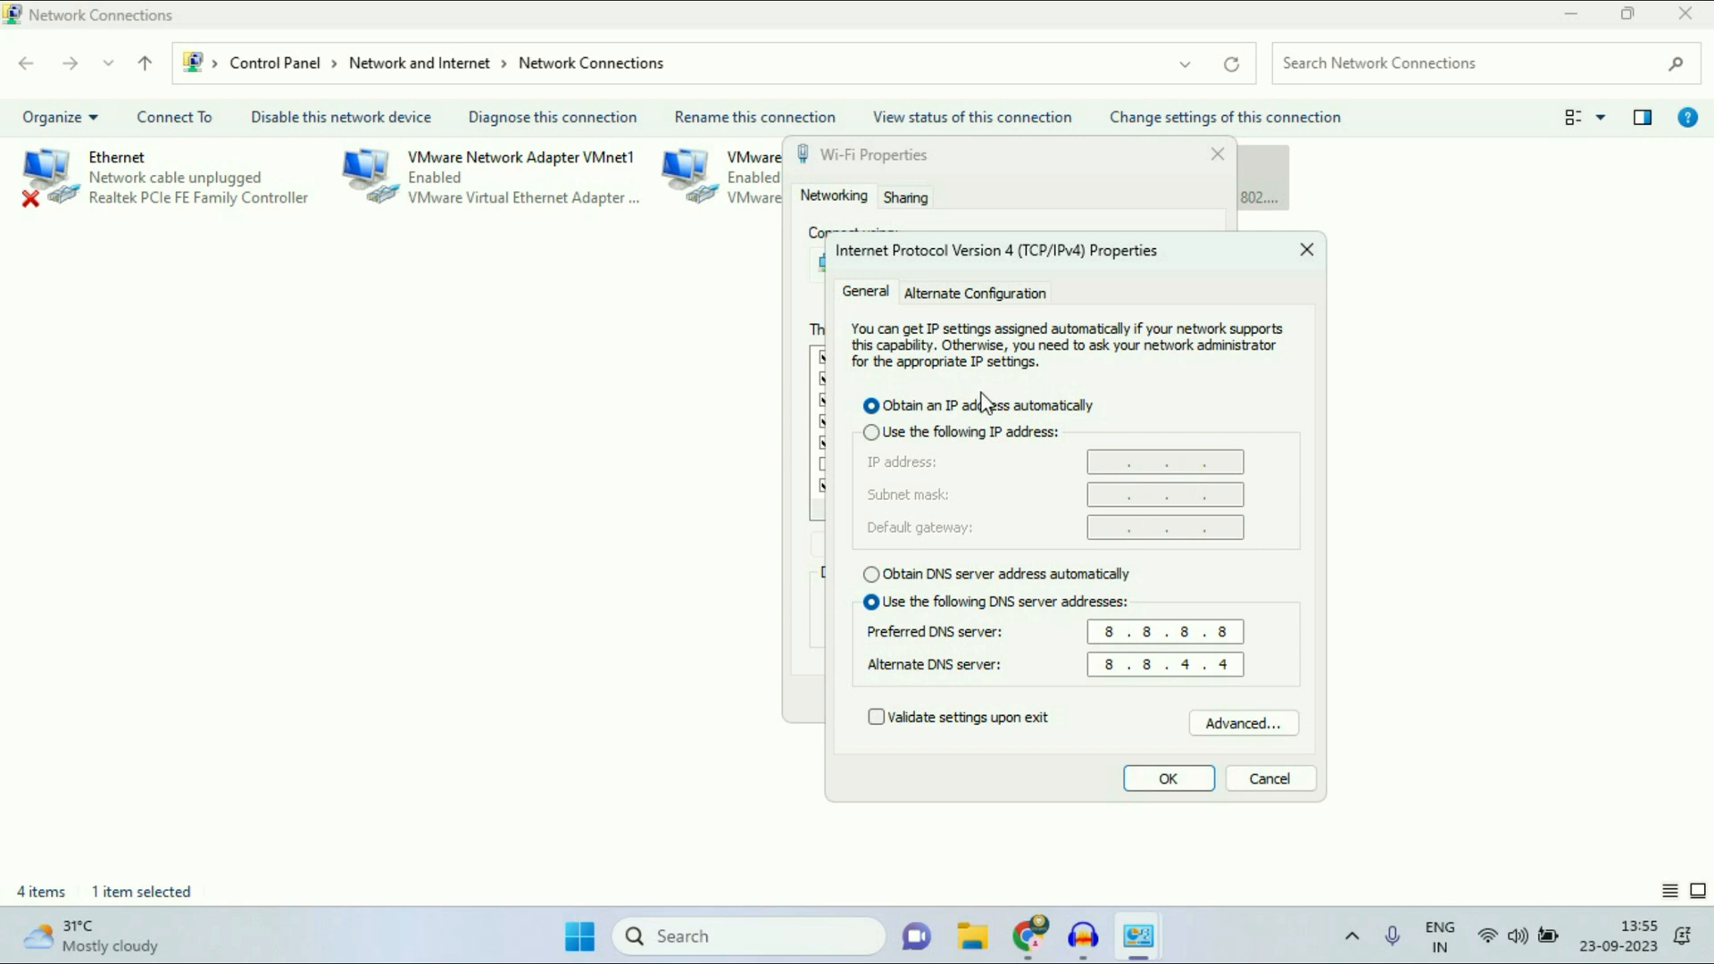
{"action": "mouse_move", "coordinate": [1027, 588]}
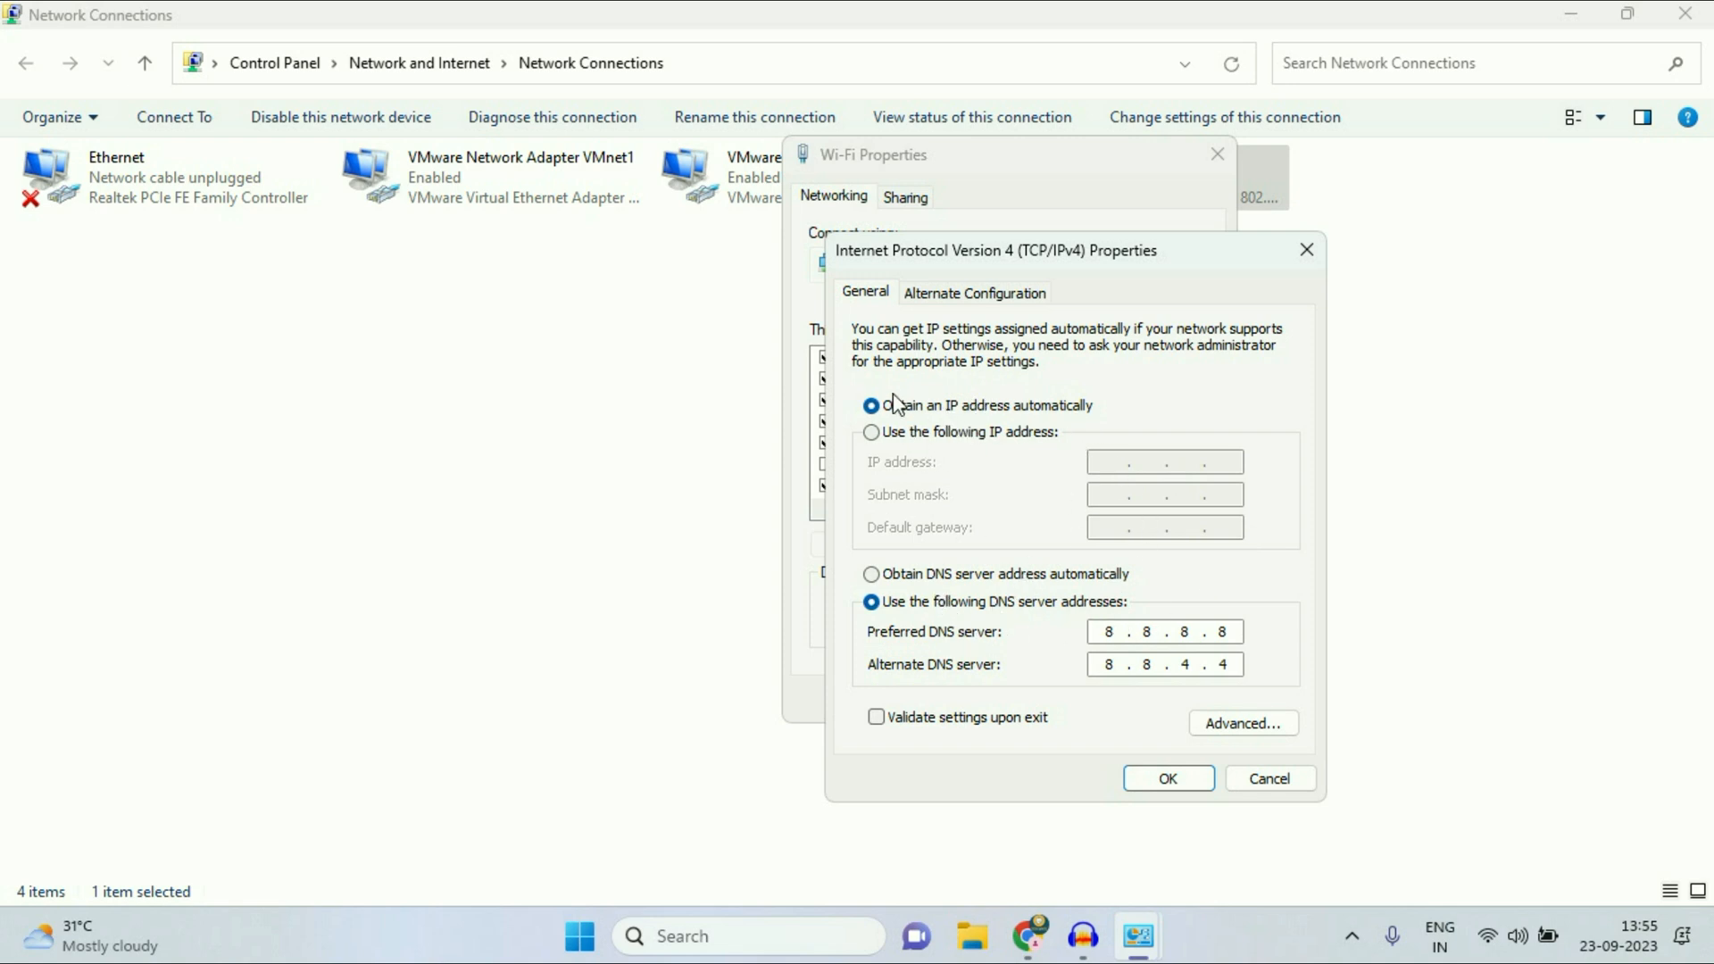
{"action": "mouse_move", "coordinate": [903, 563]}
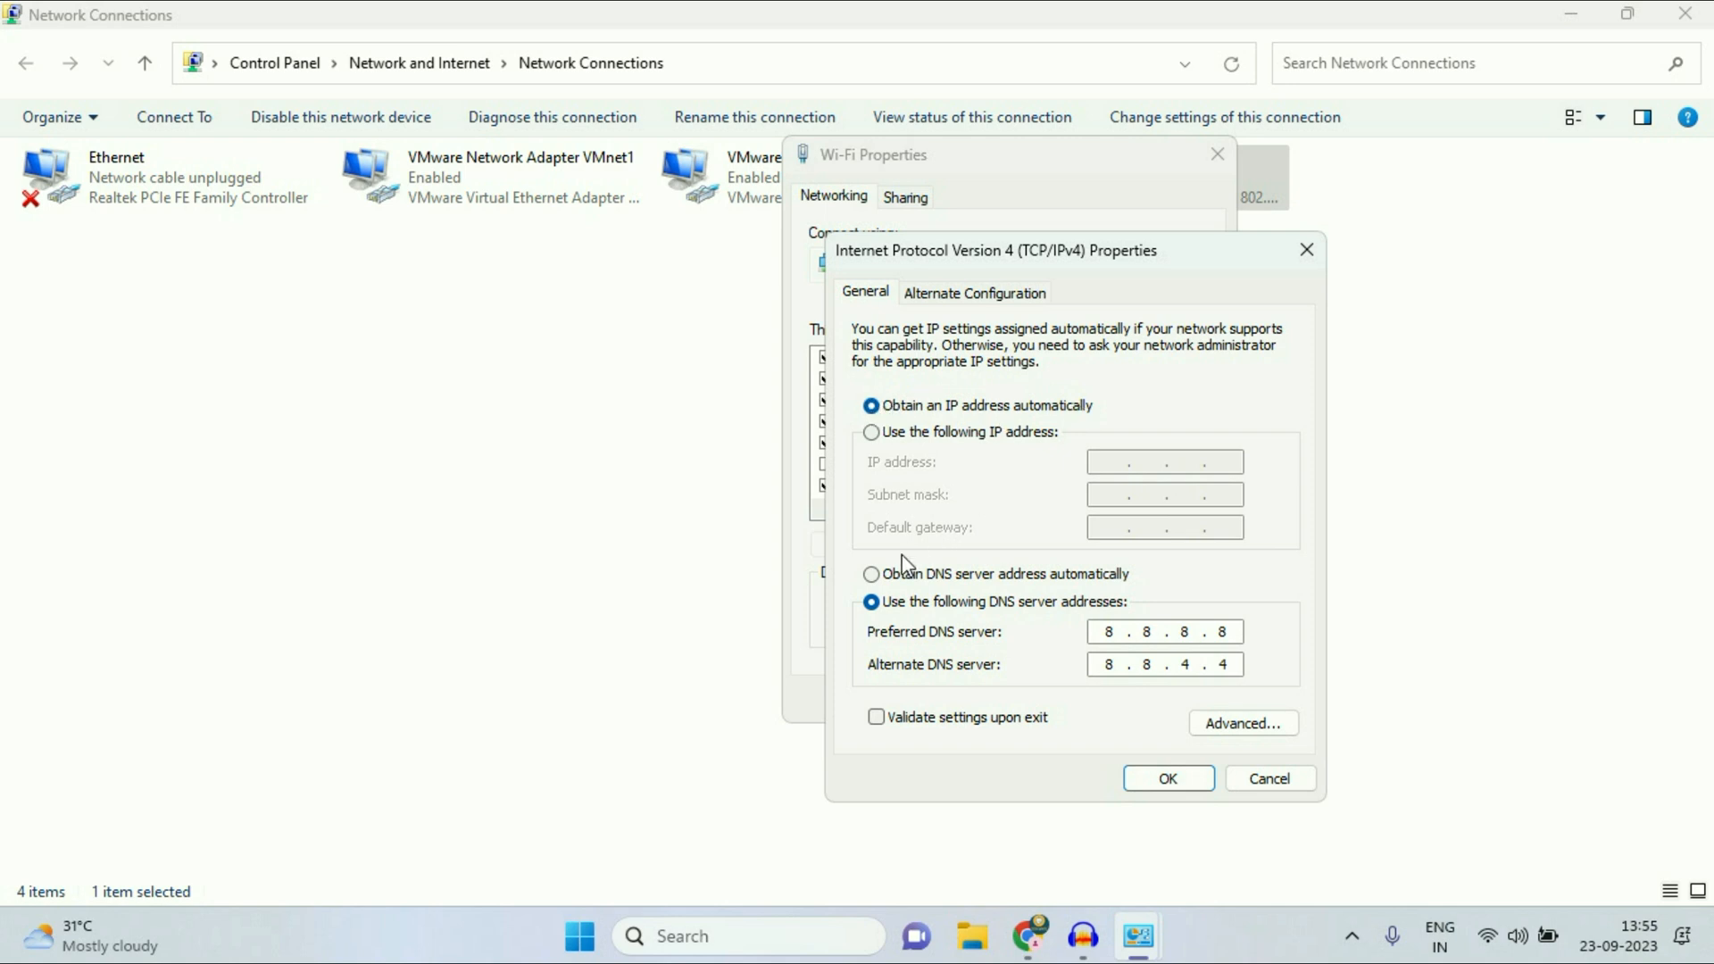
{"action": "left_click", "coordinate": [871, 573]}
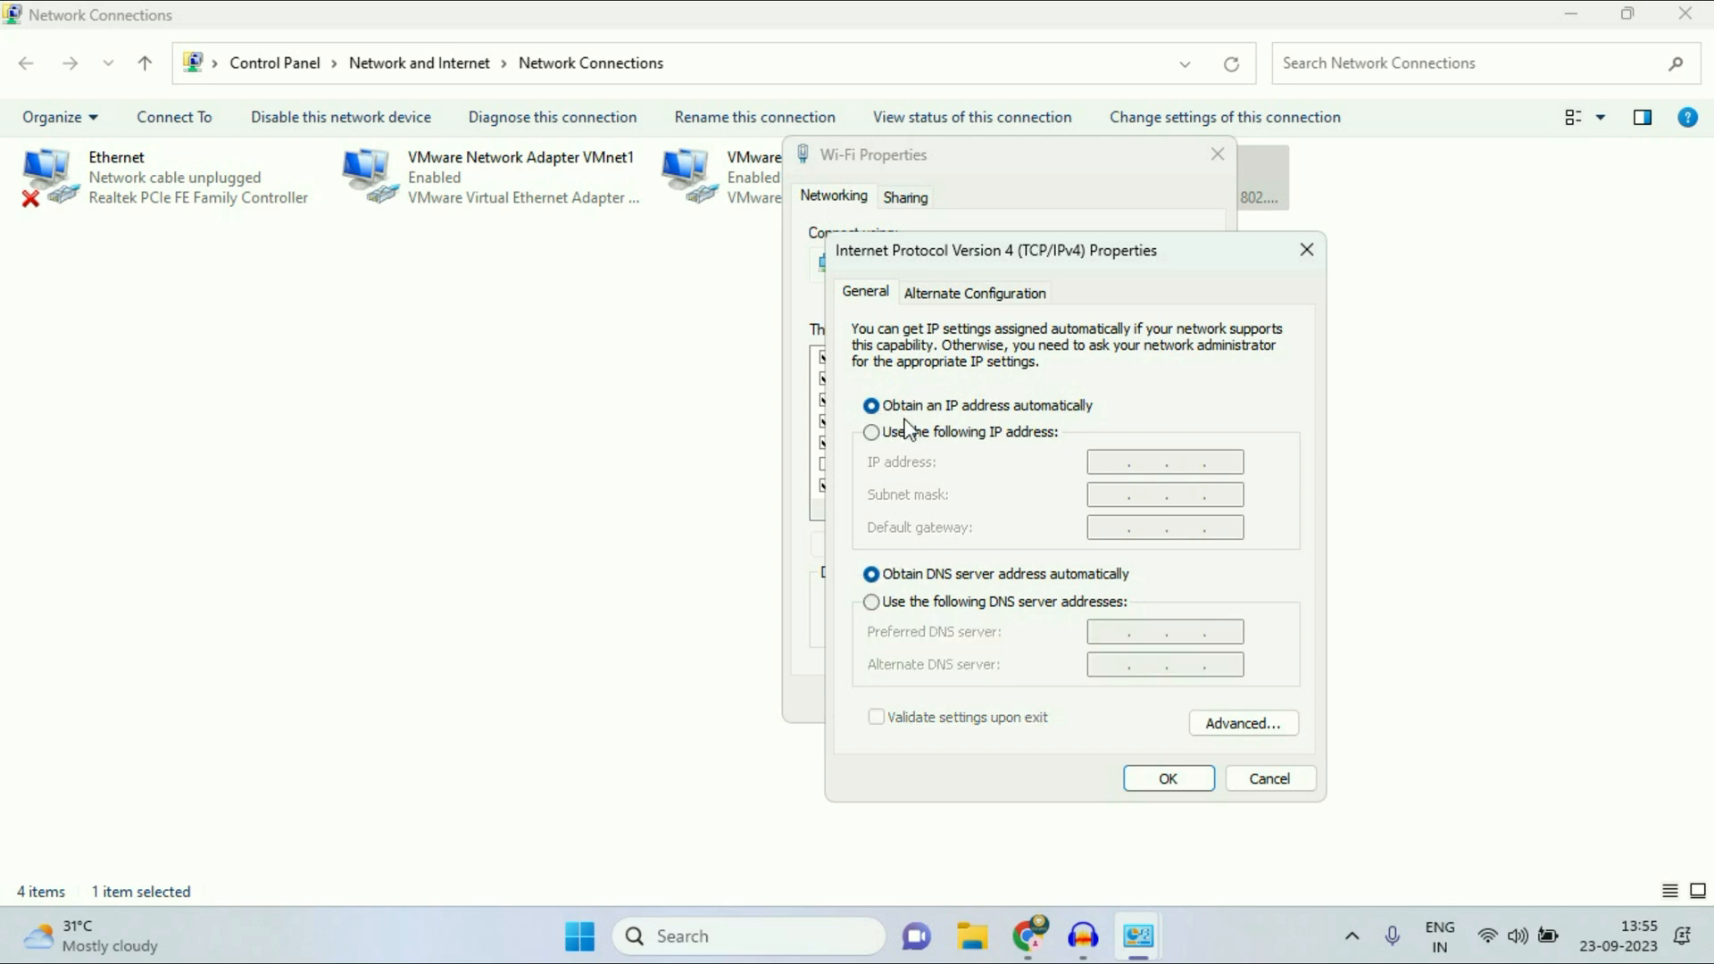
{"action": "mouse_move", "coordinate": [1093, 436]}
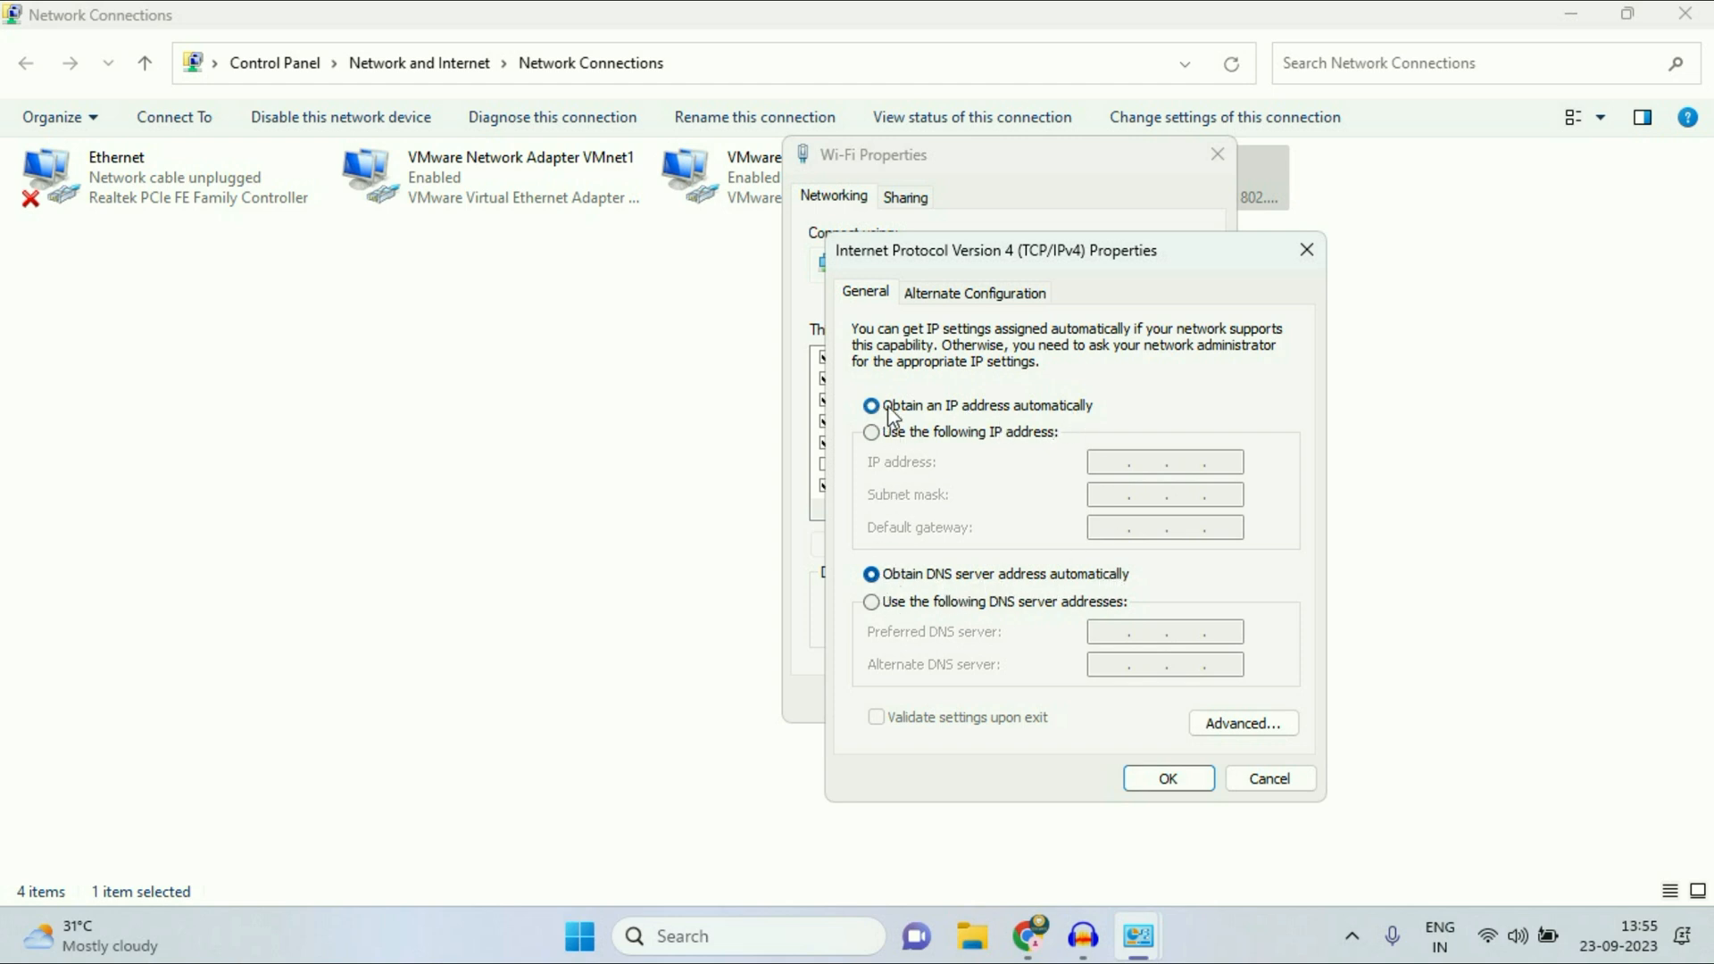
{"action": "mouse_move", "coordinate": [1137, 620]}
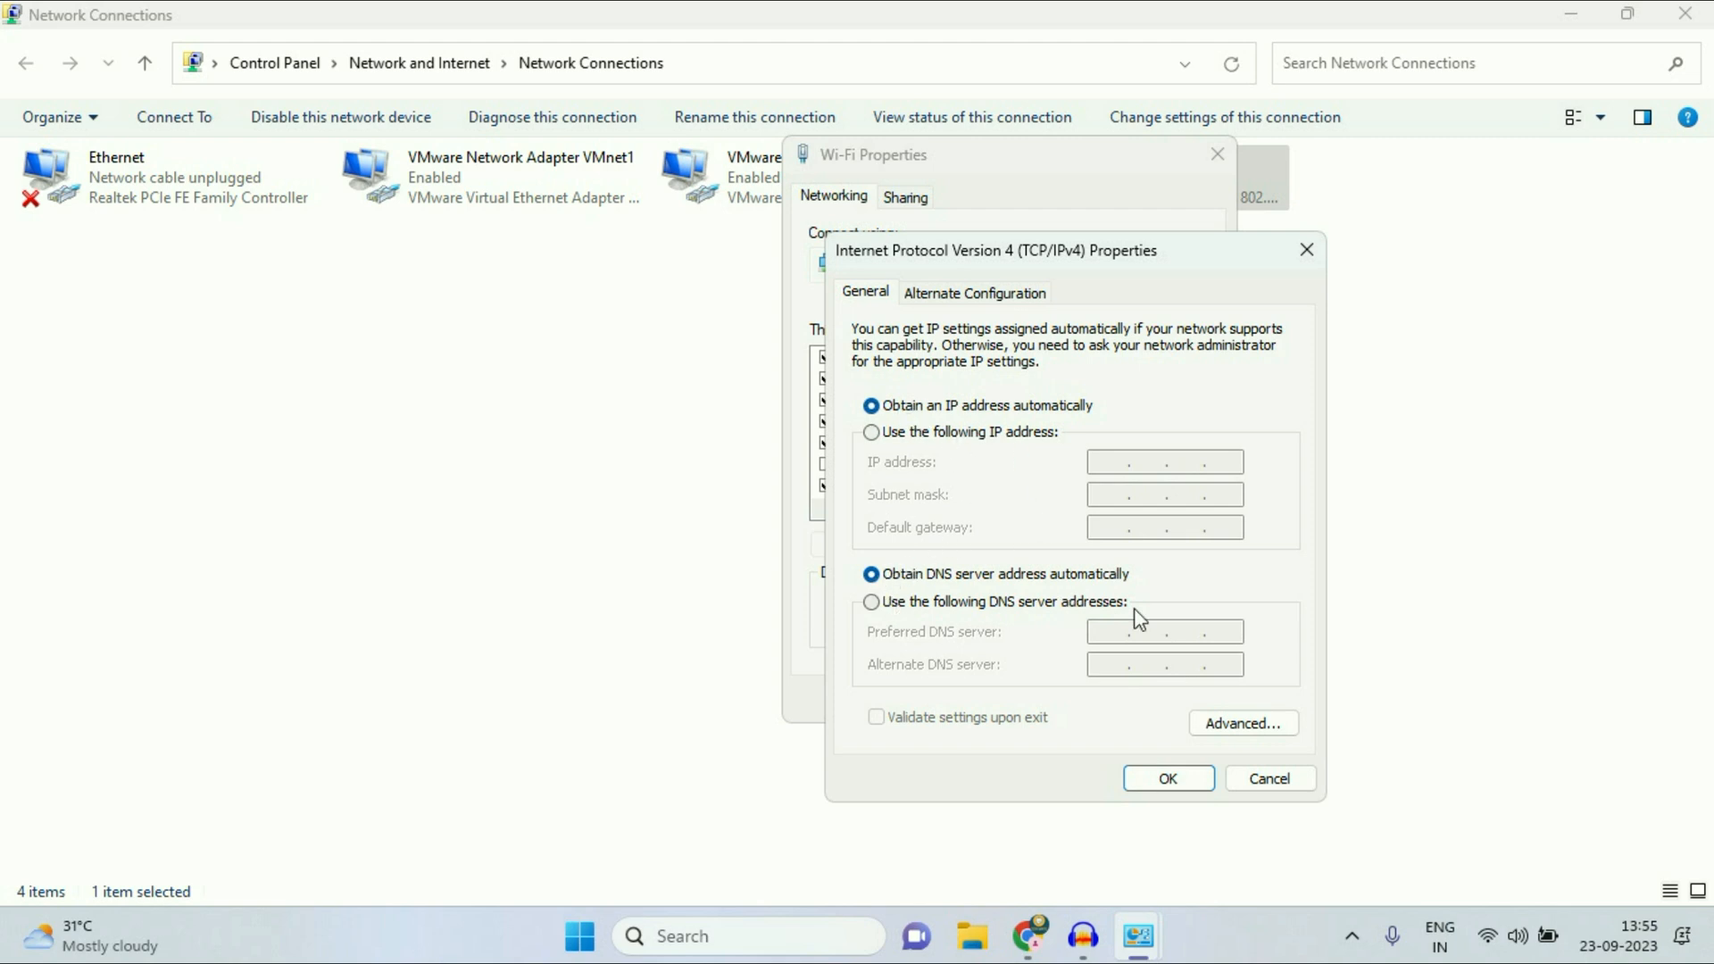
{"action": "left_click", "coordinate": [1166, 777]}
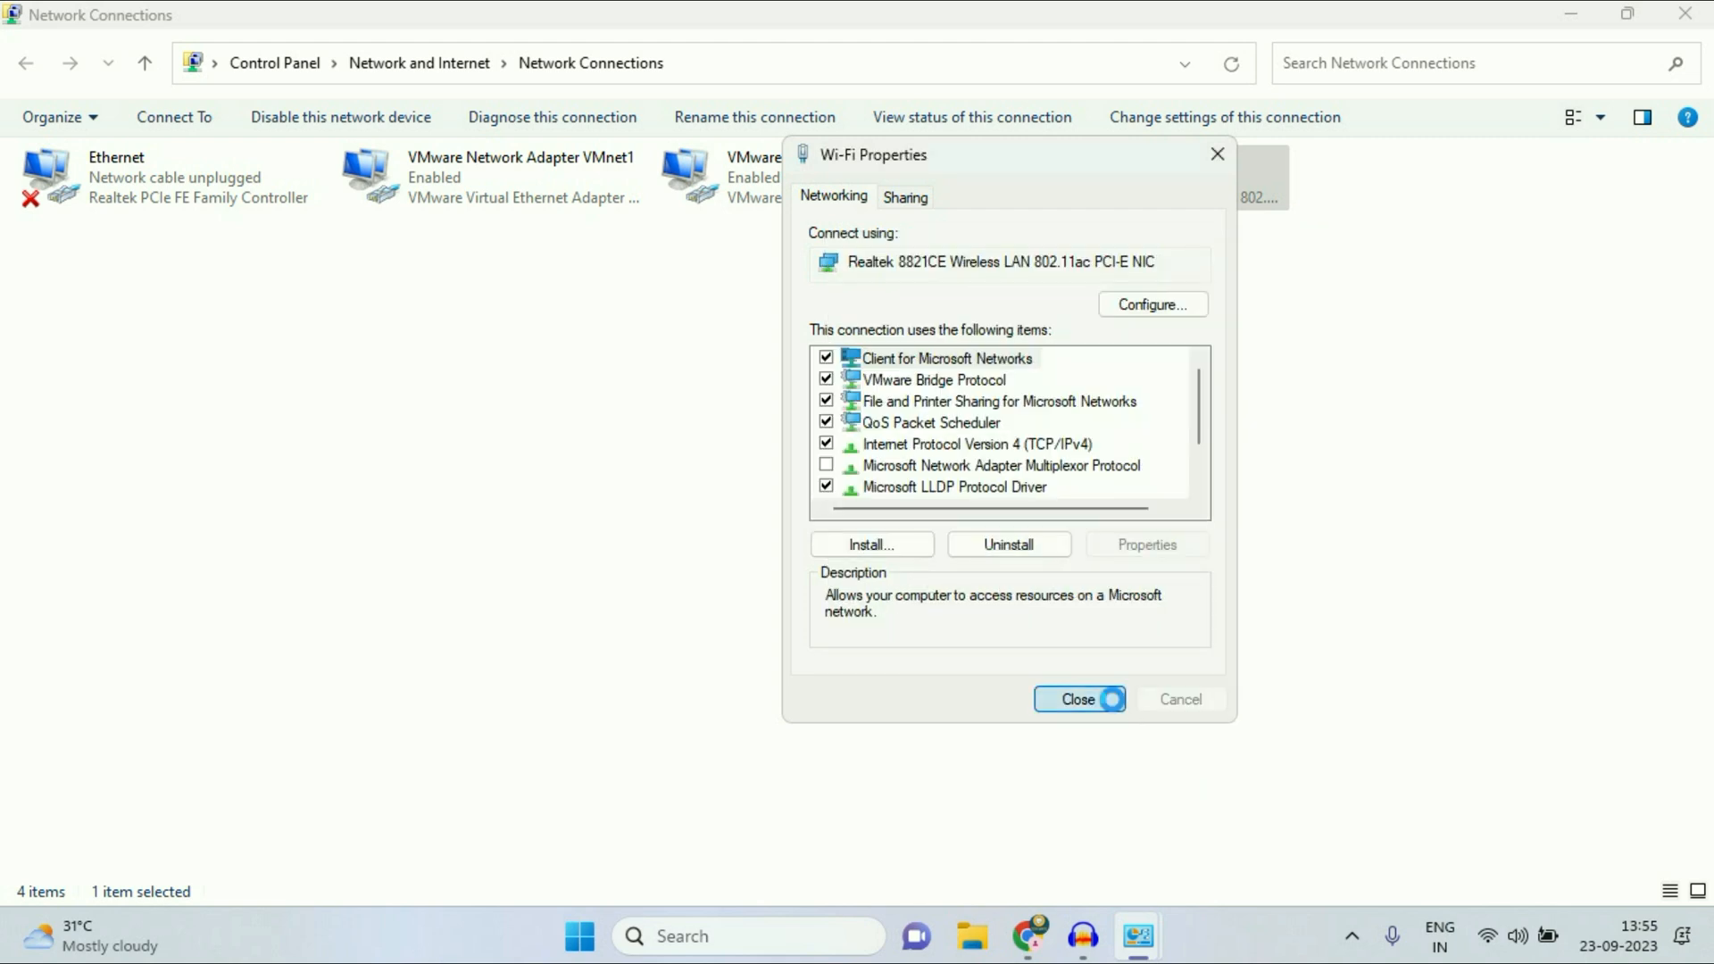
{"action": "left_click", "coordinate": [1079, 701]}
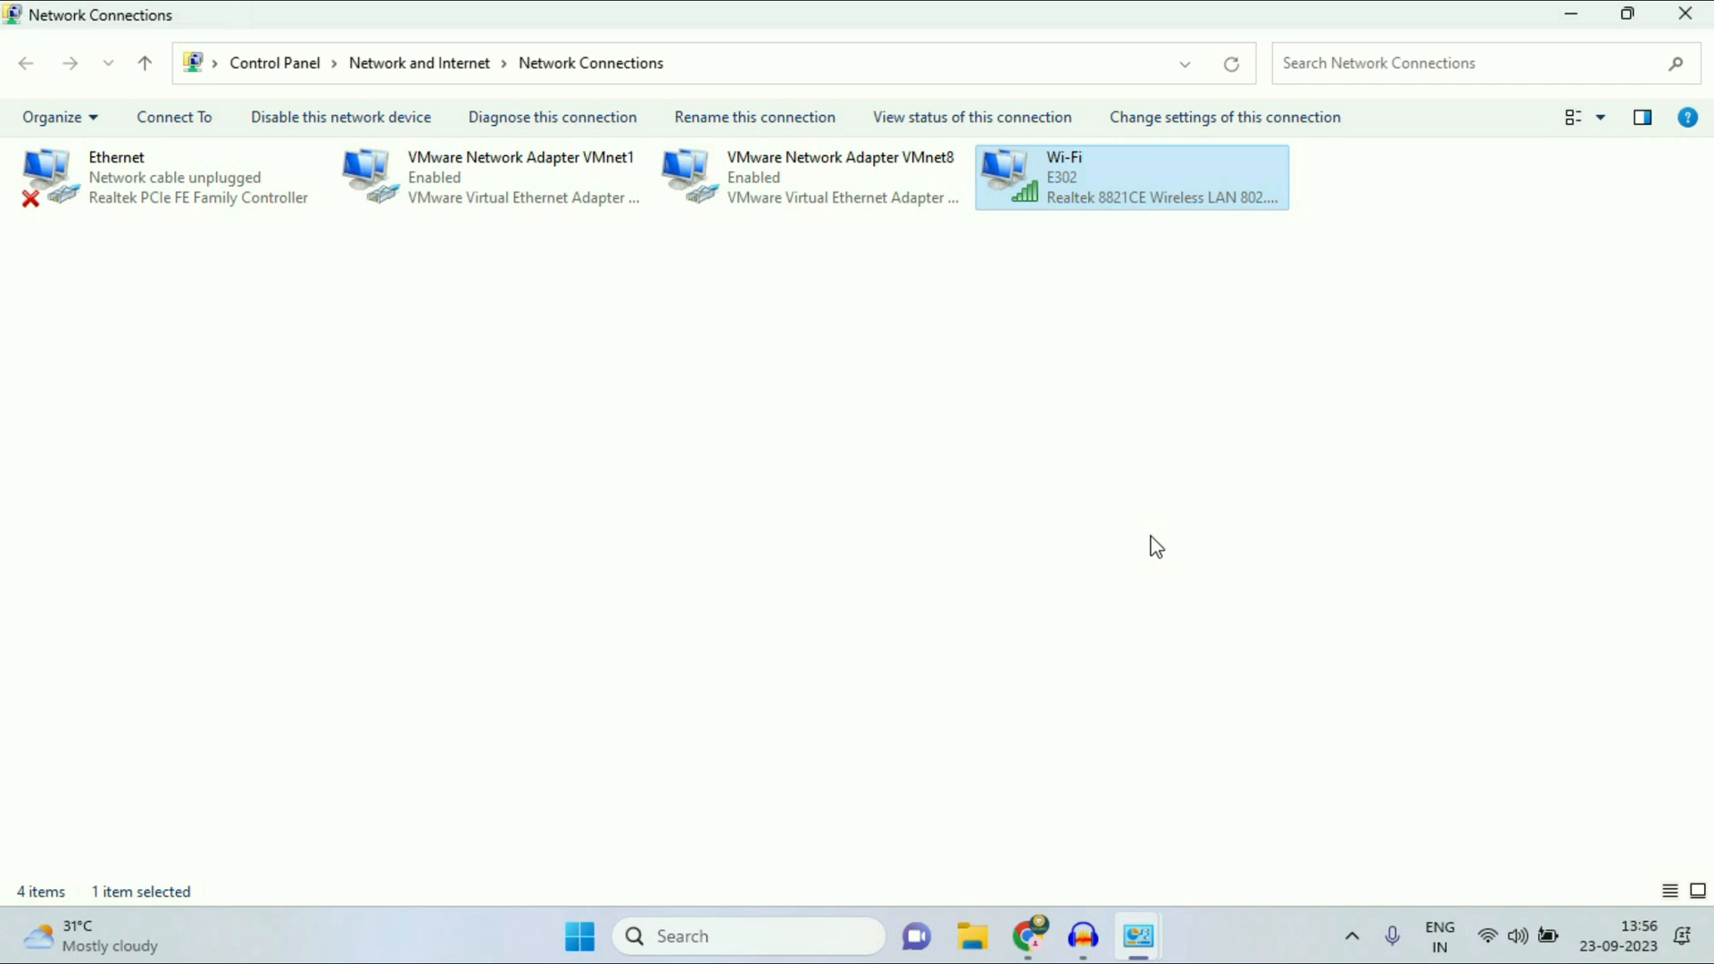
Step: Close Network Connections and launch Settings from a Start menu search
{"action": "left_click", "coordinate": [1688, 12]}
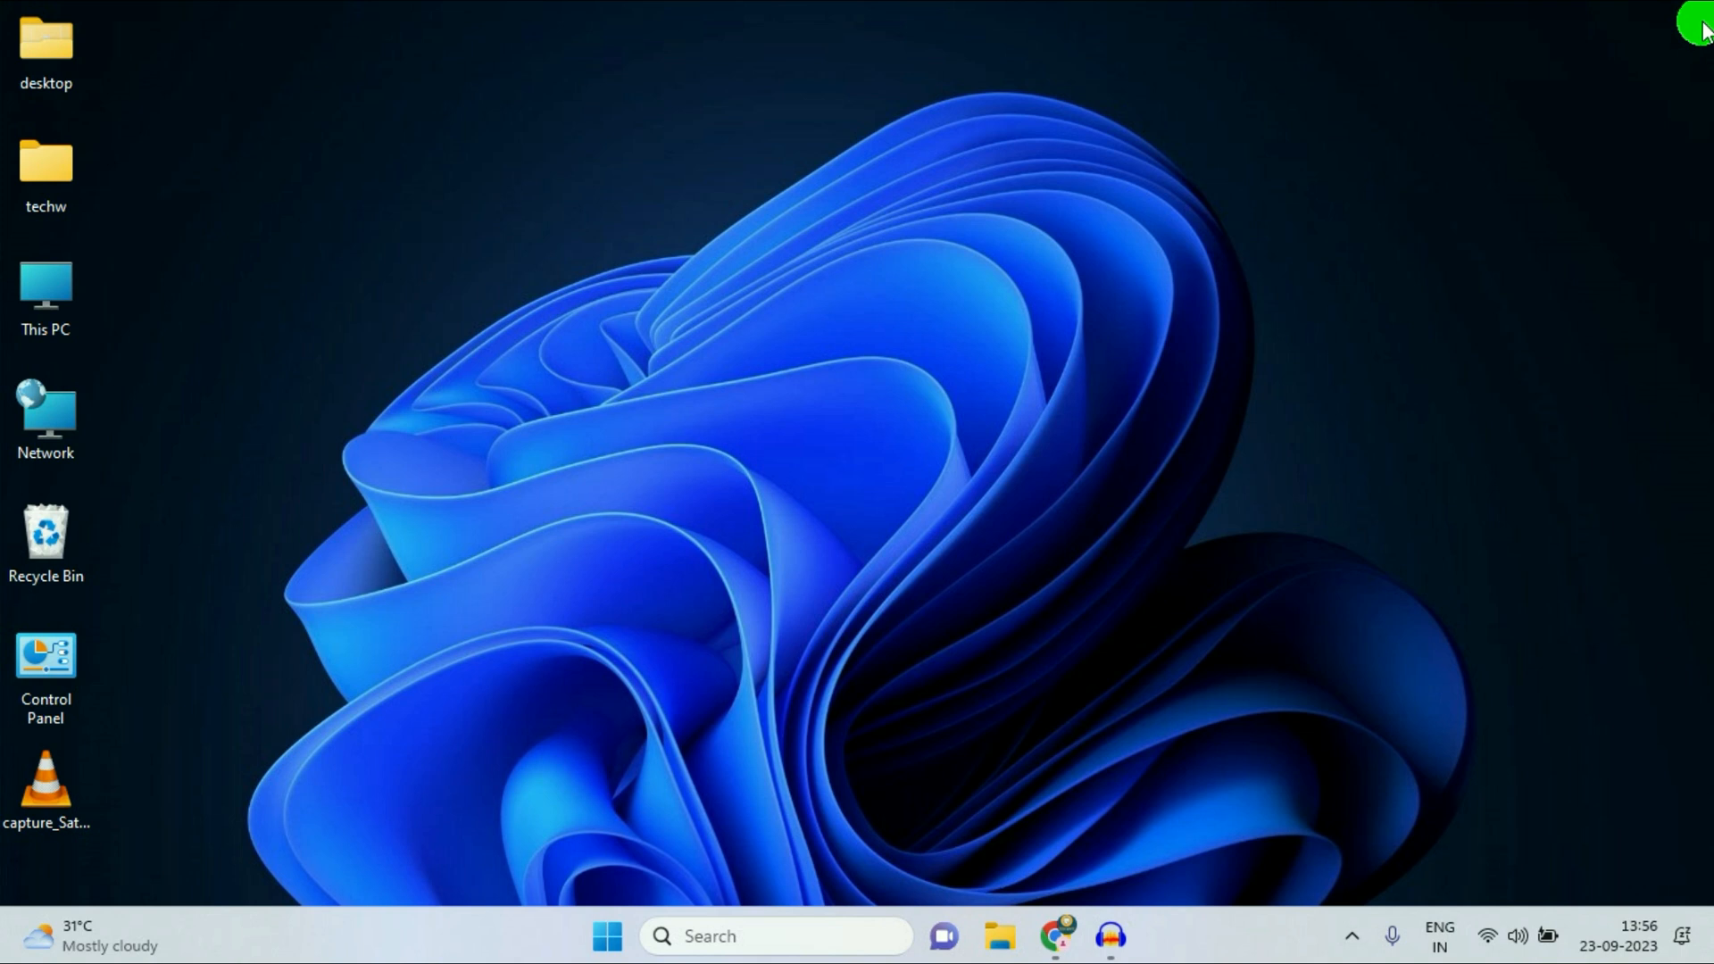
{"action": "mouse_move", "coordinate": [622, 899]}
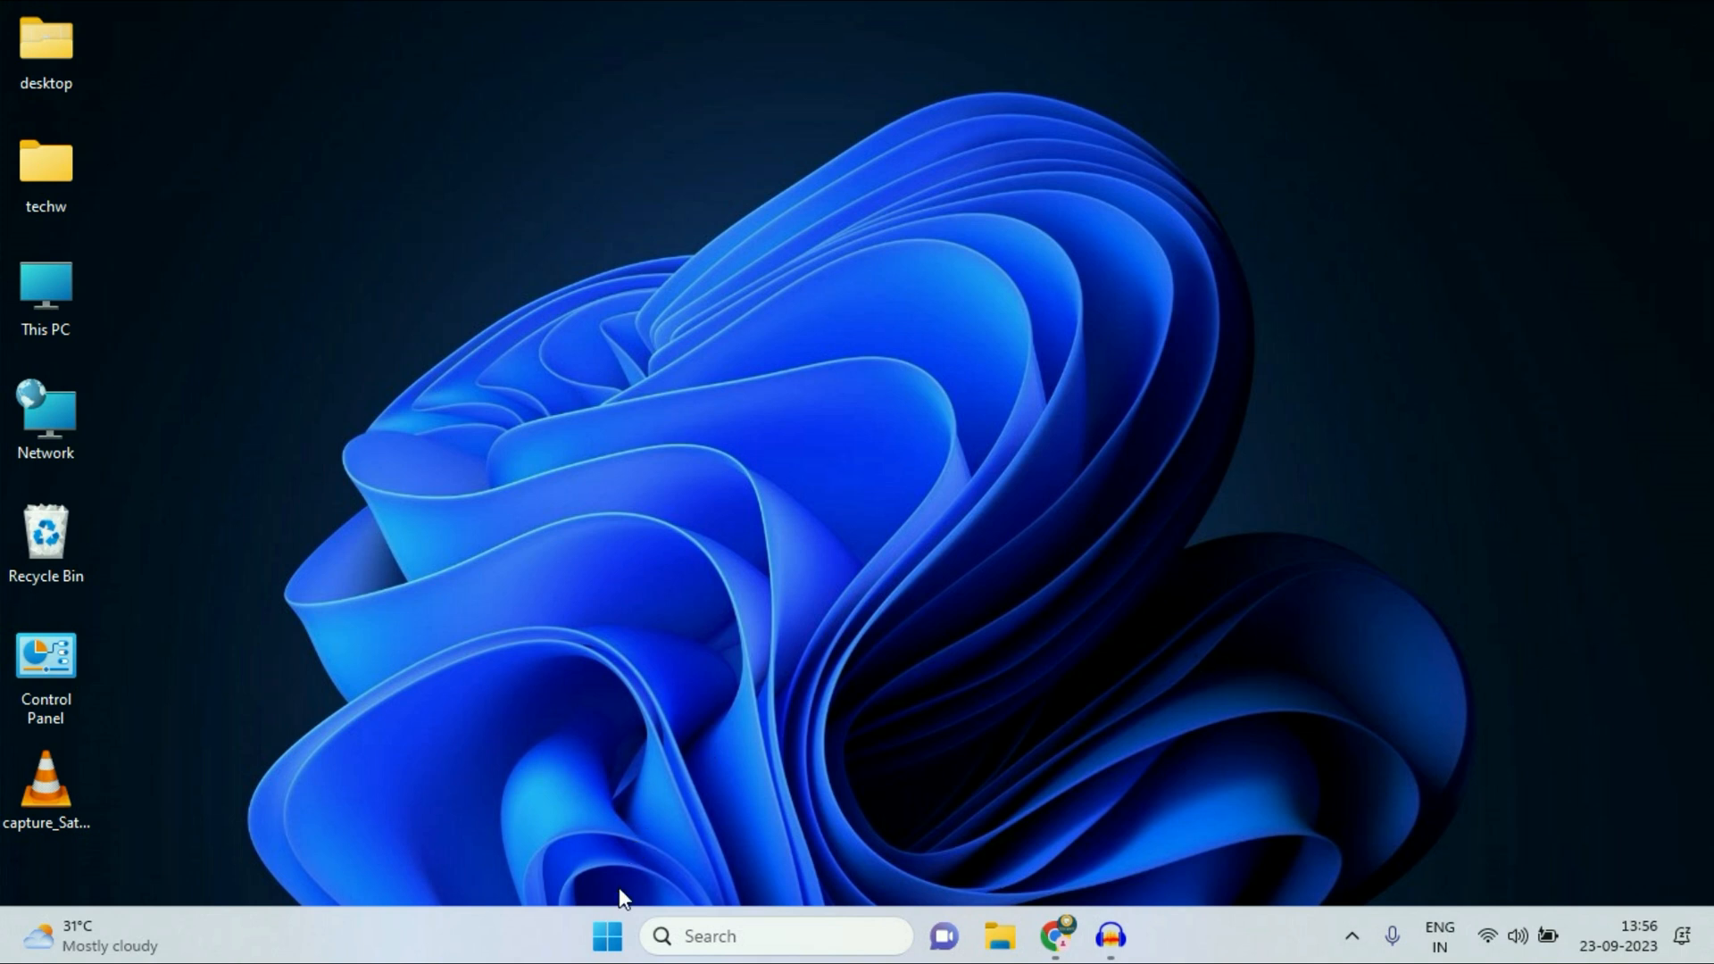
{"action": "left_click", "coordinate": [606, 936]}
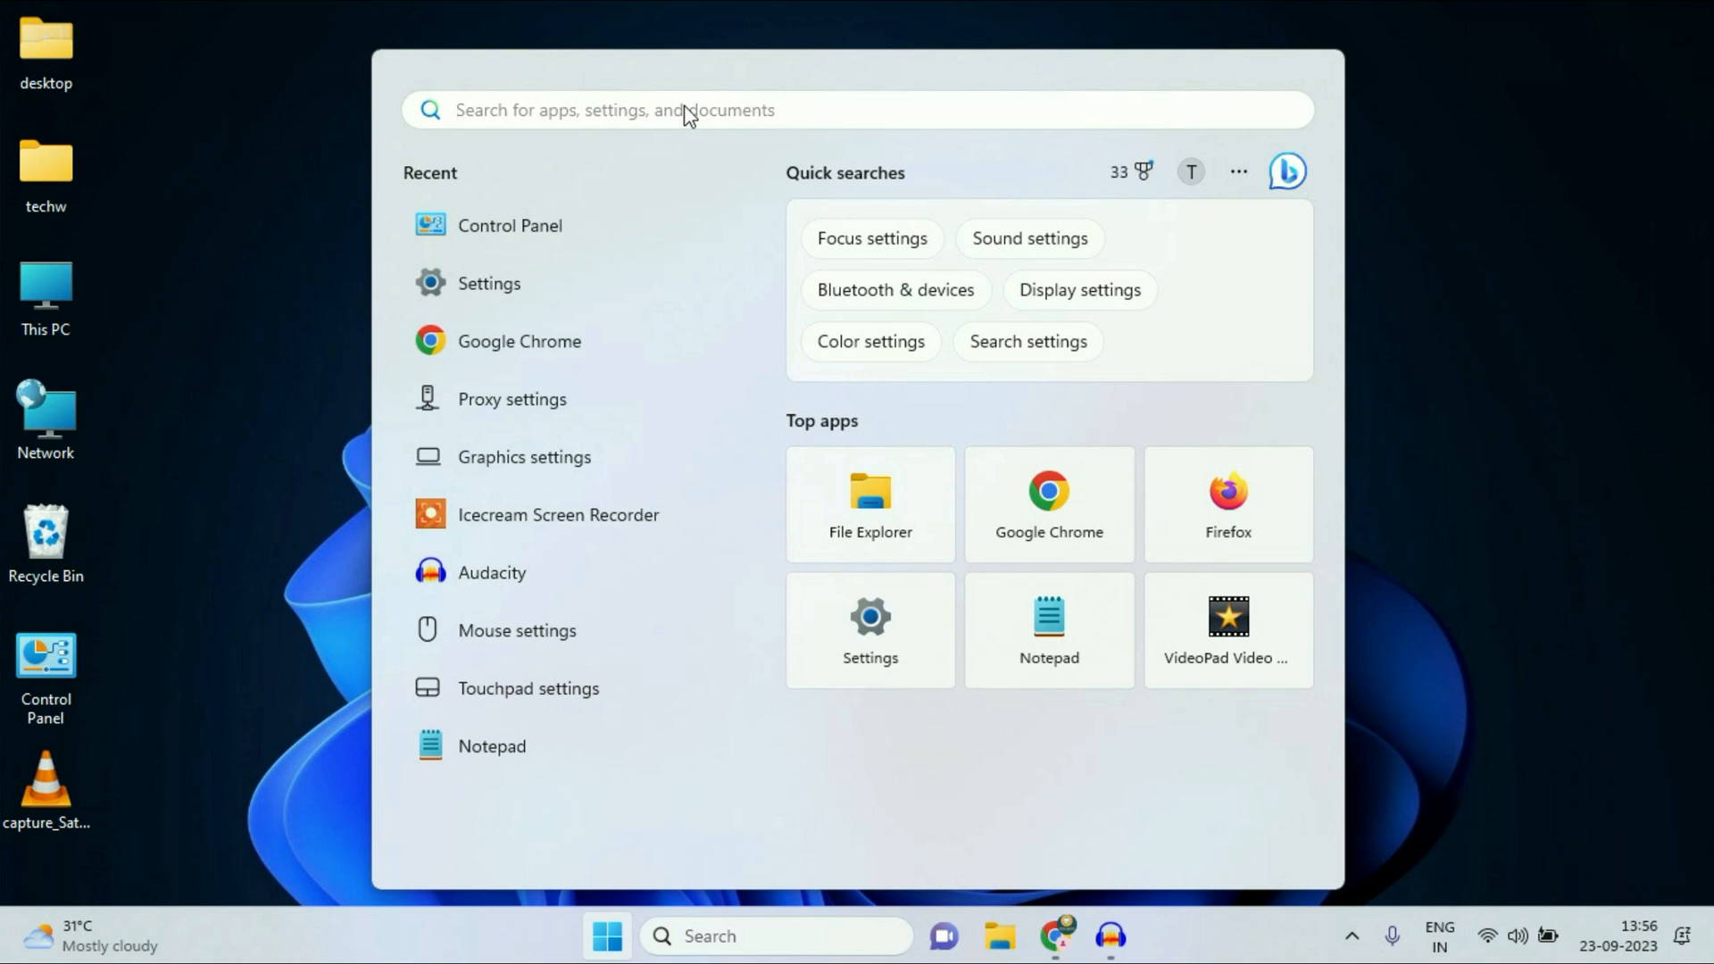
{"action": "type", "text": "settings"}
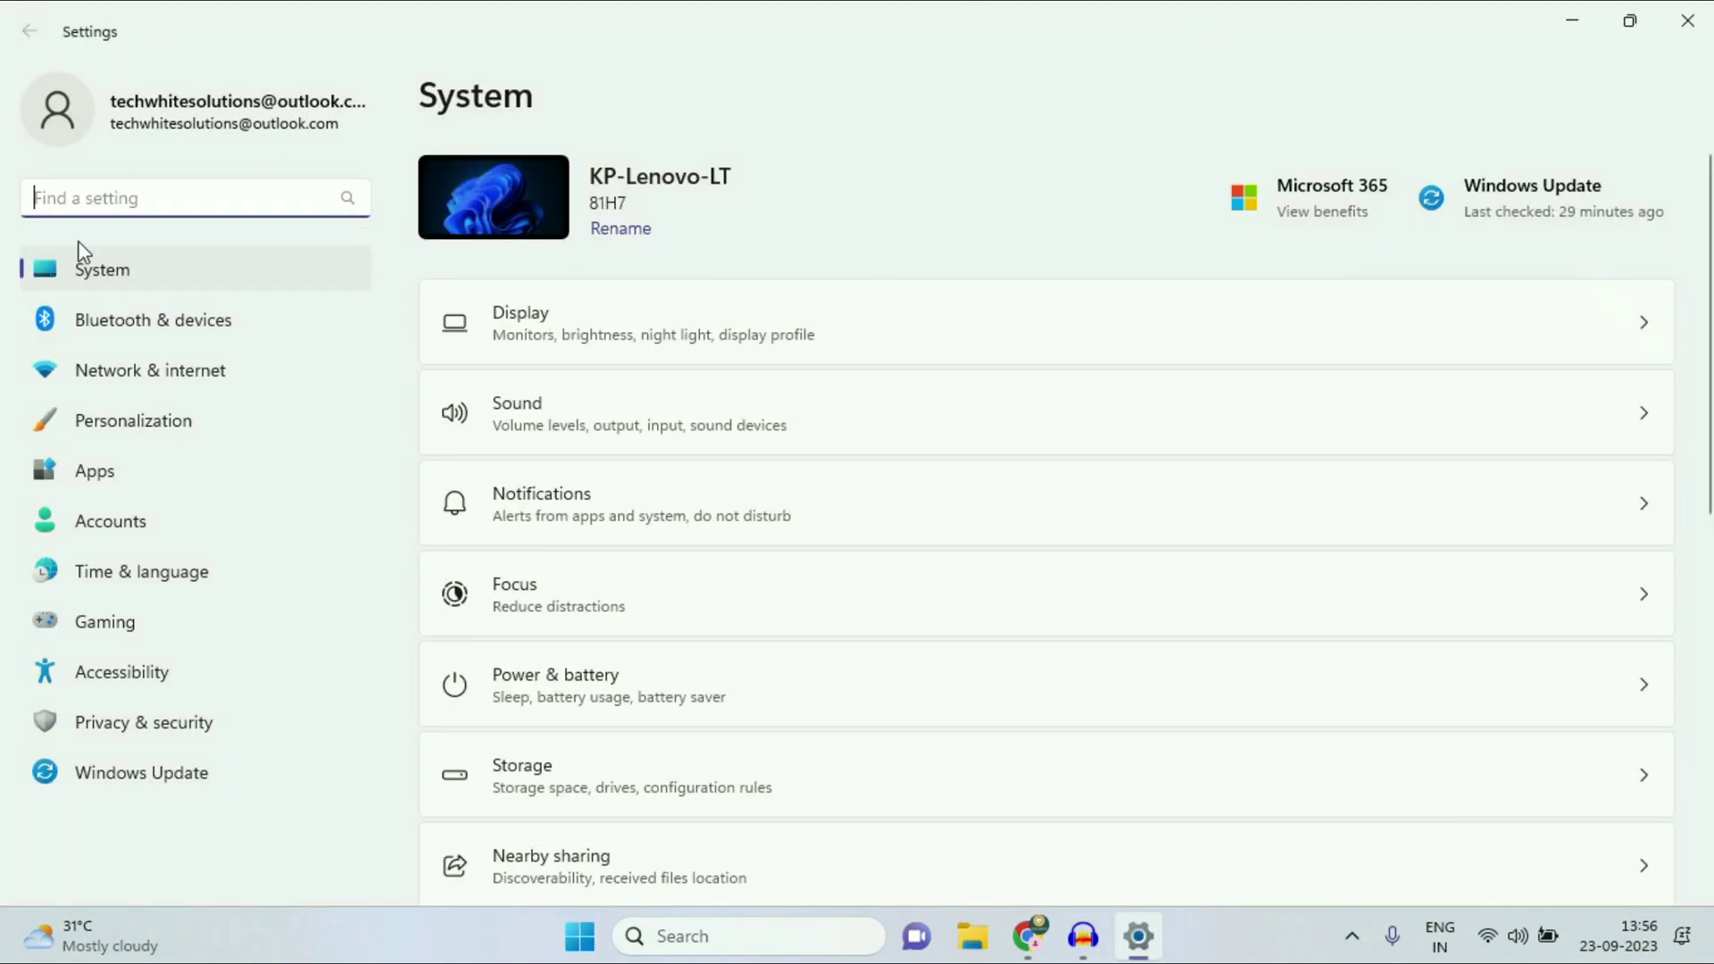
{"action": "mouse_move", "coordinate": [150, 369]}
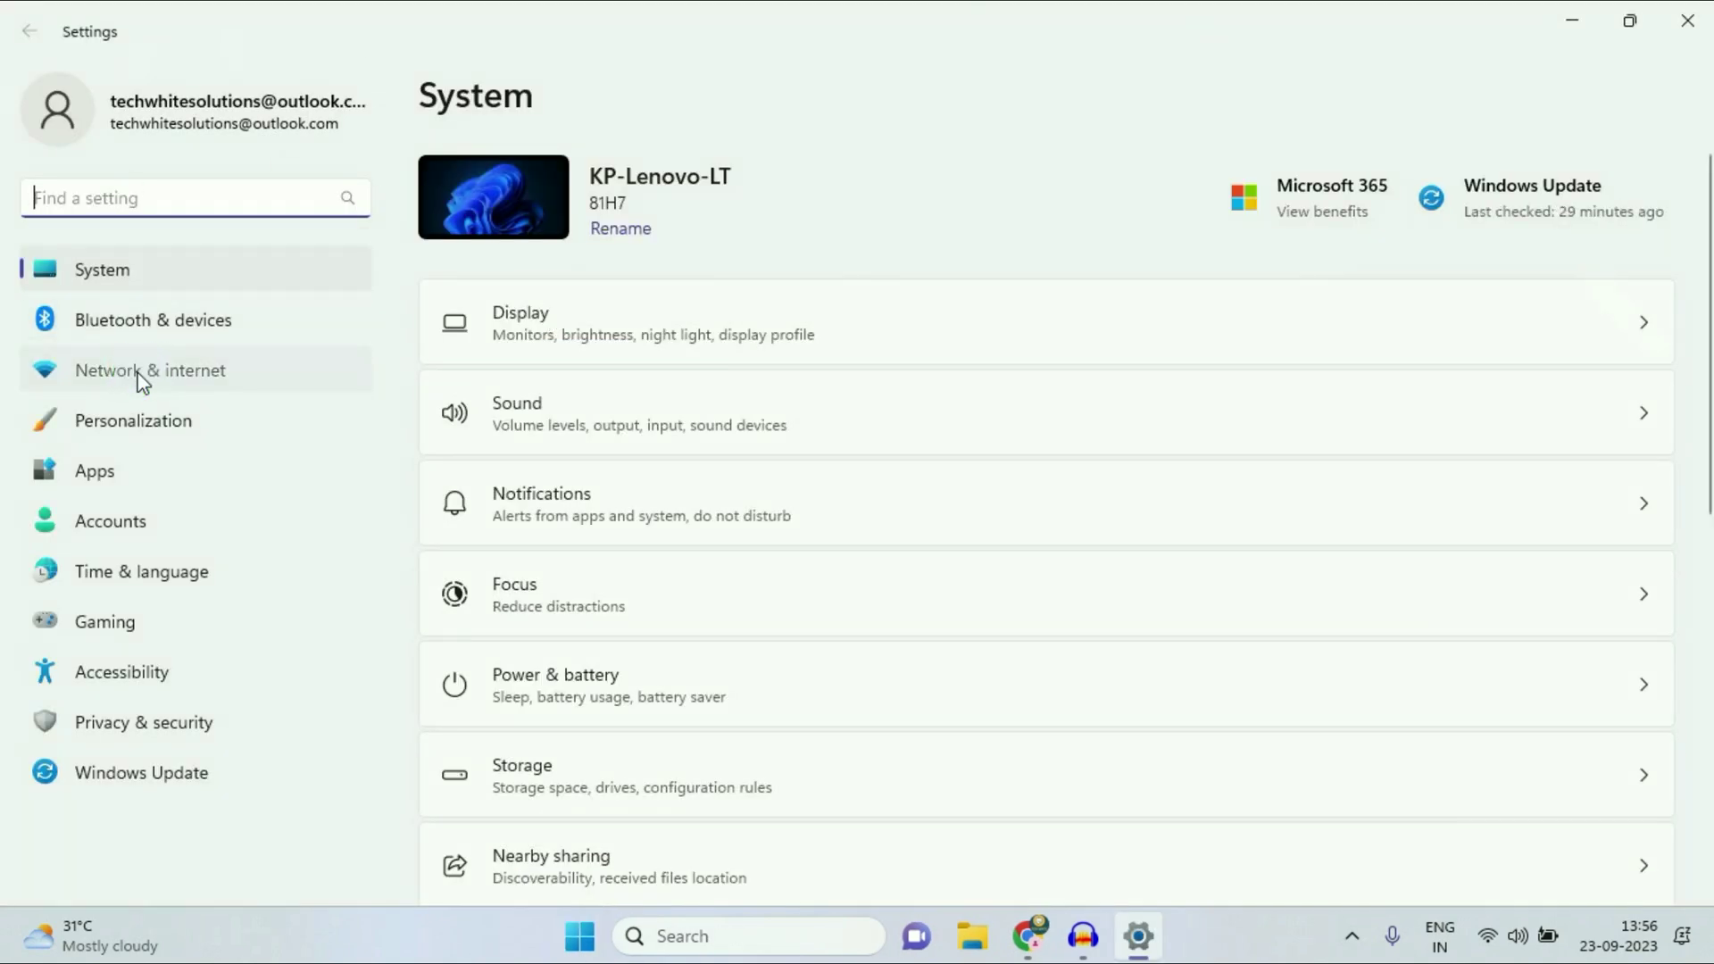
Step: Go to the Network & internet page on the way to Network reset
{"action": "left_click", "coordinate": [150, 370]}
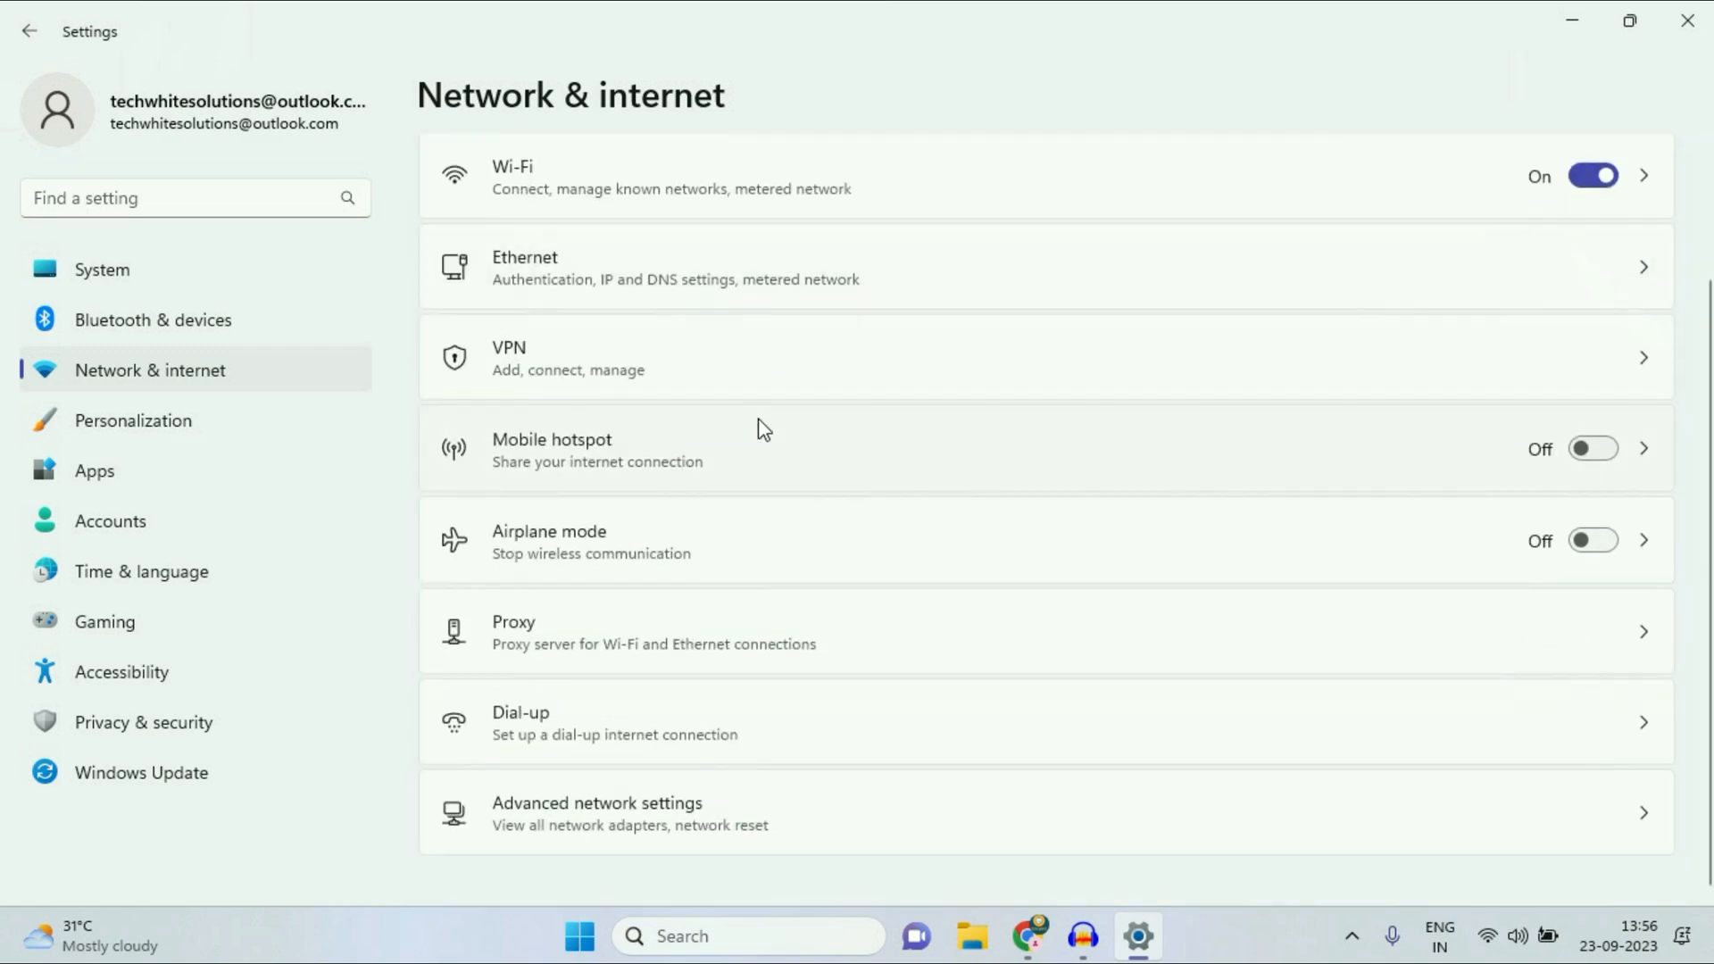
{"action": "mouse_move", "coordinate": [610, 825]}
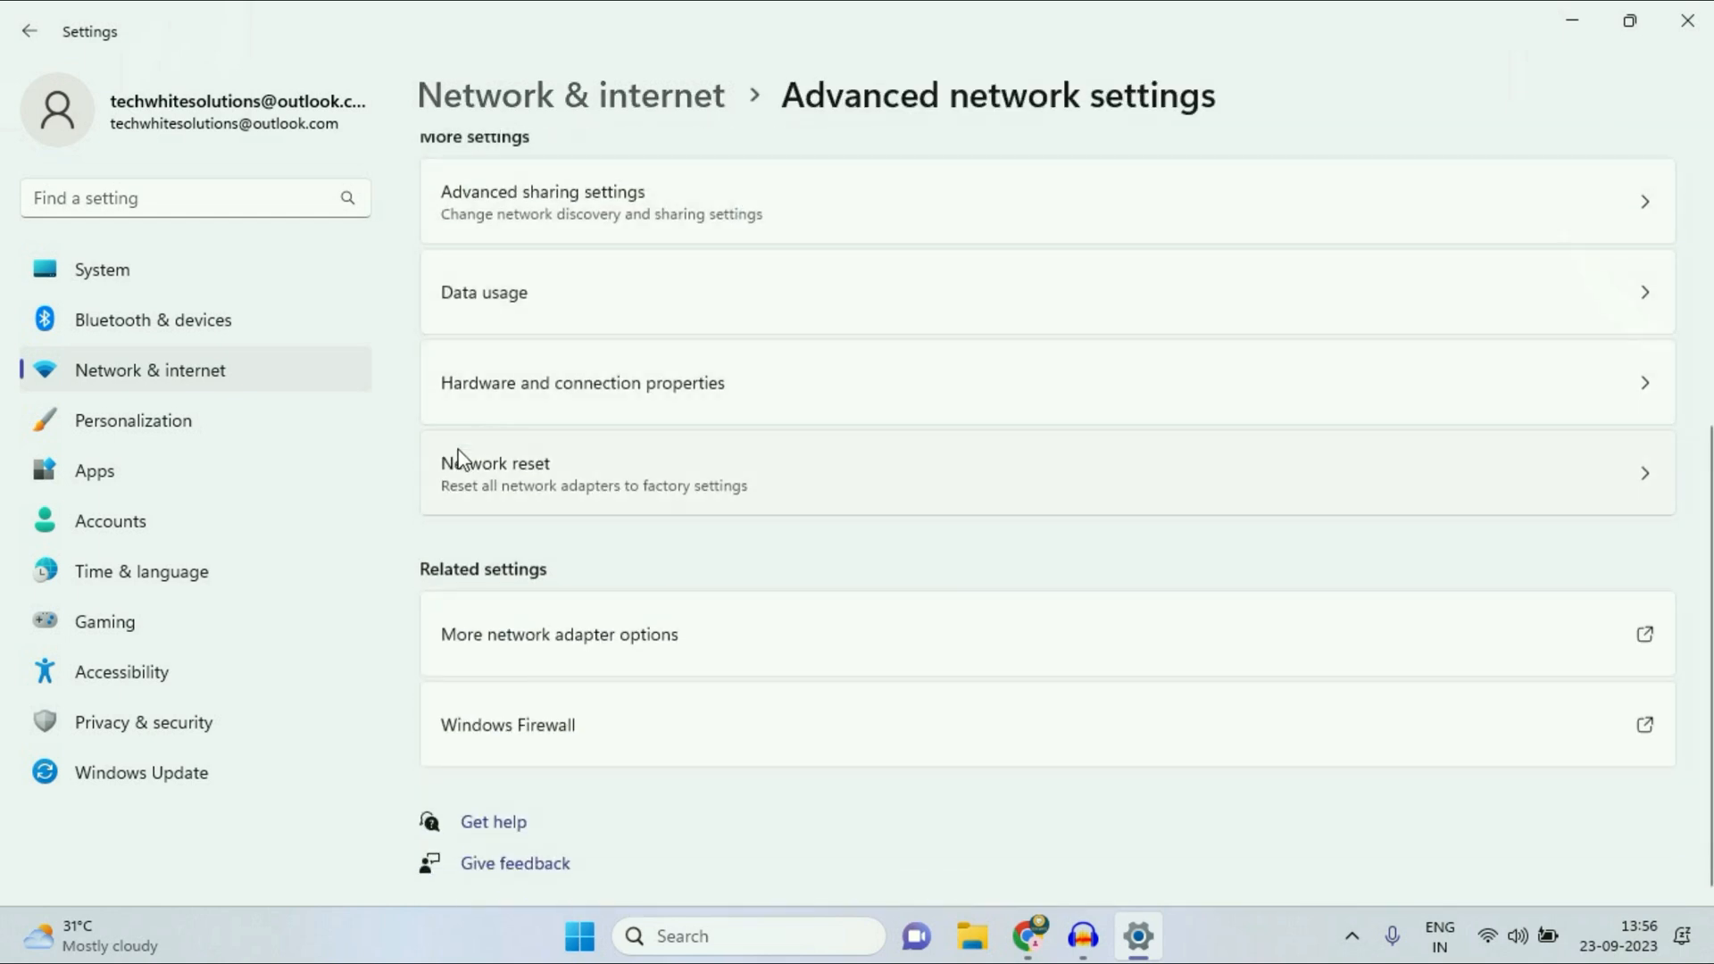
{"action": "mouse_move", "coordinate": [538, 479]}
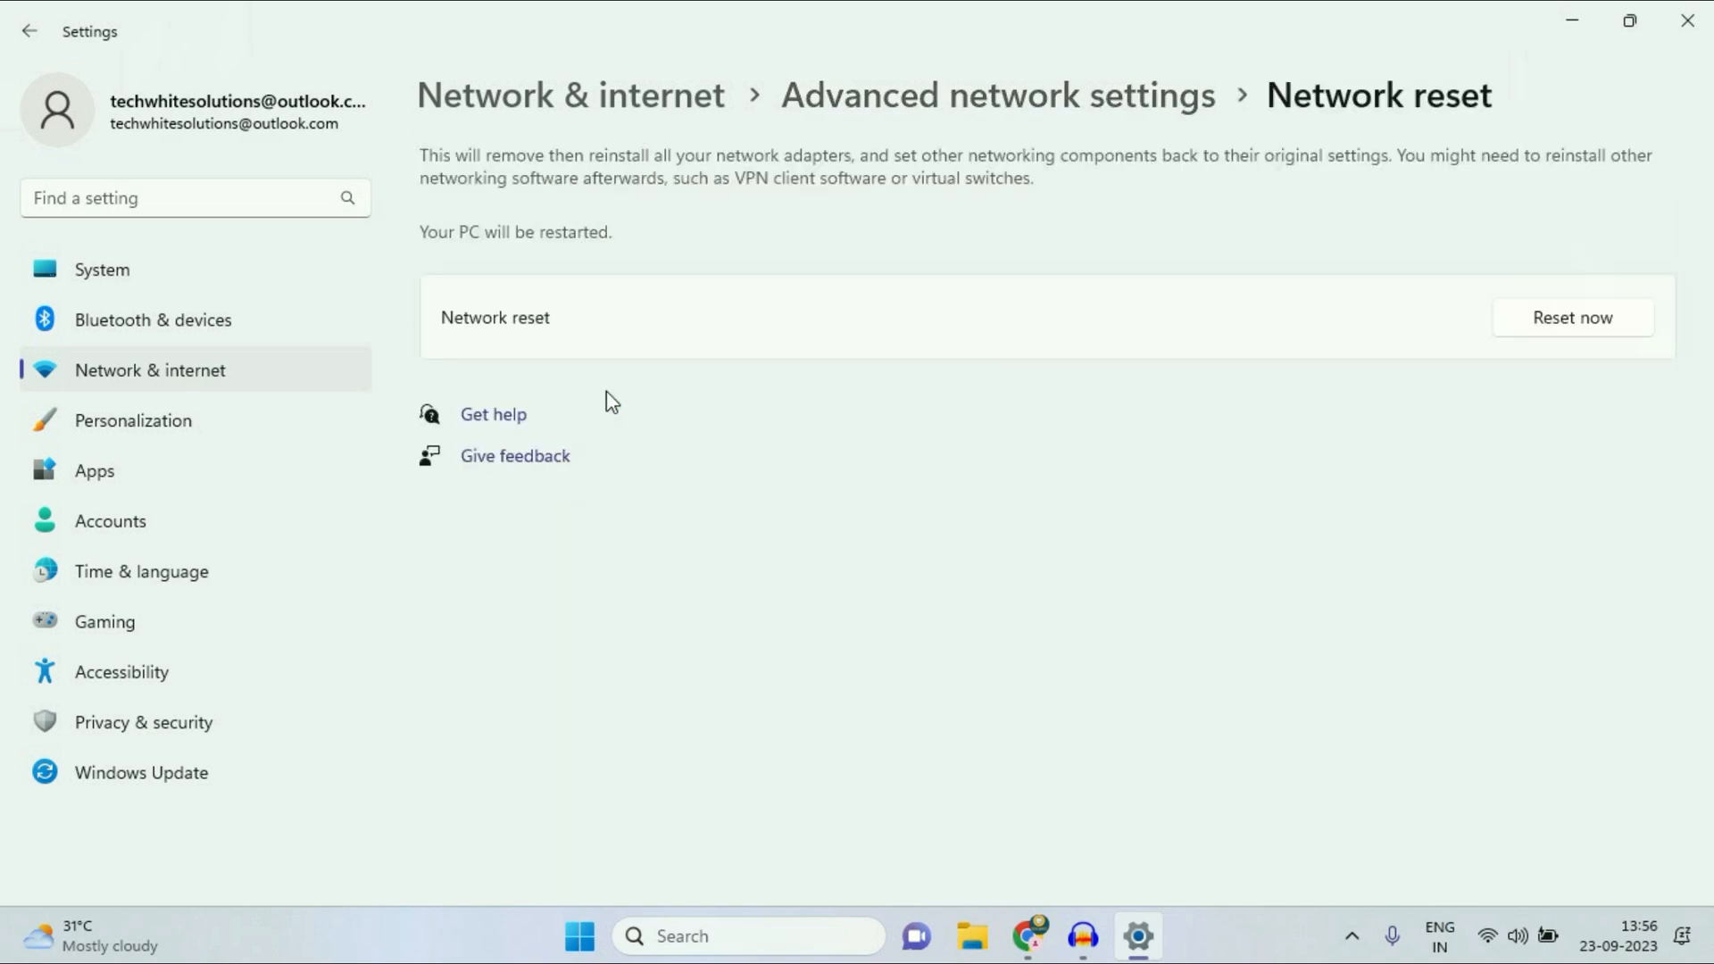
{"action": "mouse_move", "coordinate": [567, 354]}
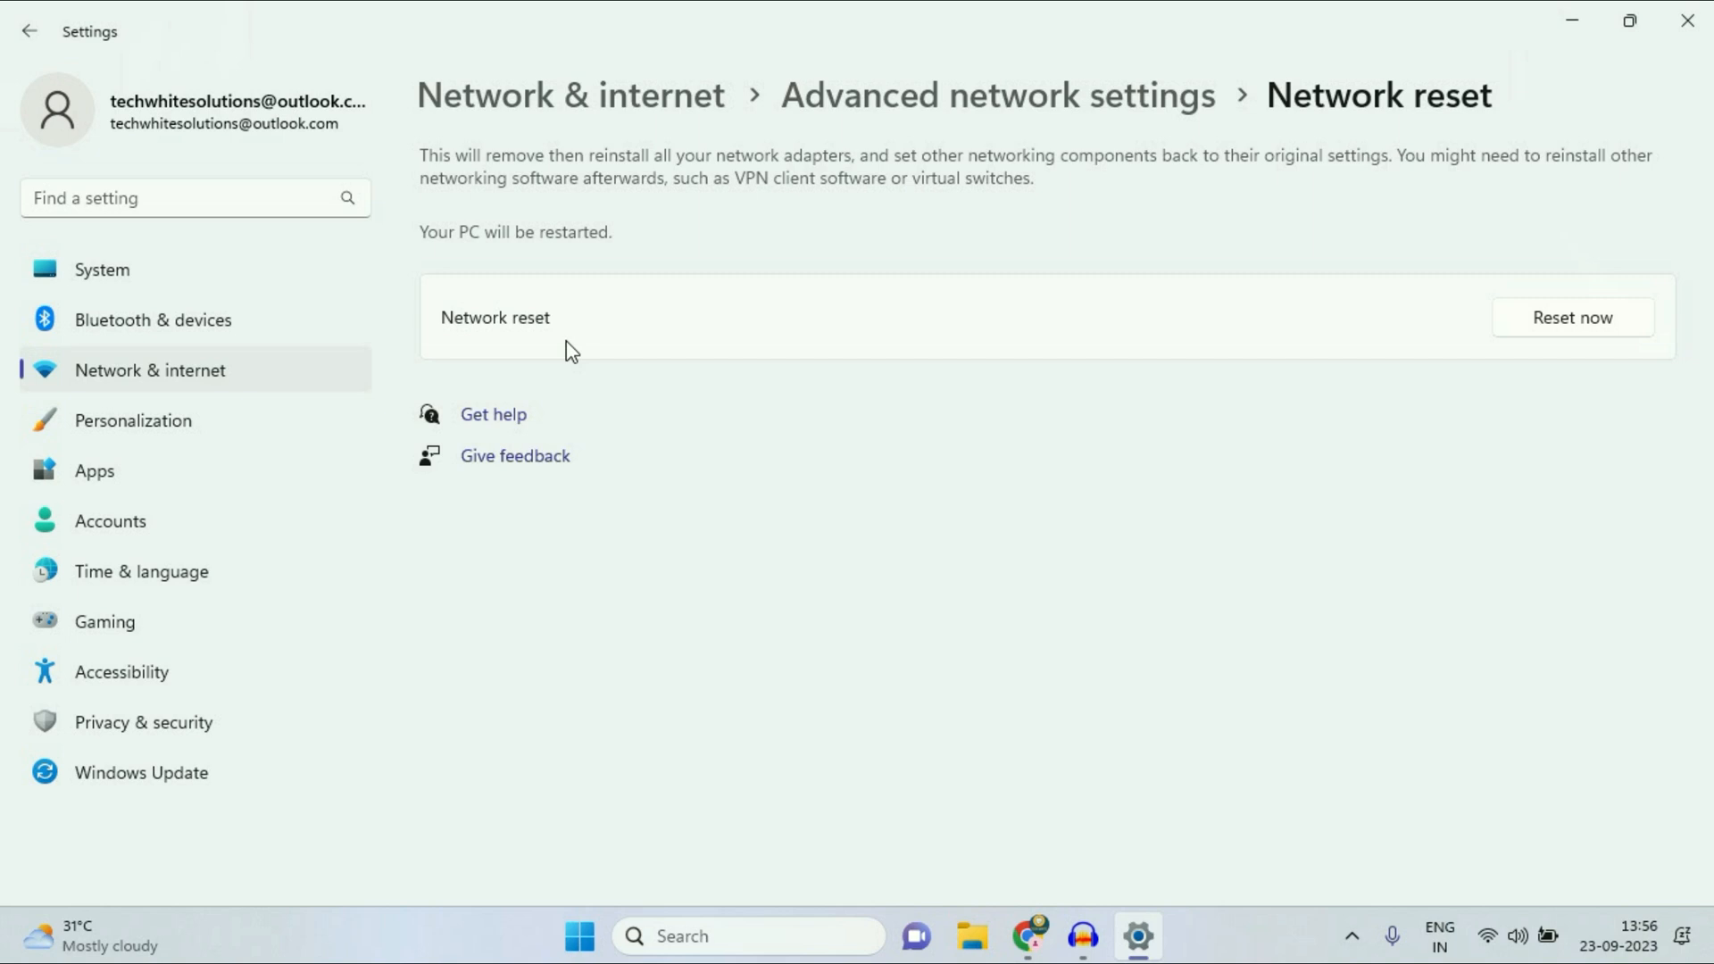
{"action": "mouse_move", "coordinate": [1572, 318]}
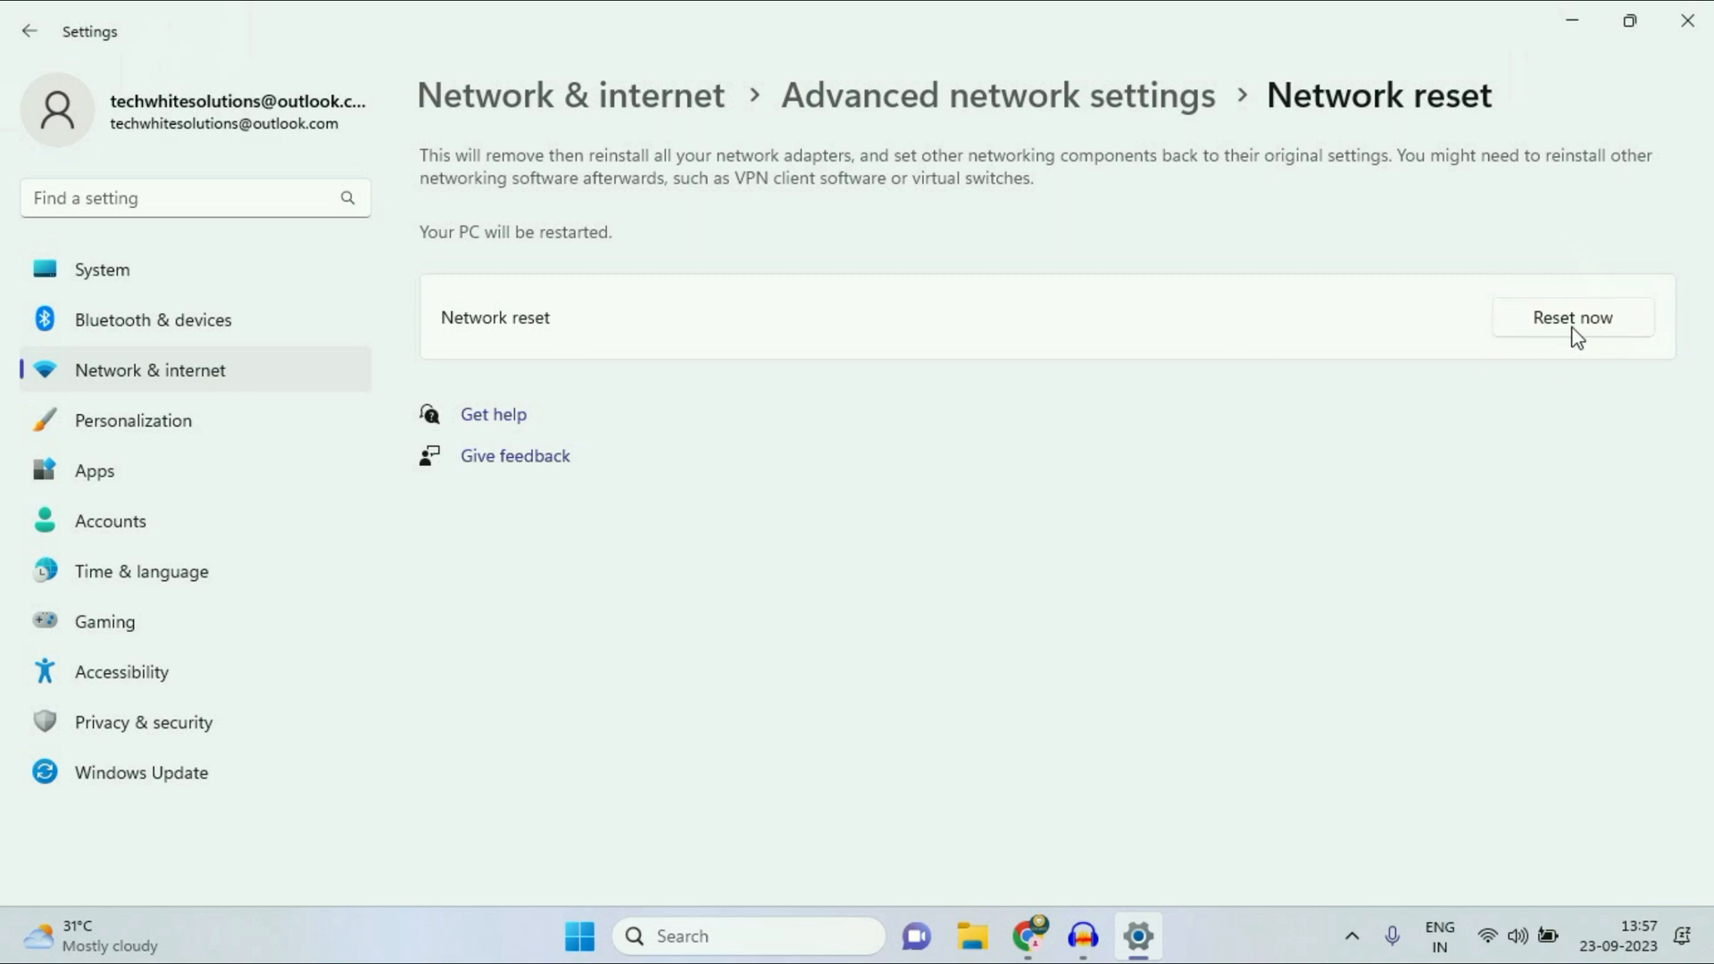
{"action": "mouse_move", "coordinate": [1575, 356]}
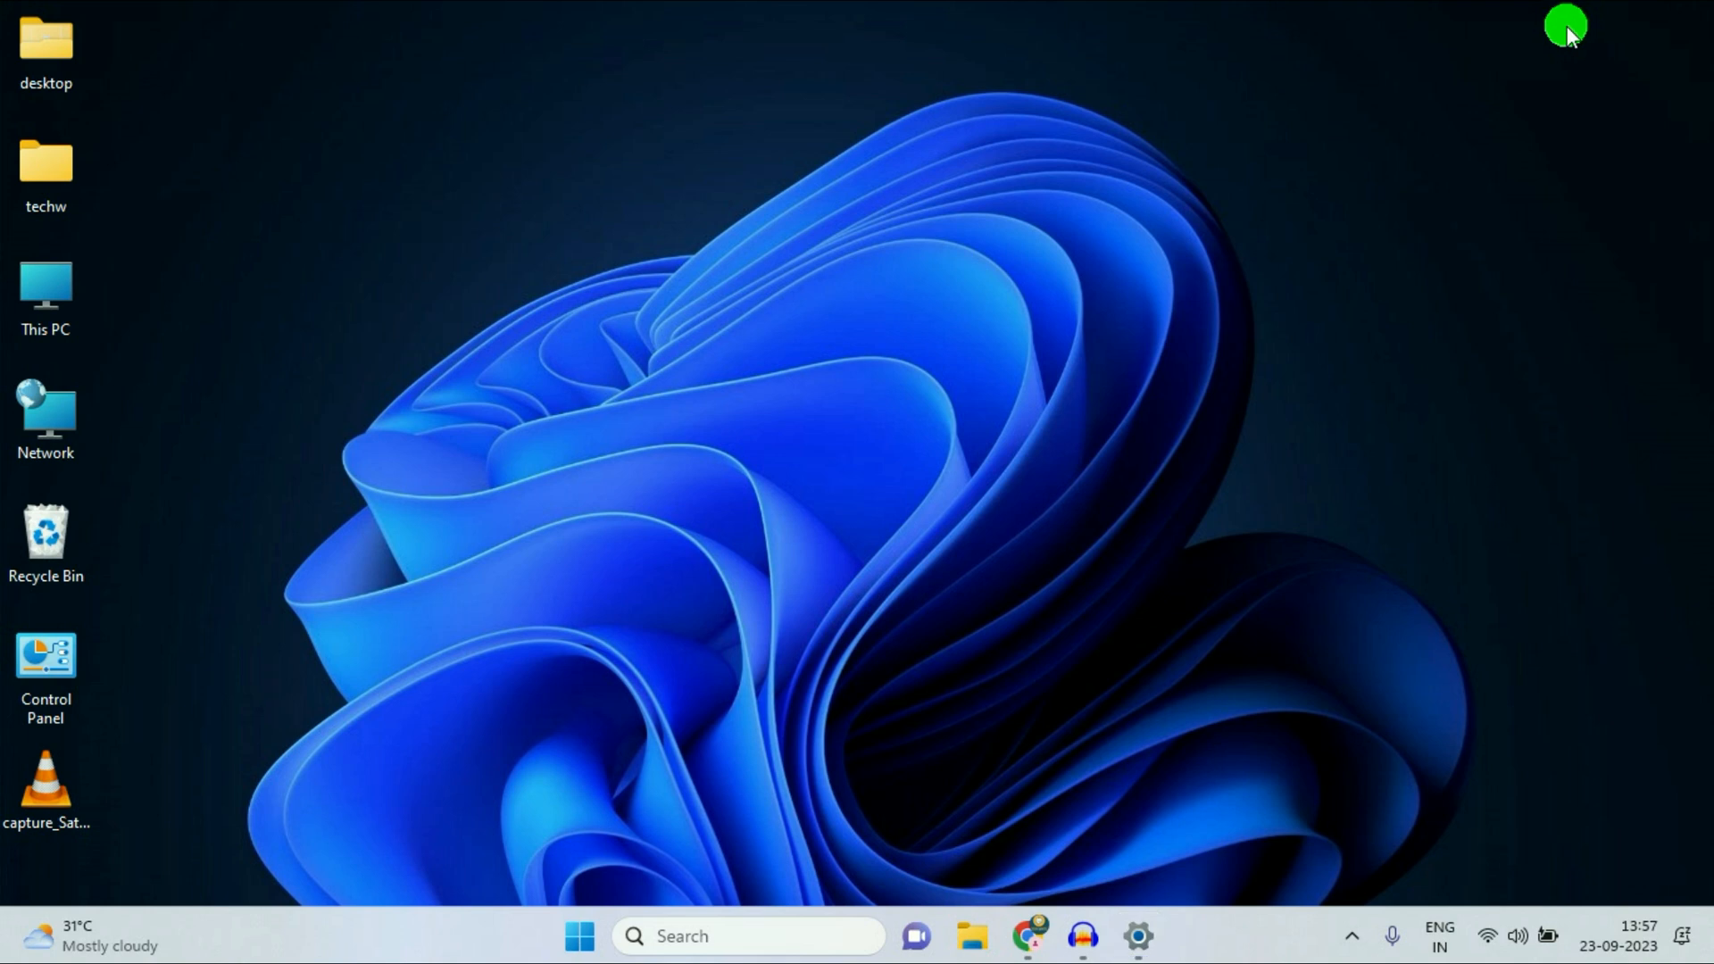
{"action": "mouse_move", "coordinate": [854, 274]}
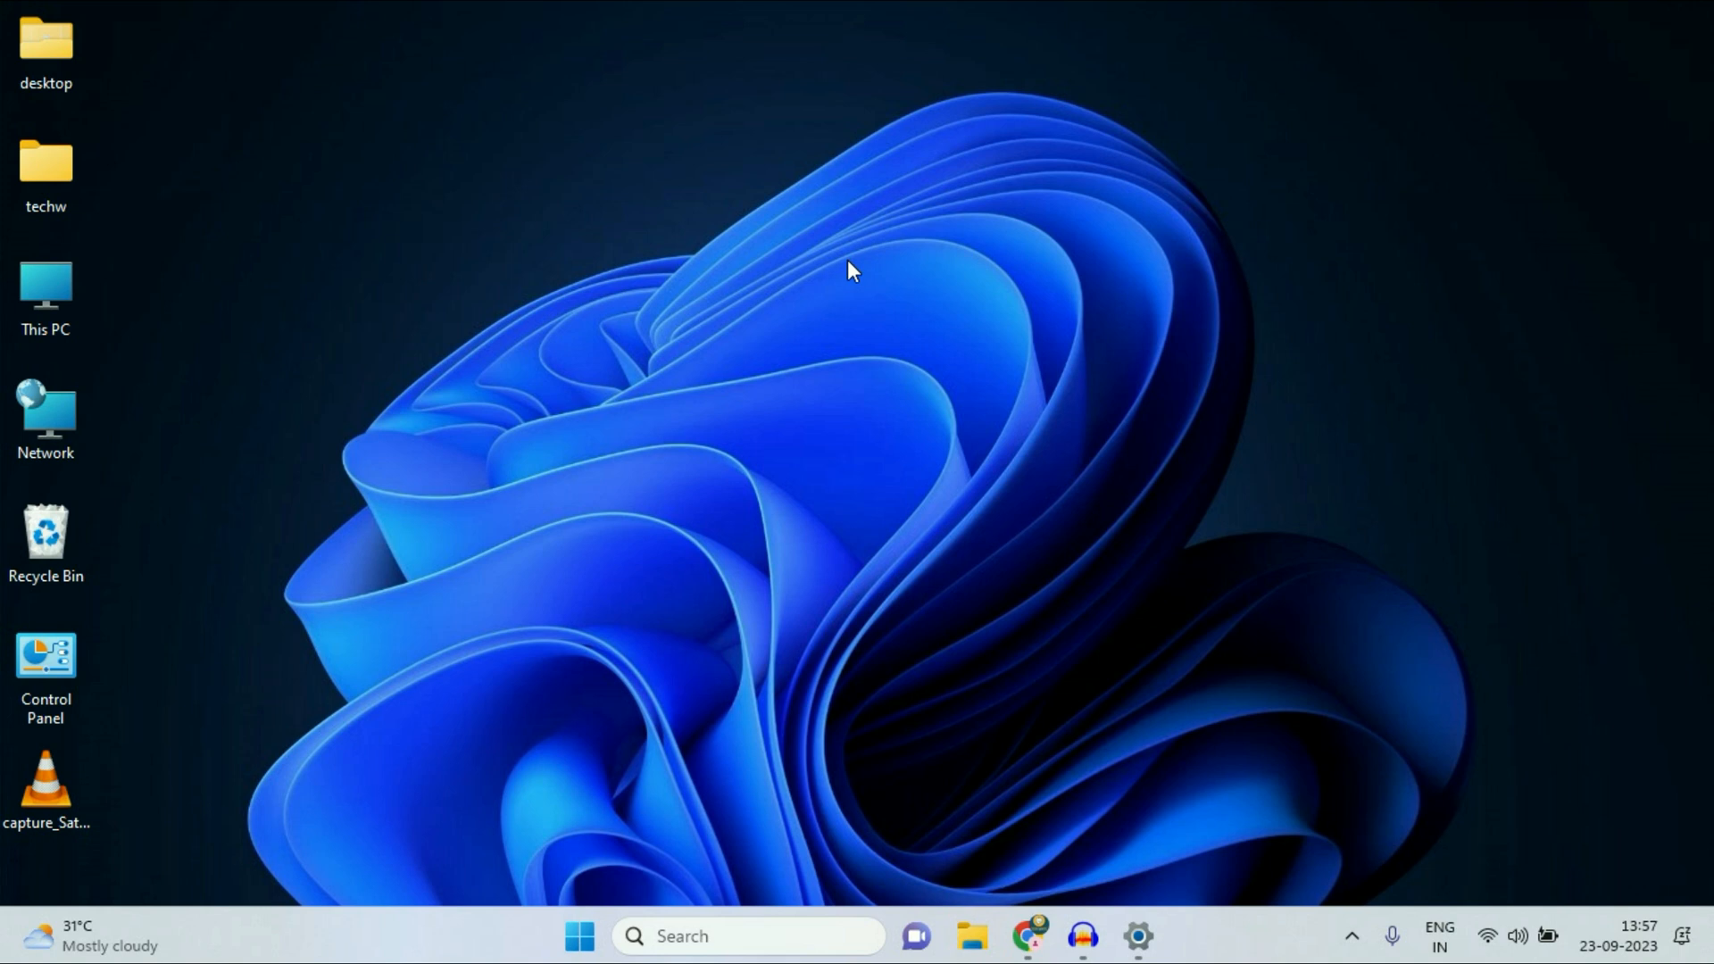
{"action": "mouse_move", "coordinate": [836, 271]}
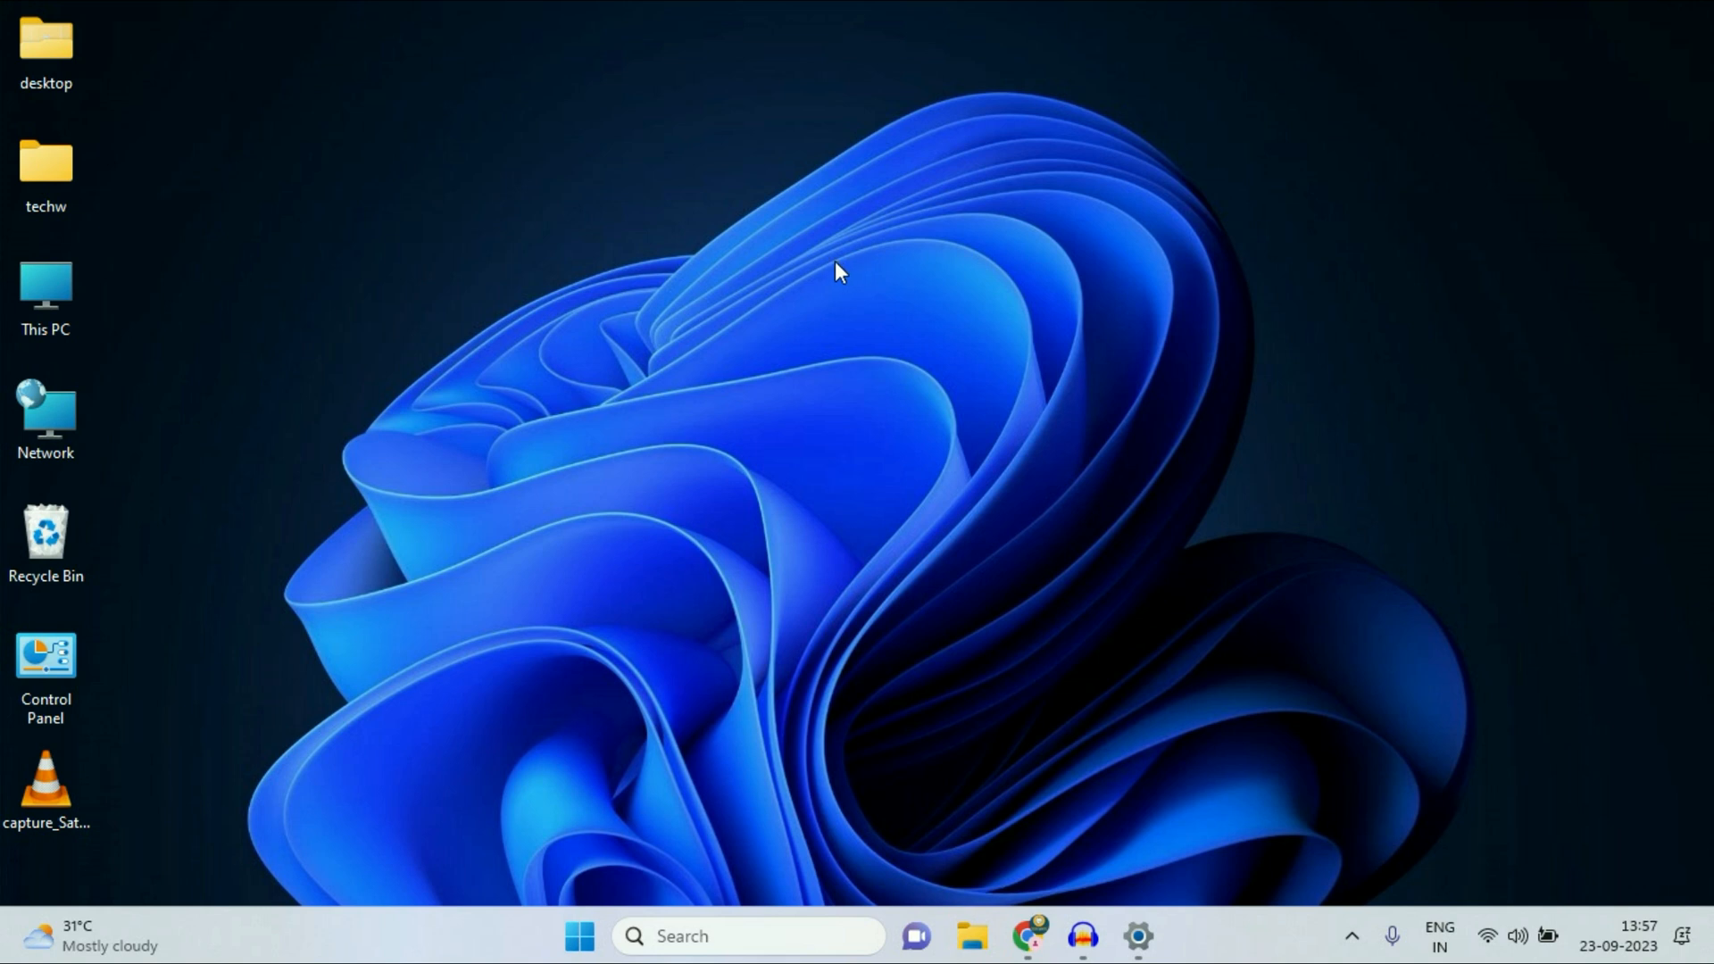